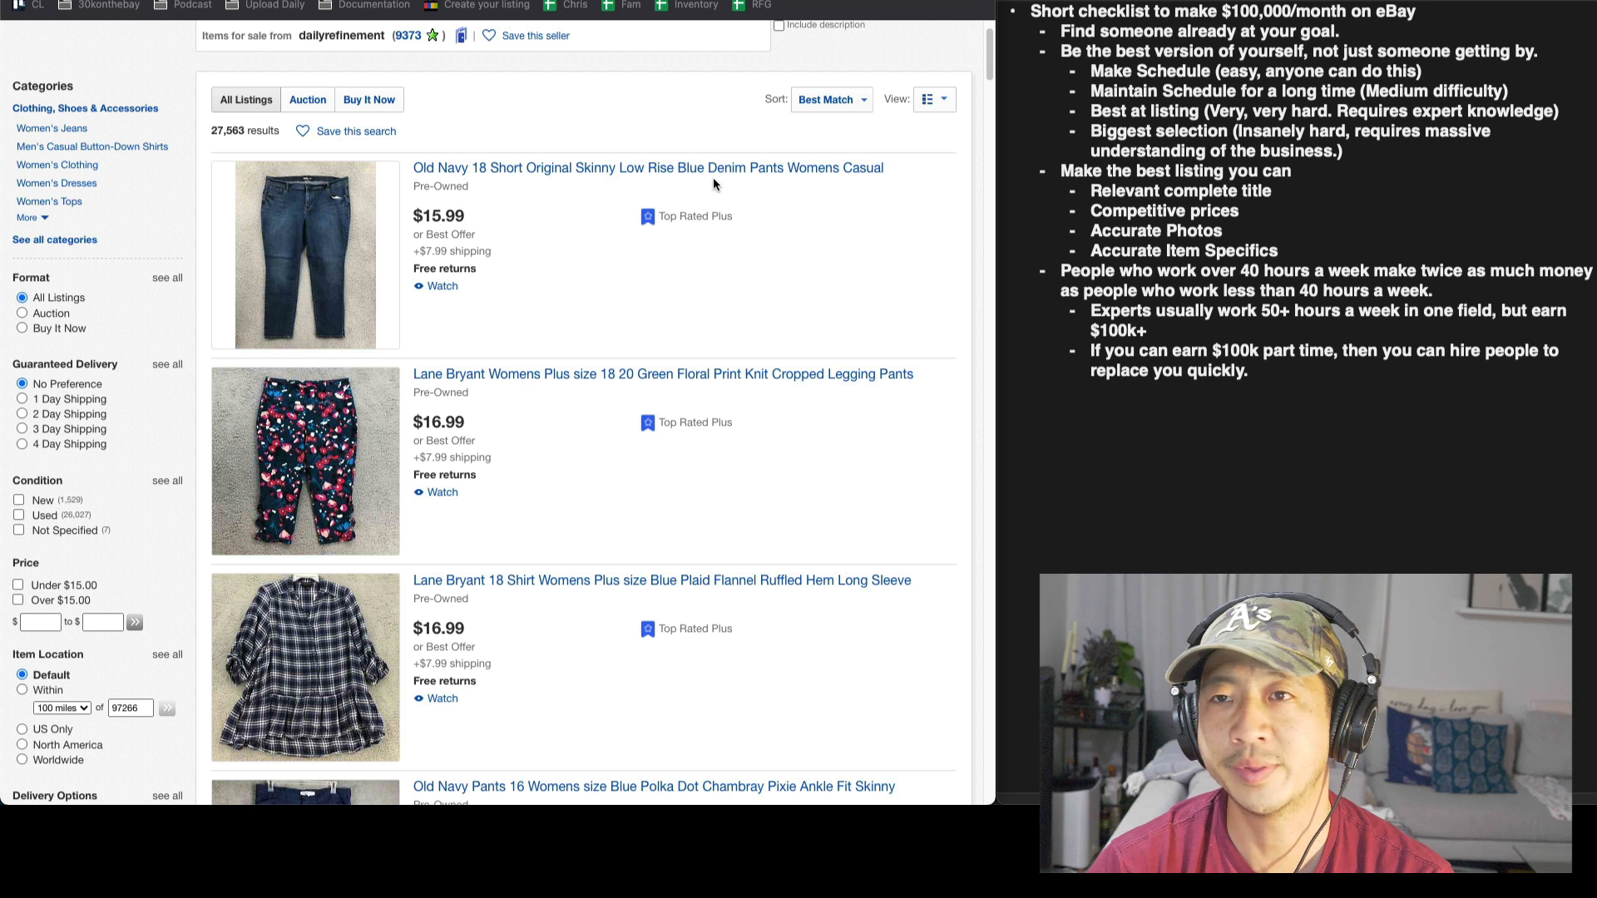
mouse_move(732, 206)
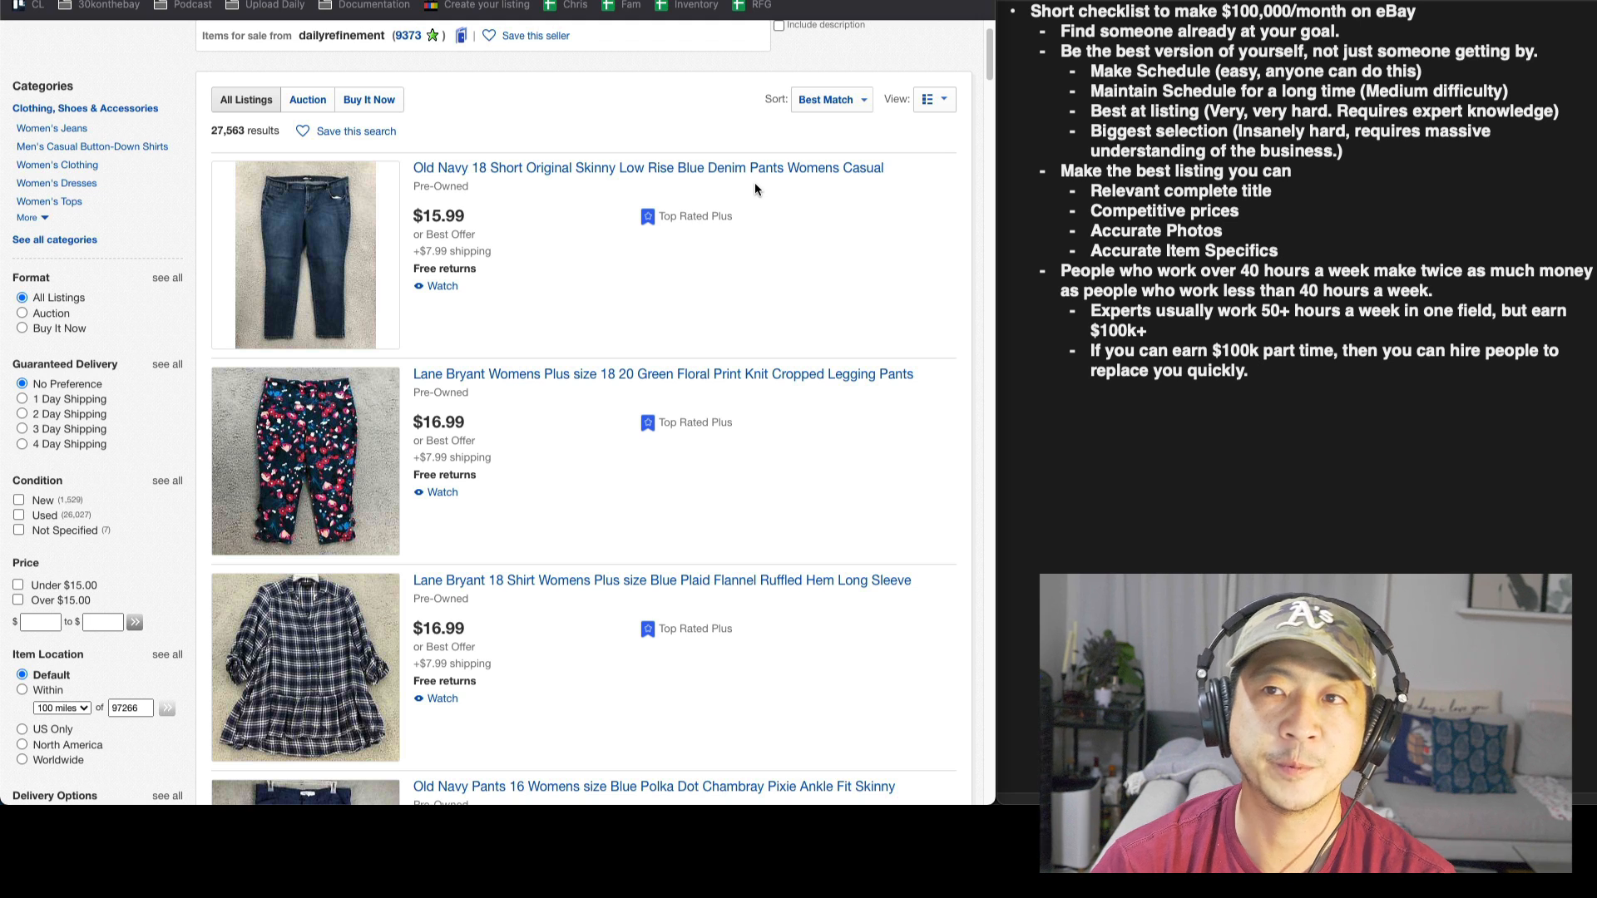
mouse_move(662, 155)
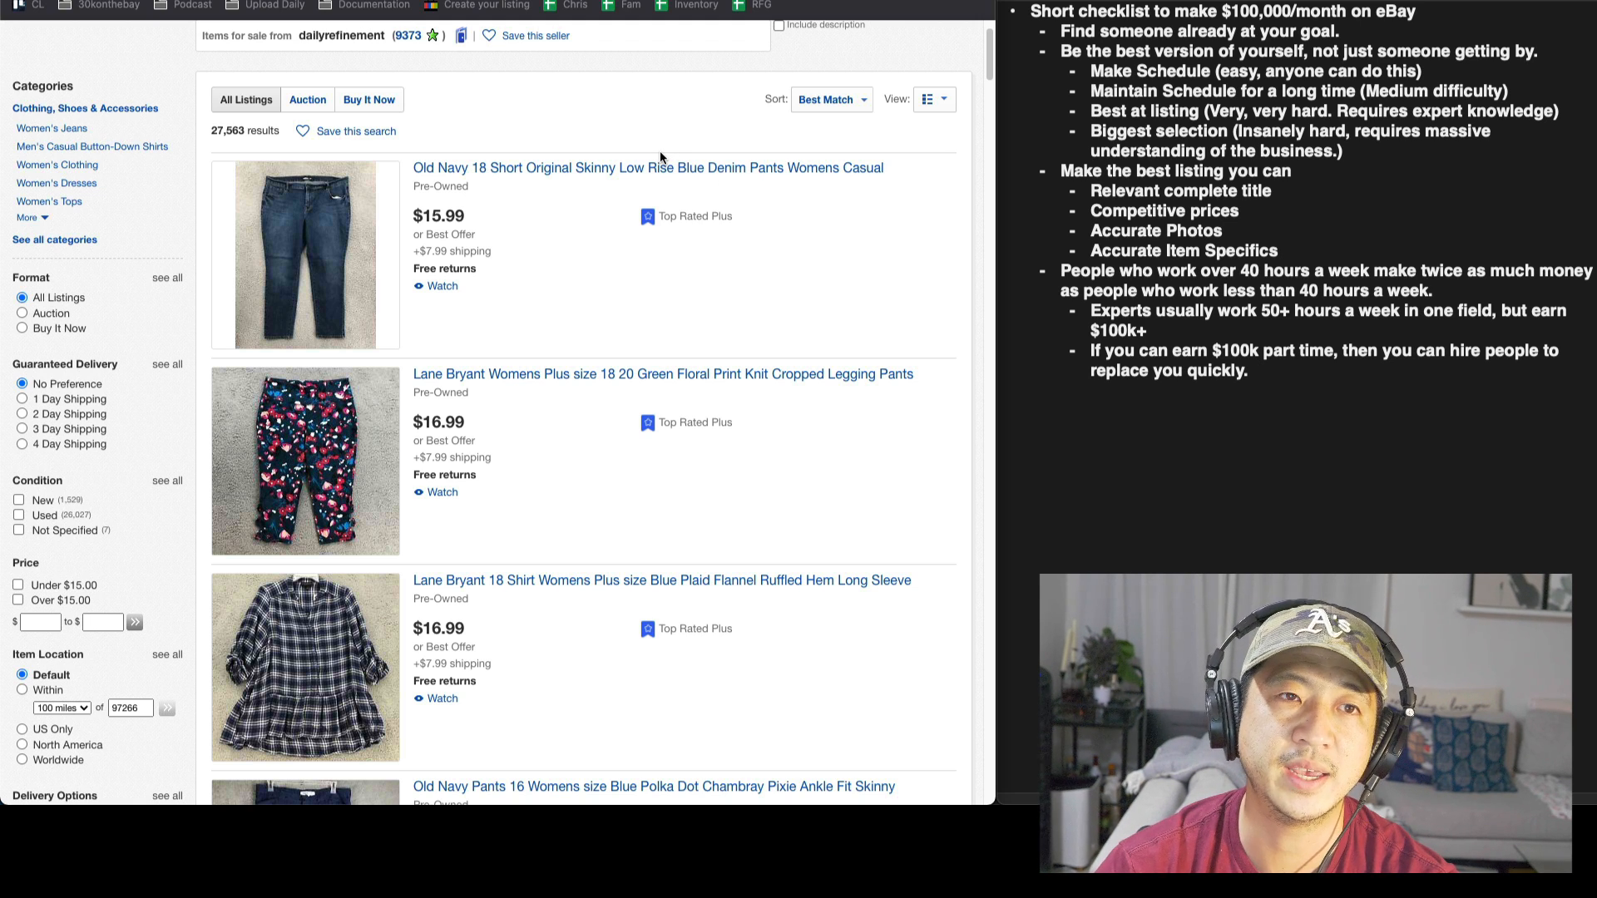
Step: Show the technsports store listings down to the Michigan Wolverines hoodie at $28.88
key("F3")
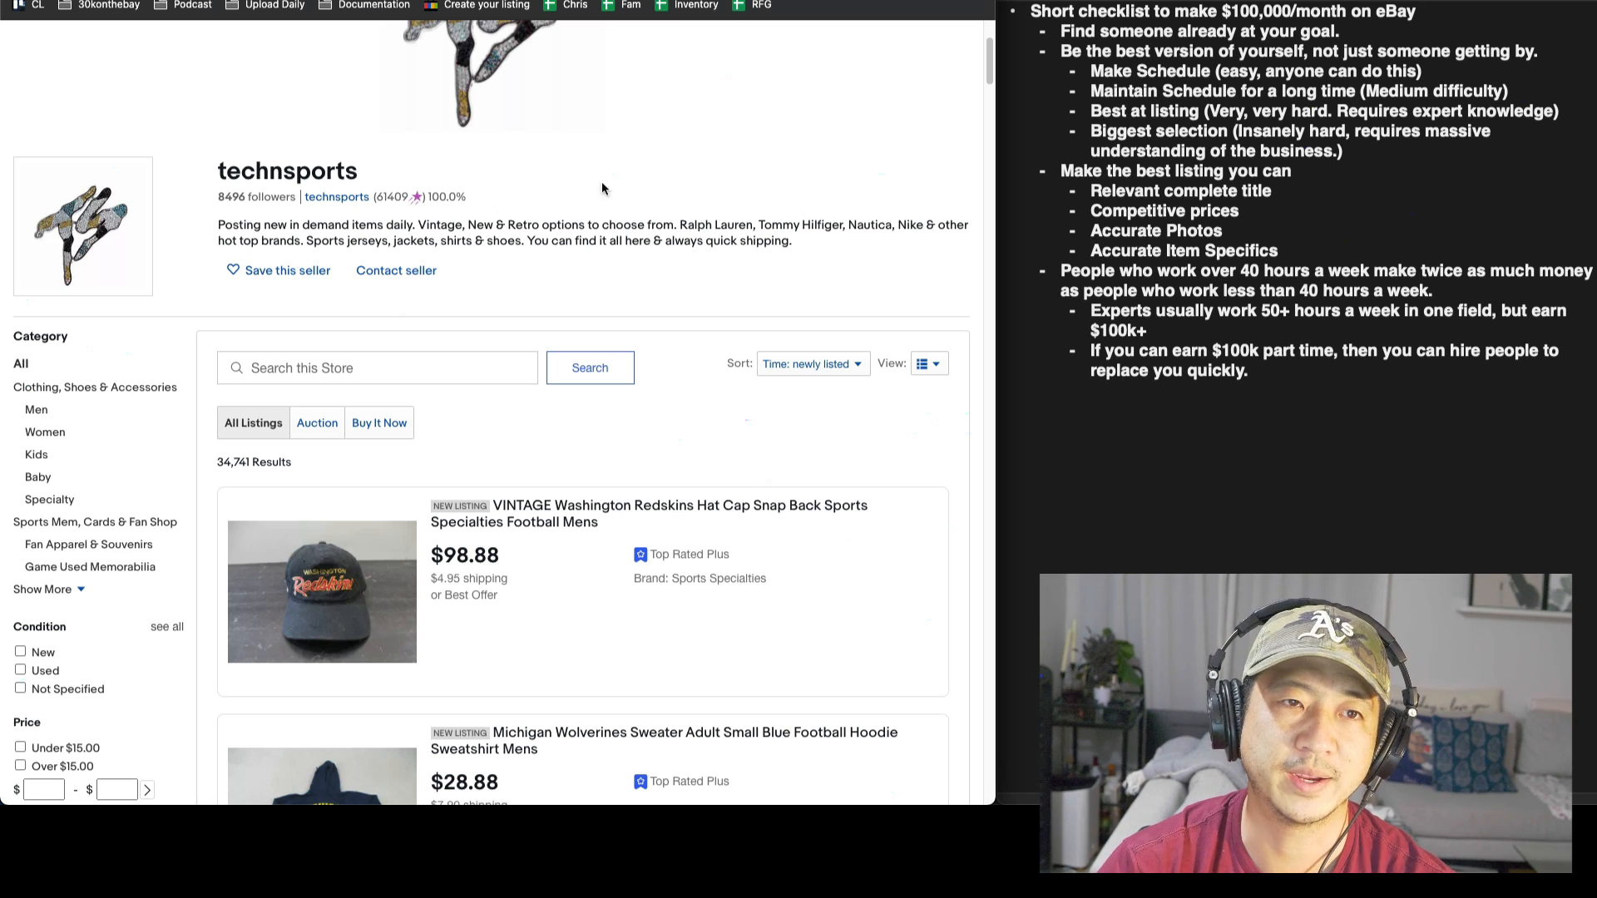
scroll("down", 3)
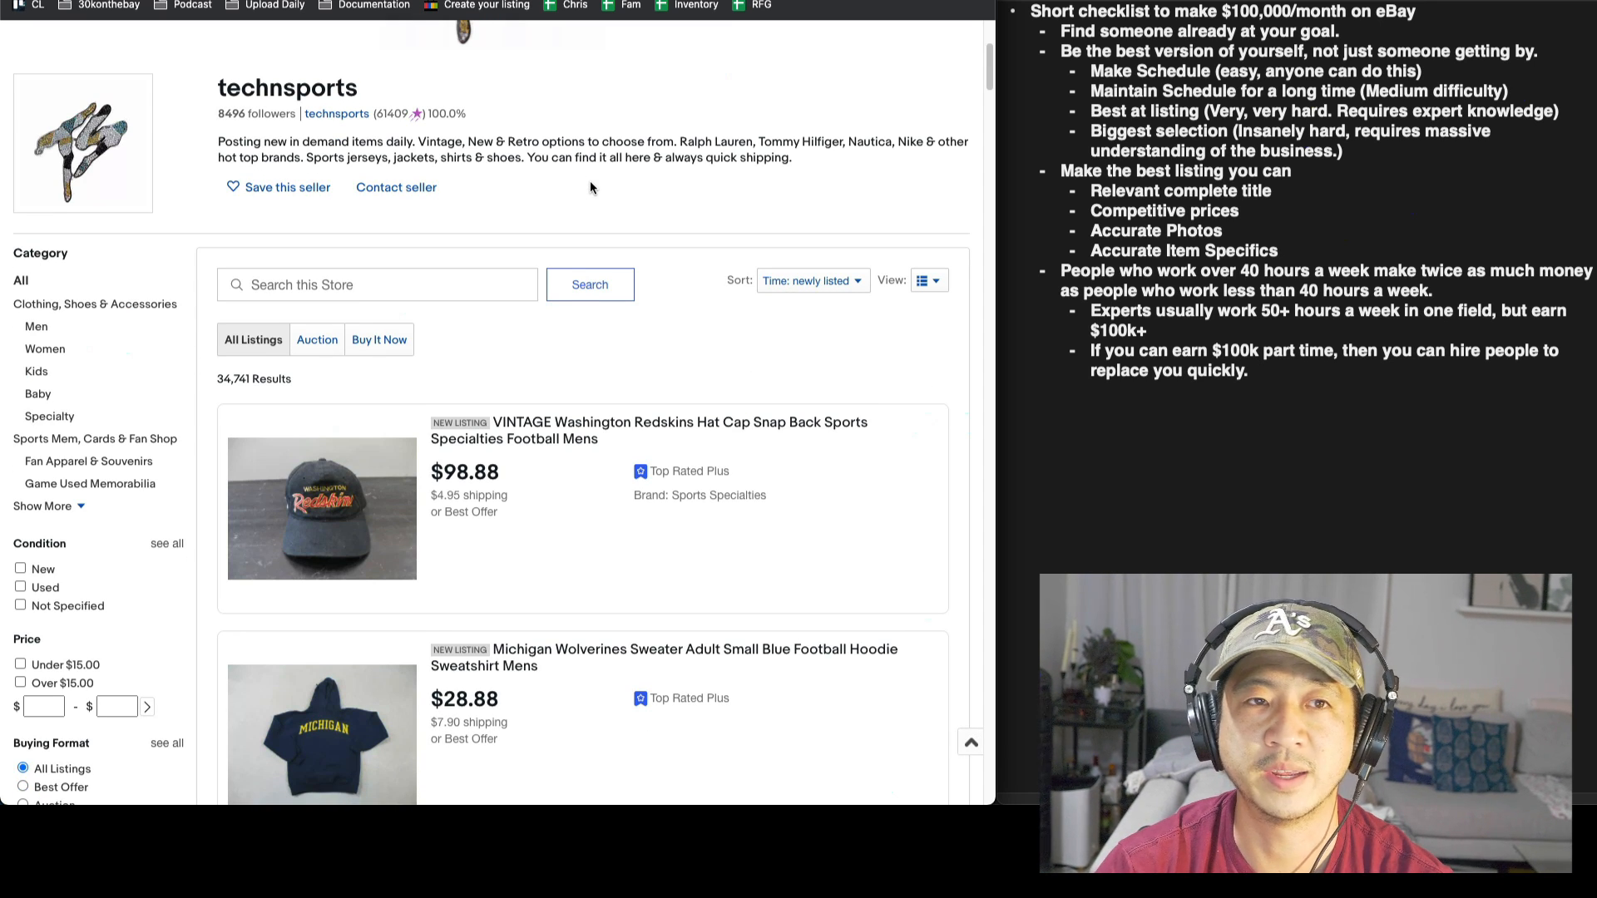
mouse_move(460, 170)
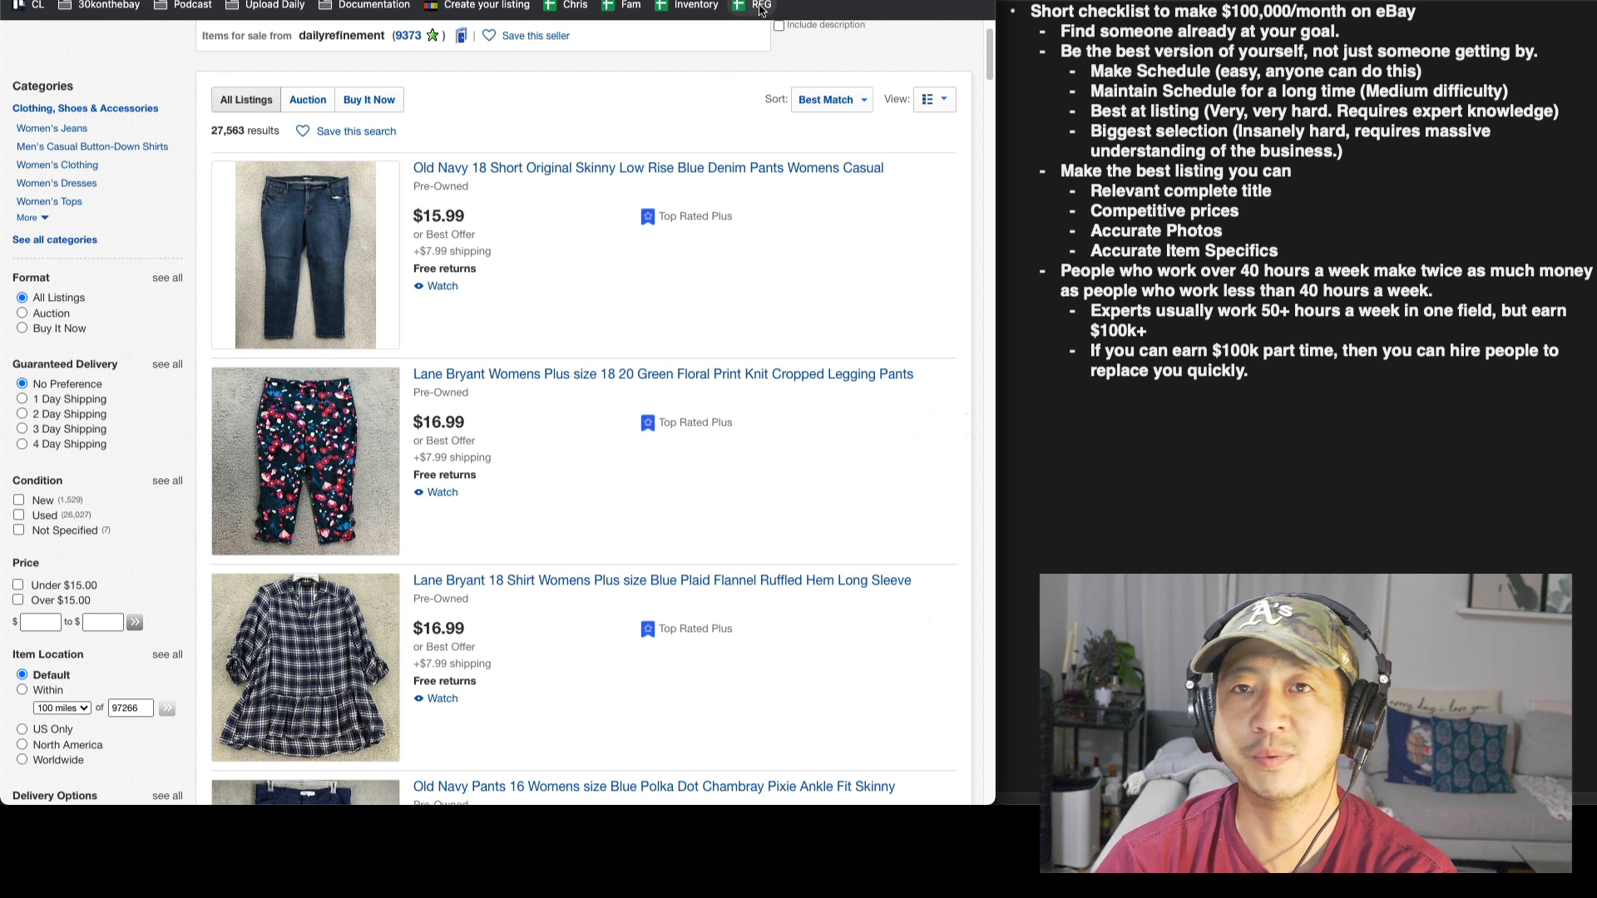
mouse_move(768, 8)
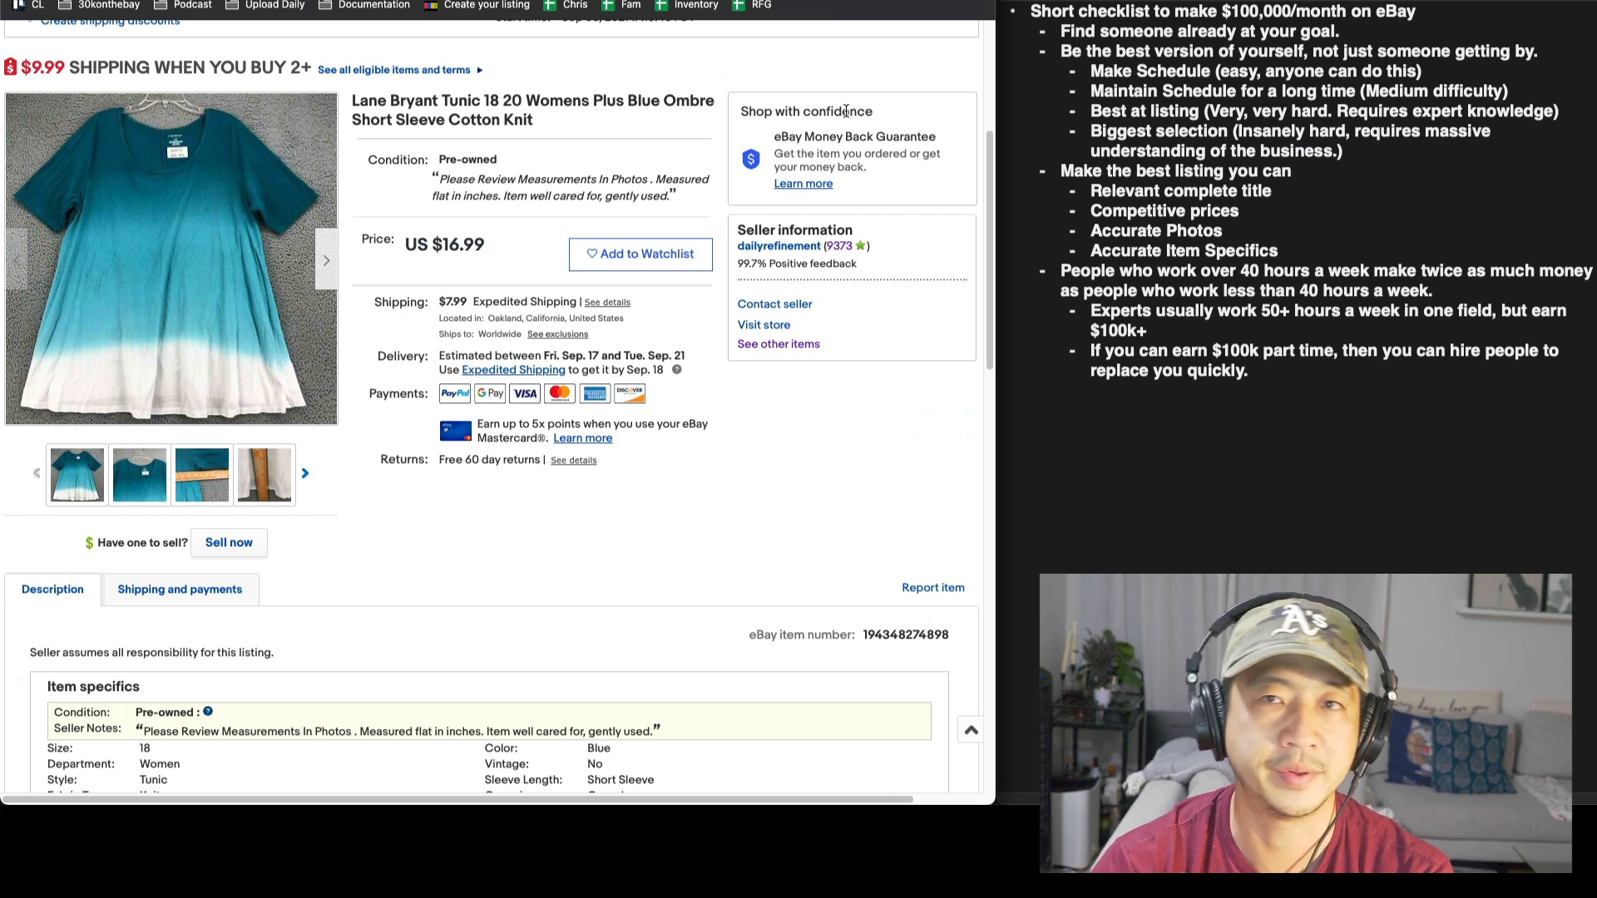
mouse_move(855, 95)
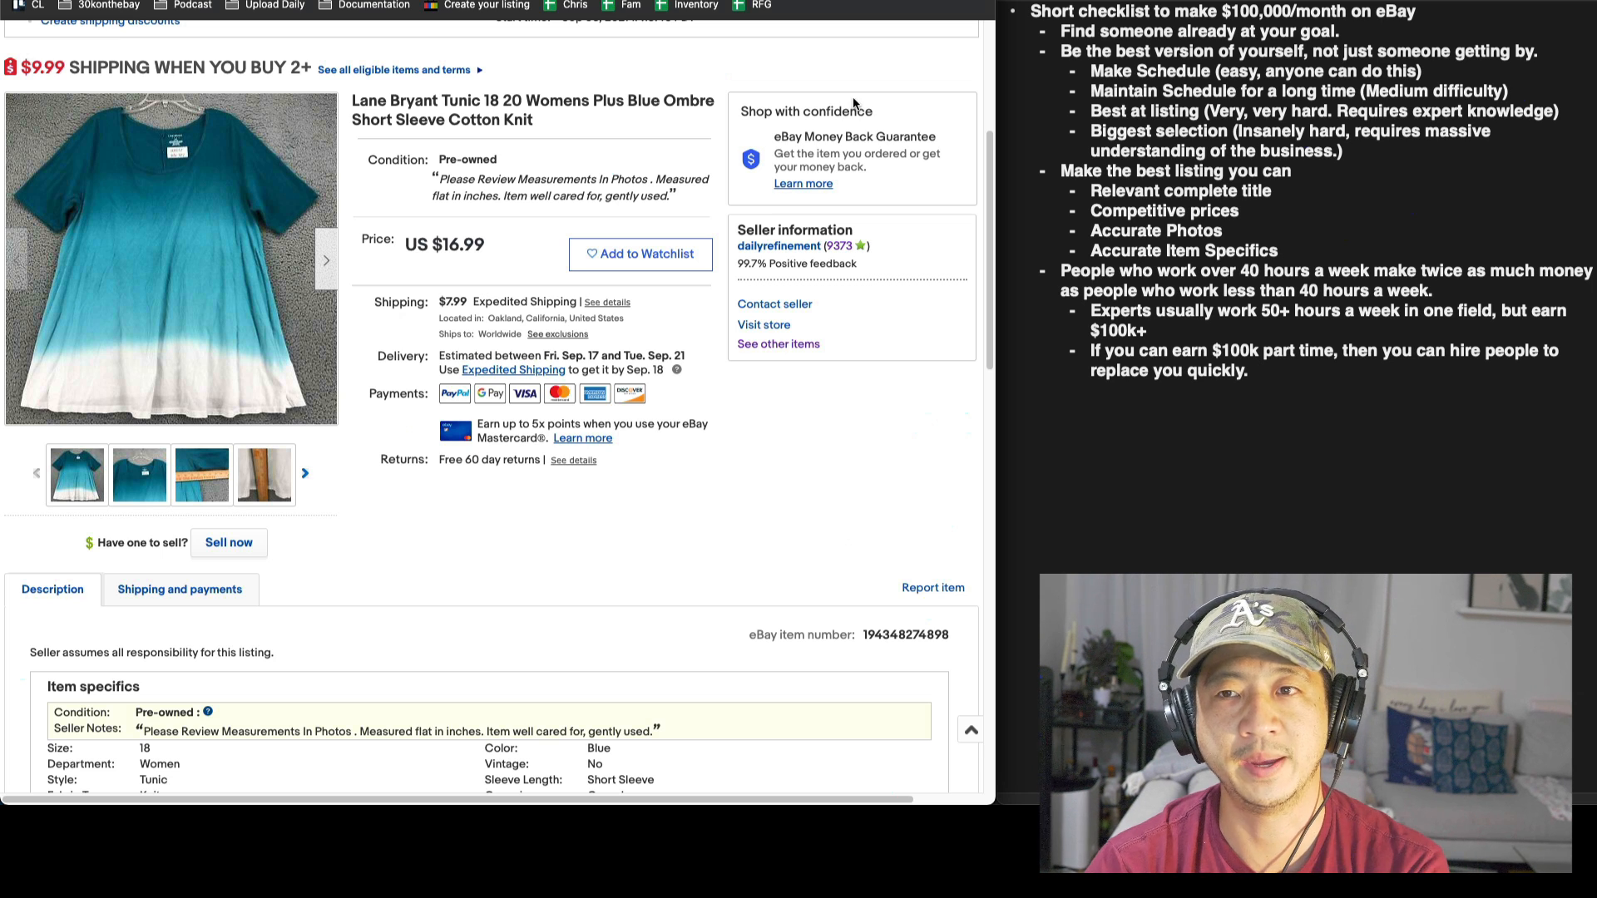
mouse_move(612, 120)
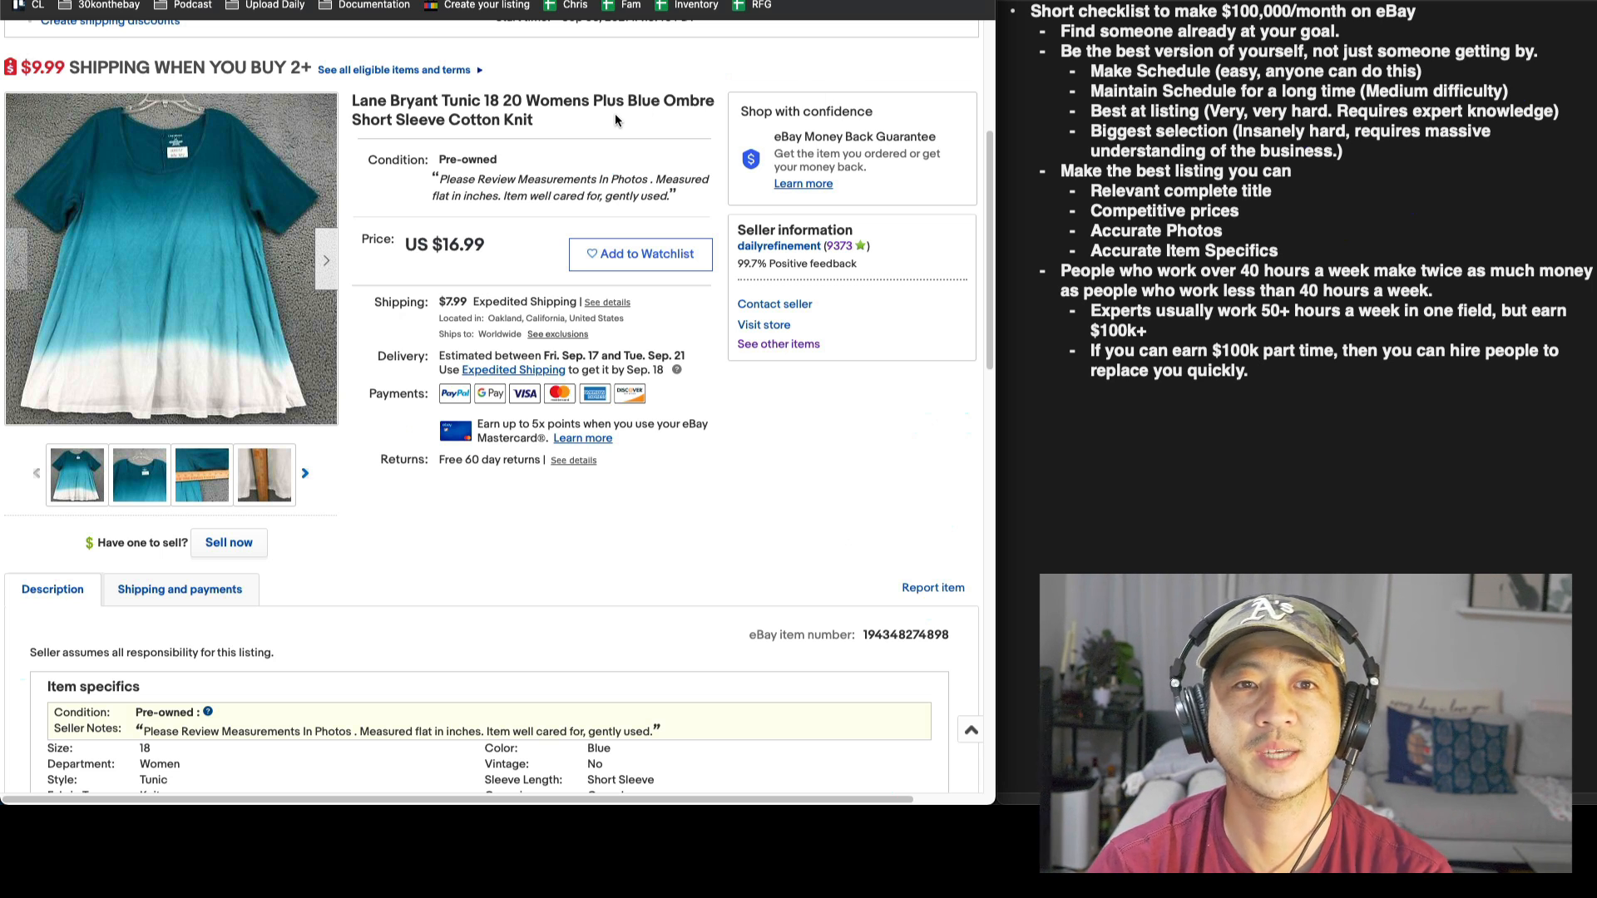
mouse_move(562, 130)
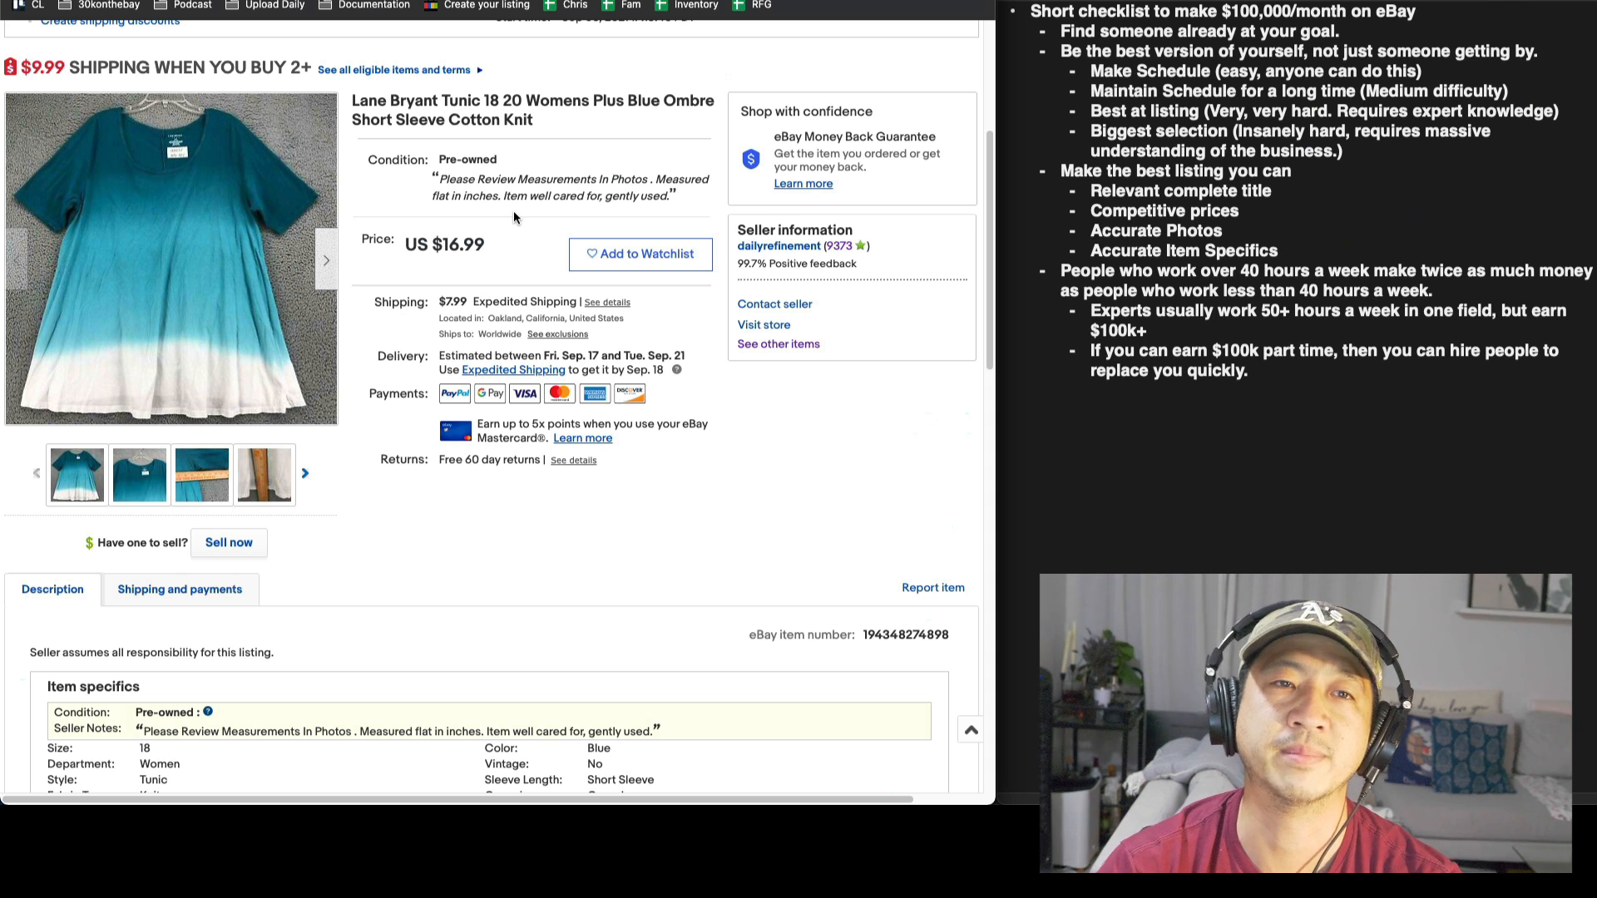
mouse_move(509, 226)
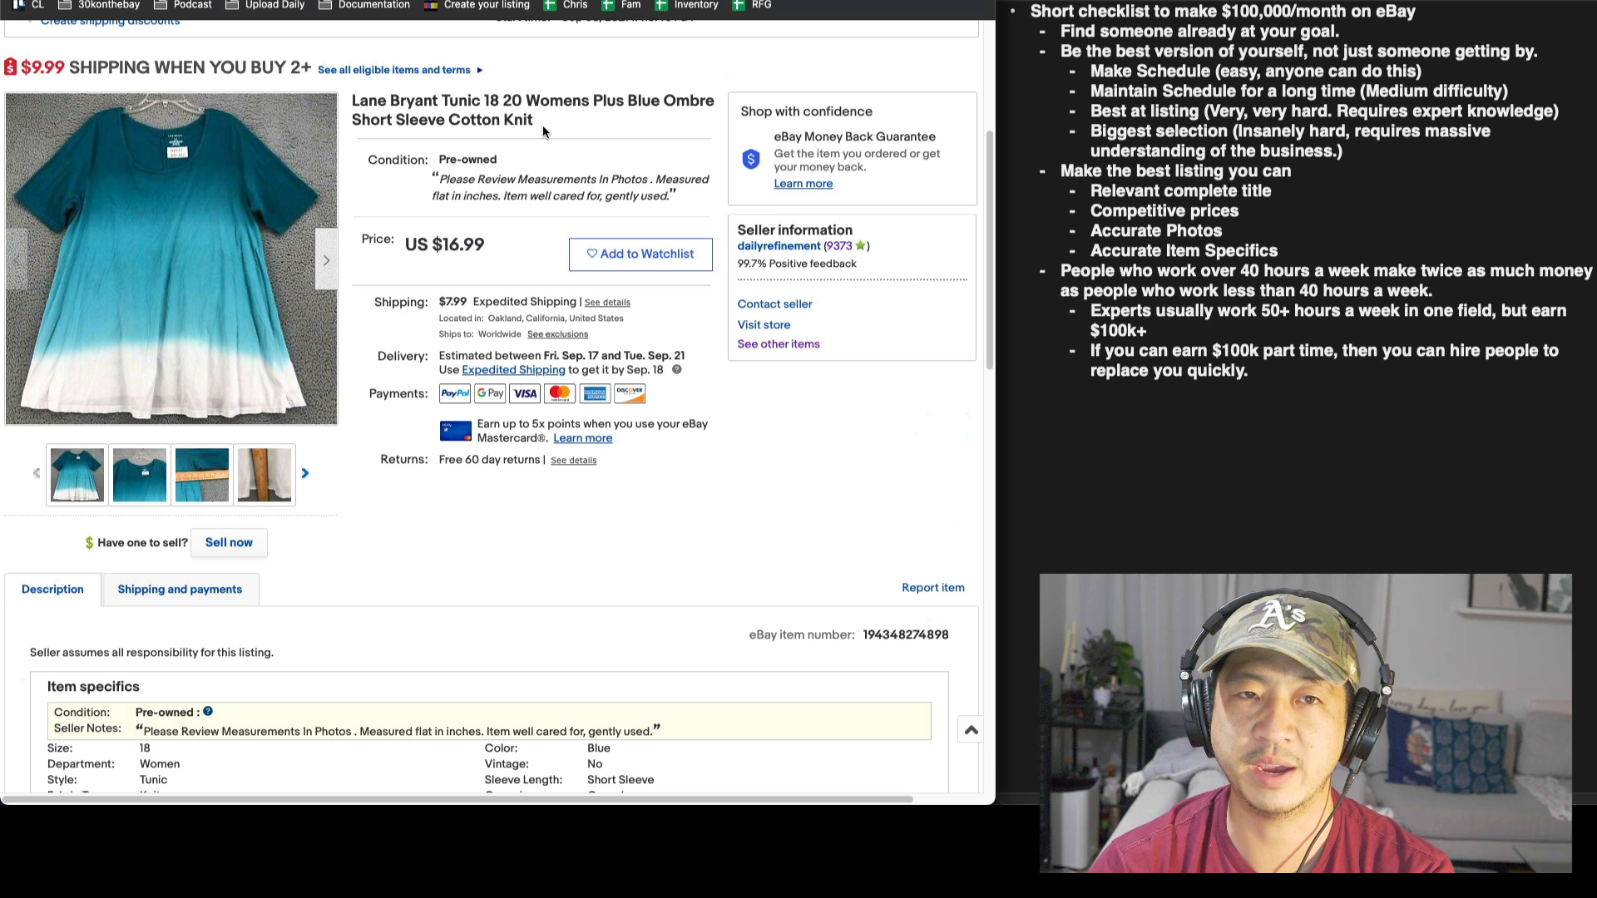
double_click(522, 119)
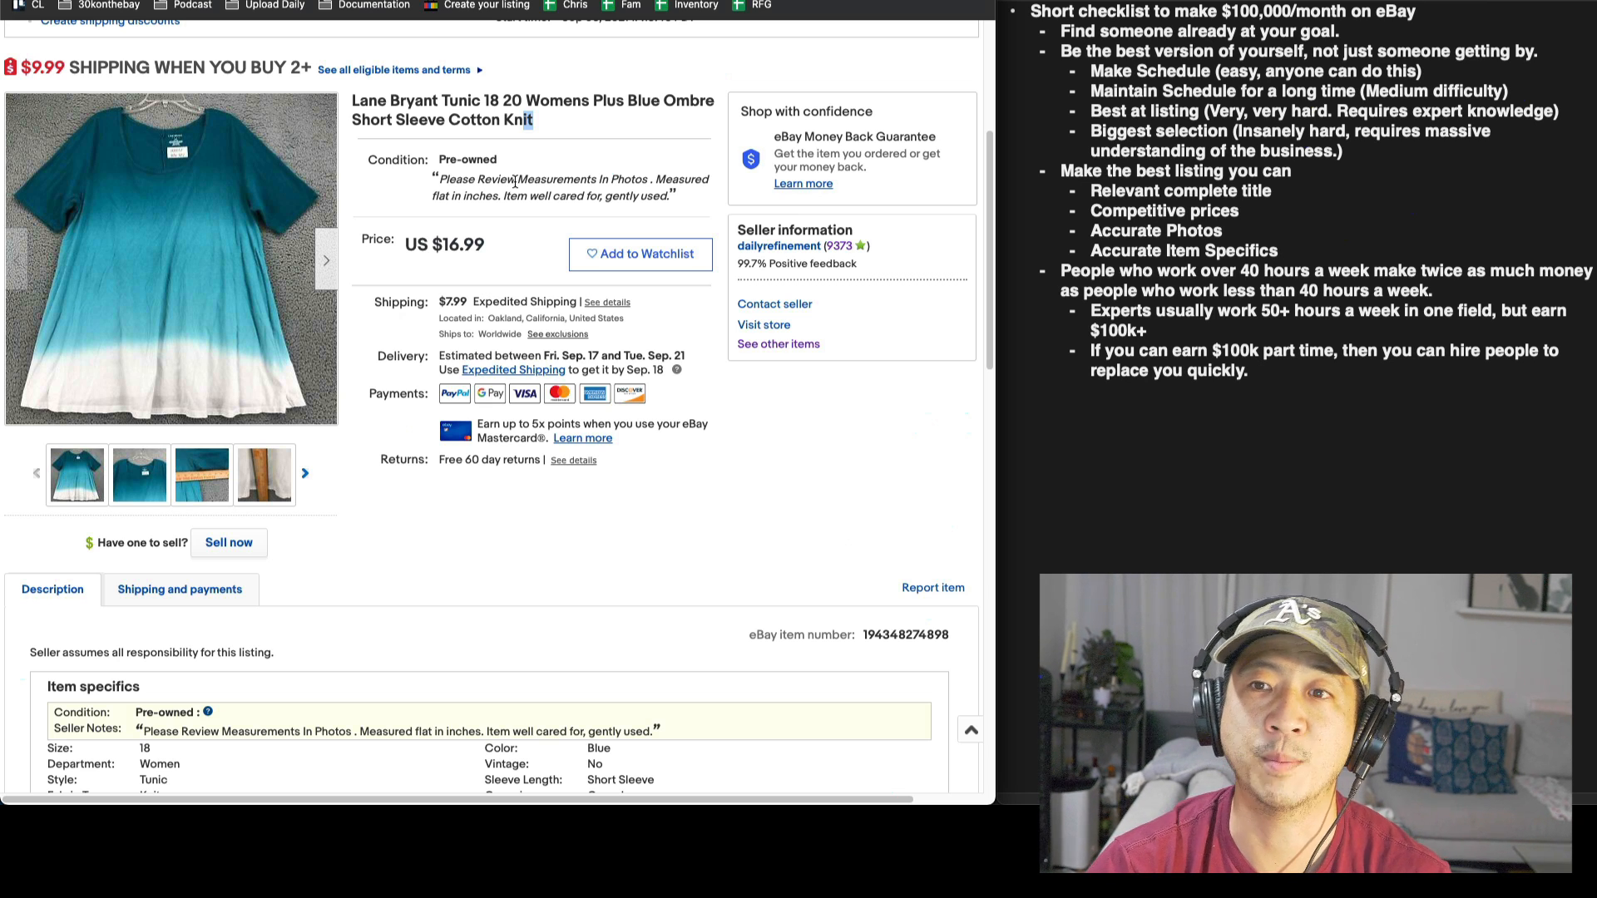
mouse_move(910, 123)
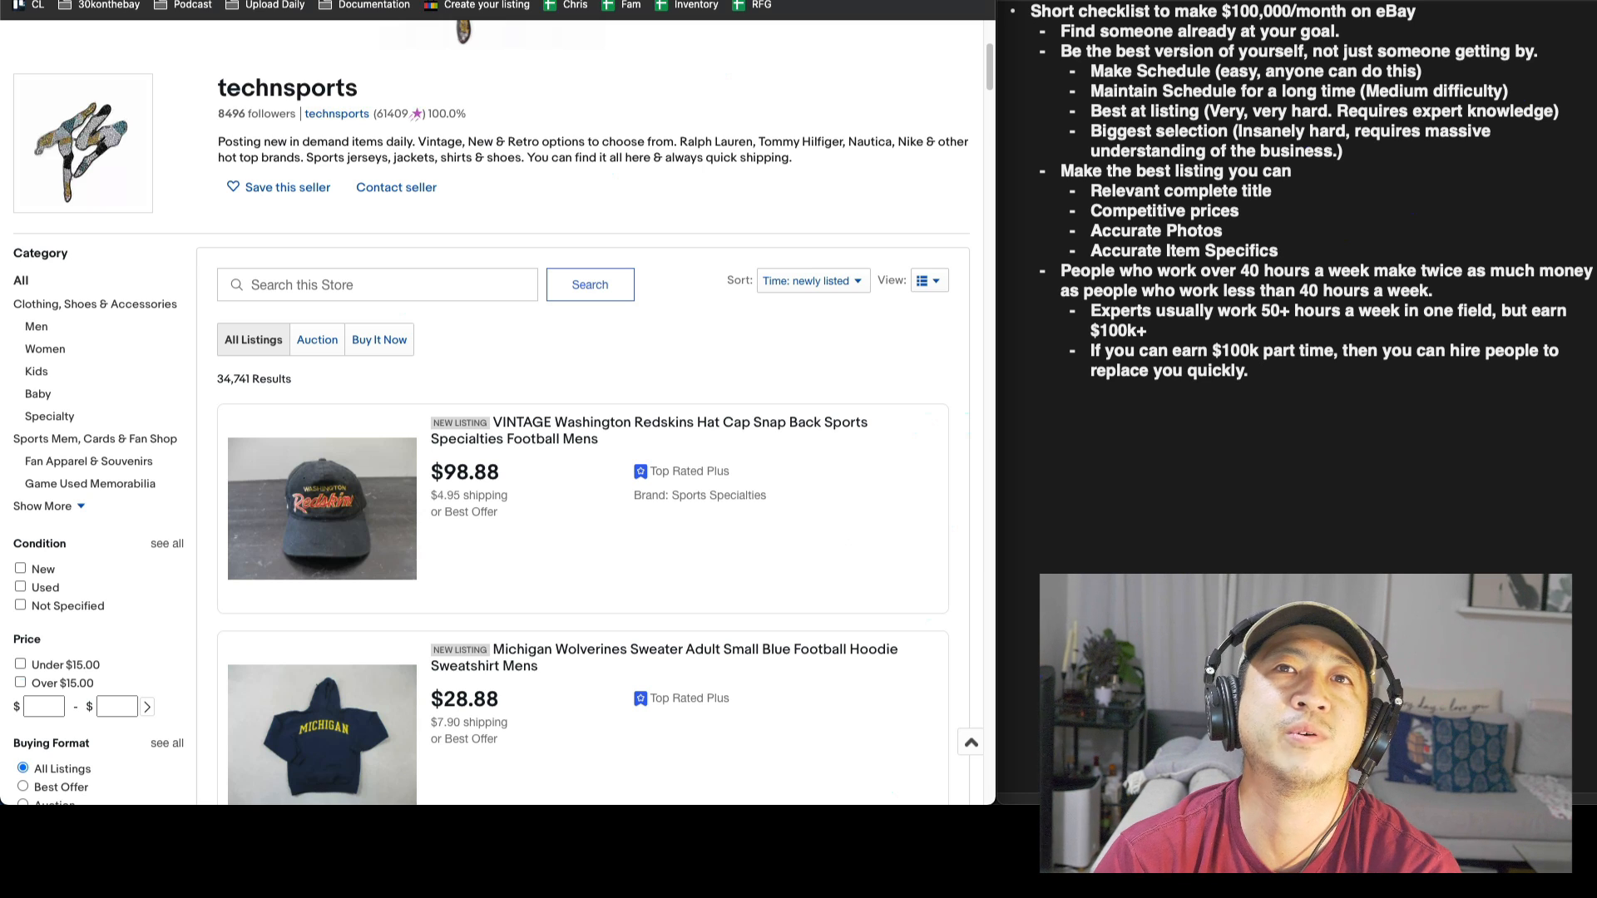
mouse_move(738, 40)
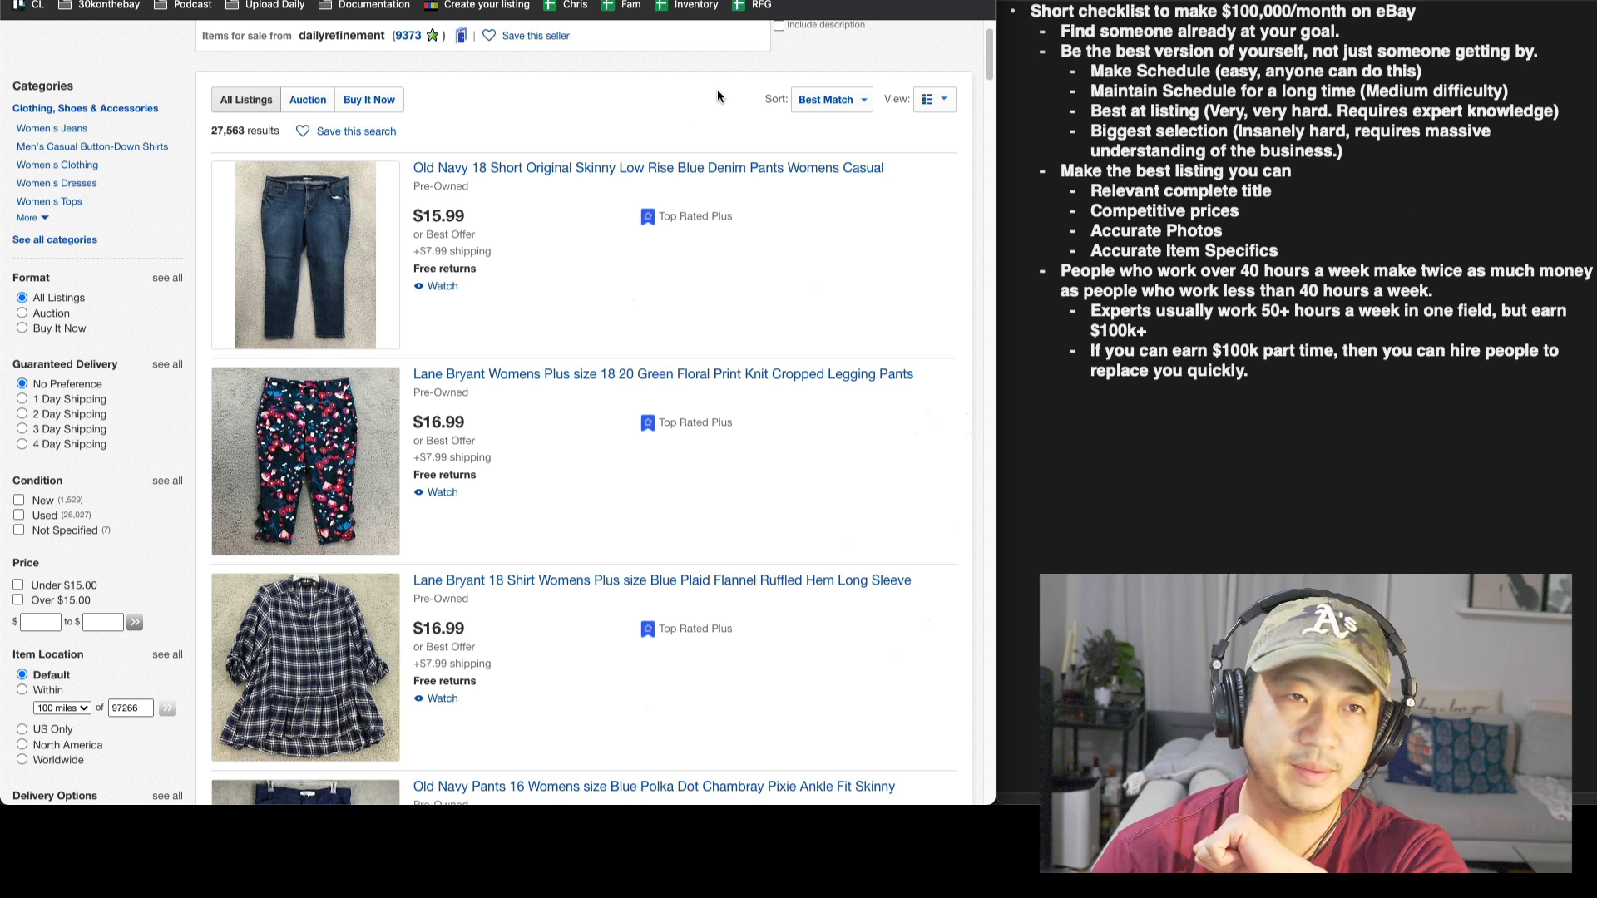
mouse_move(723, 94)
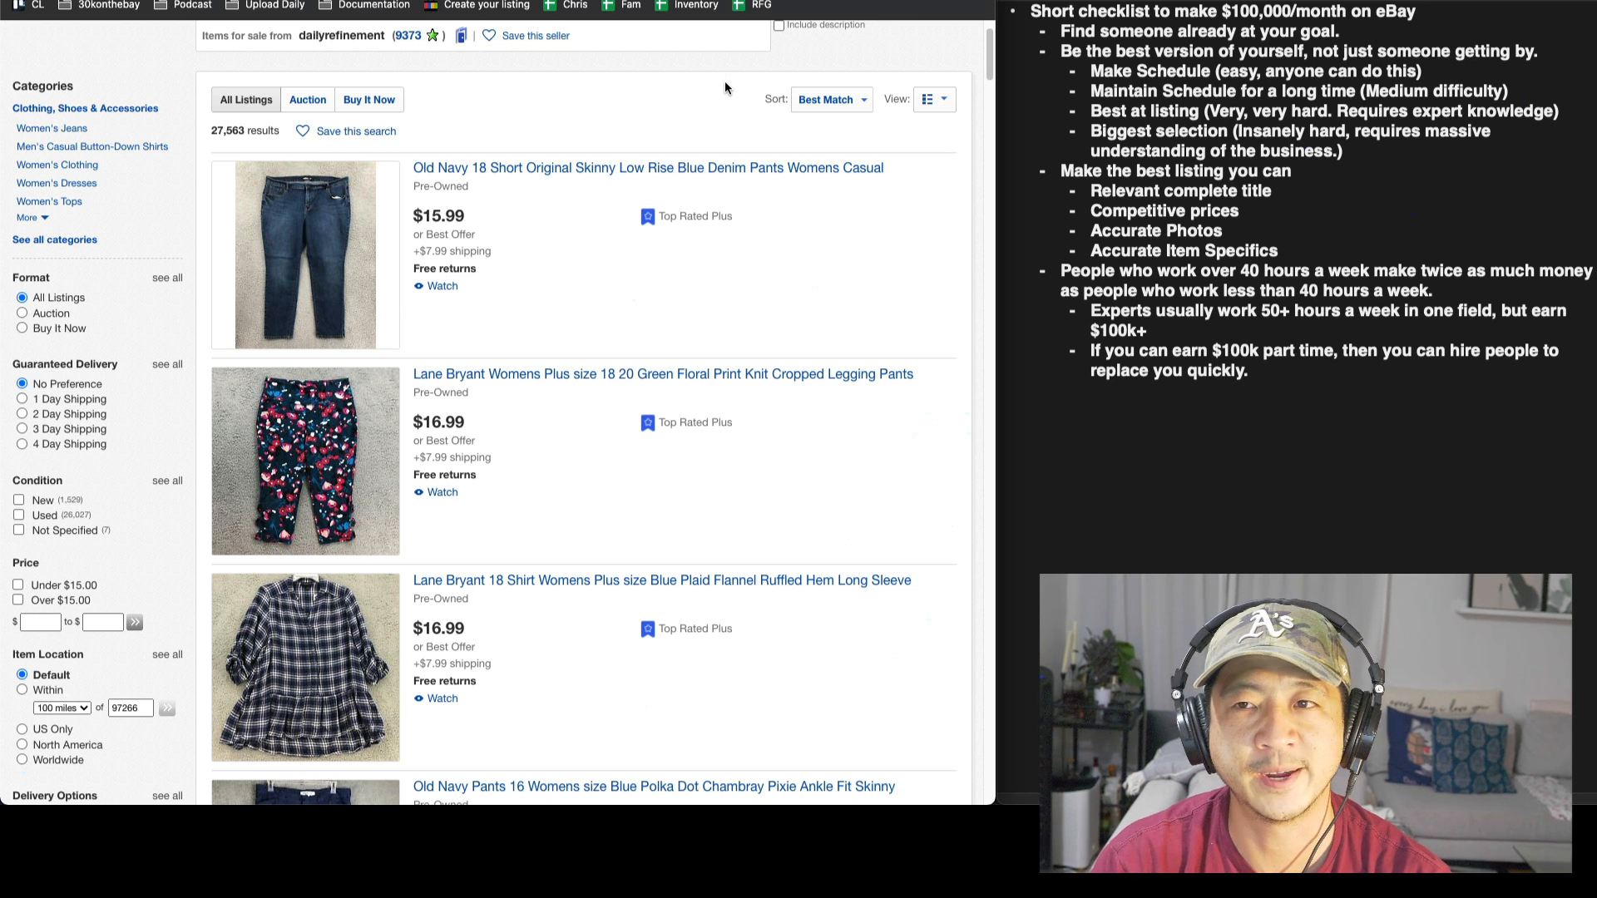
mouse_move(700, 130)
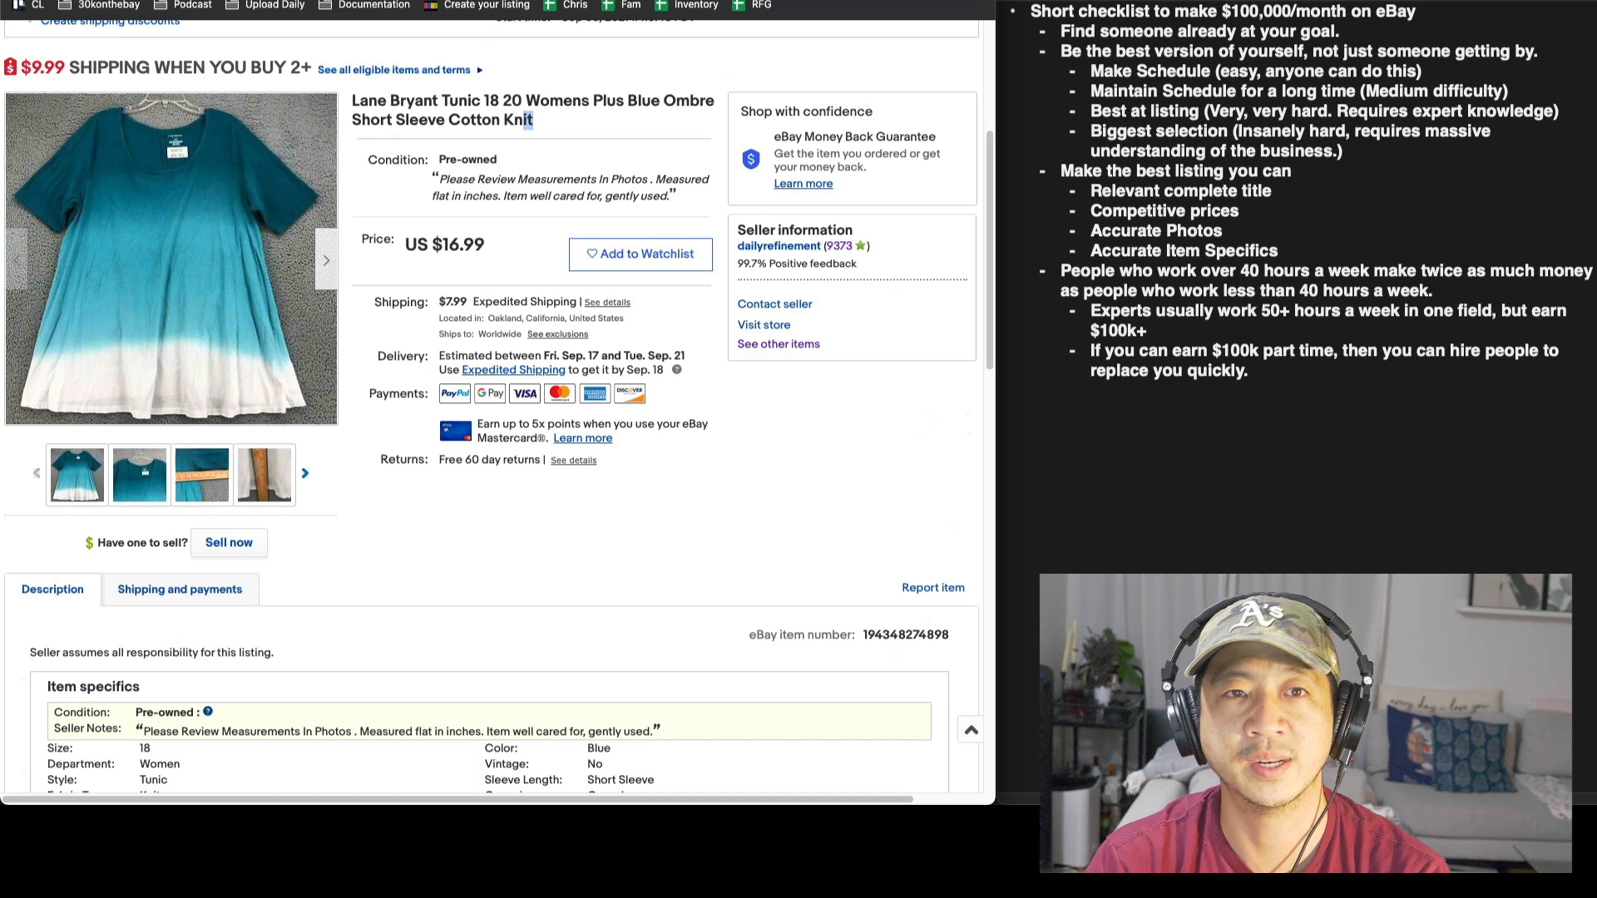
mouse_move(665, 60)
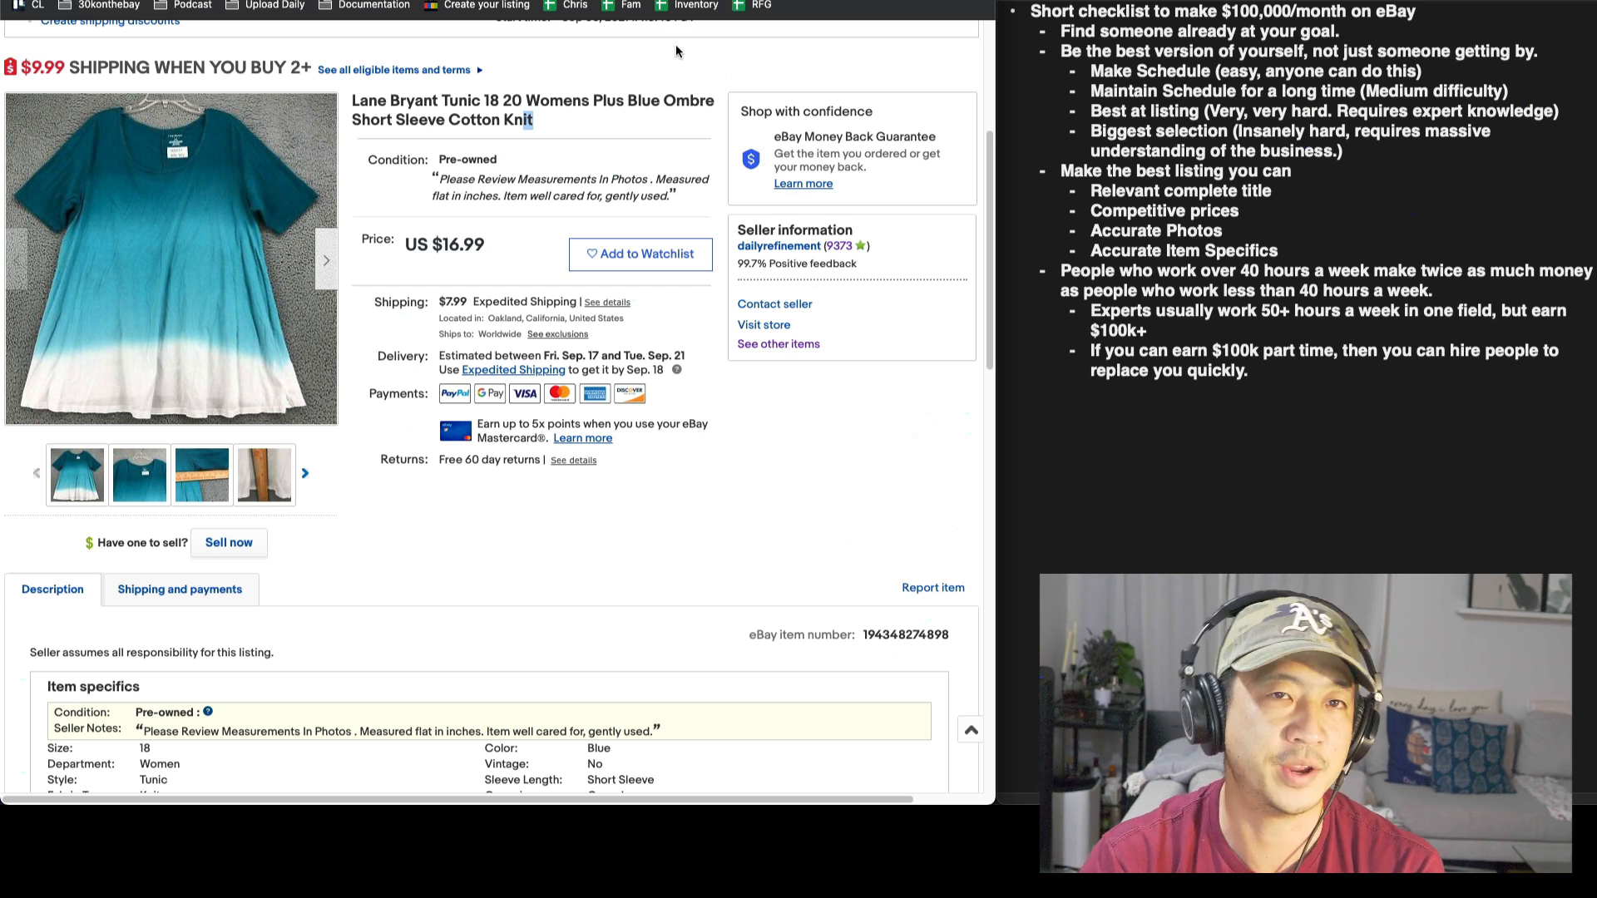
mouse_move(685, 43)
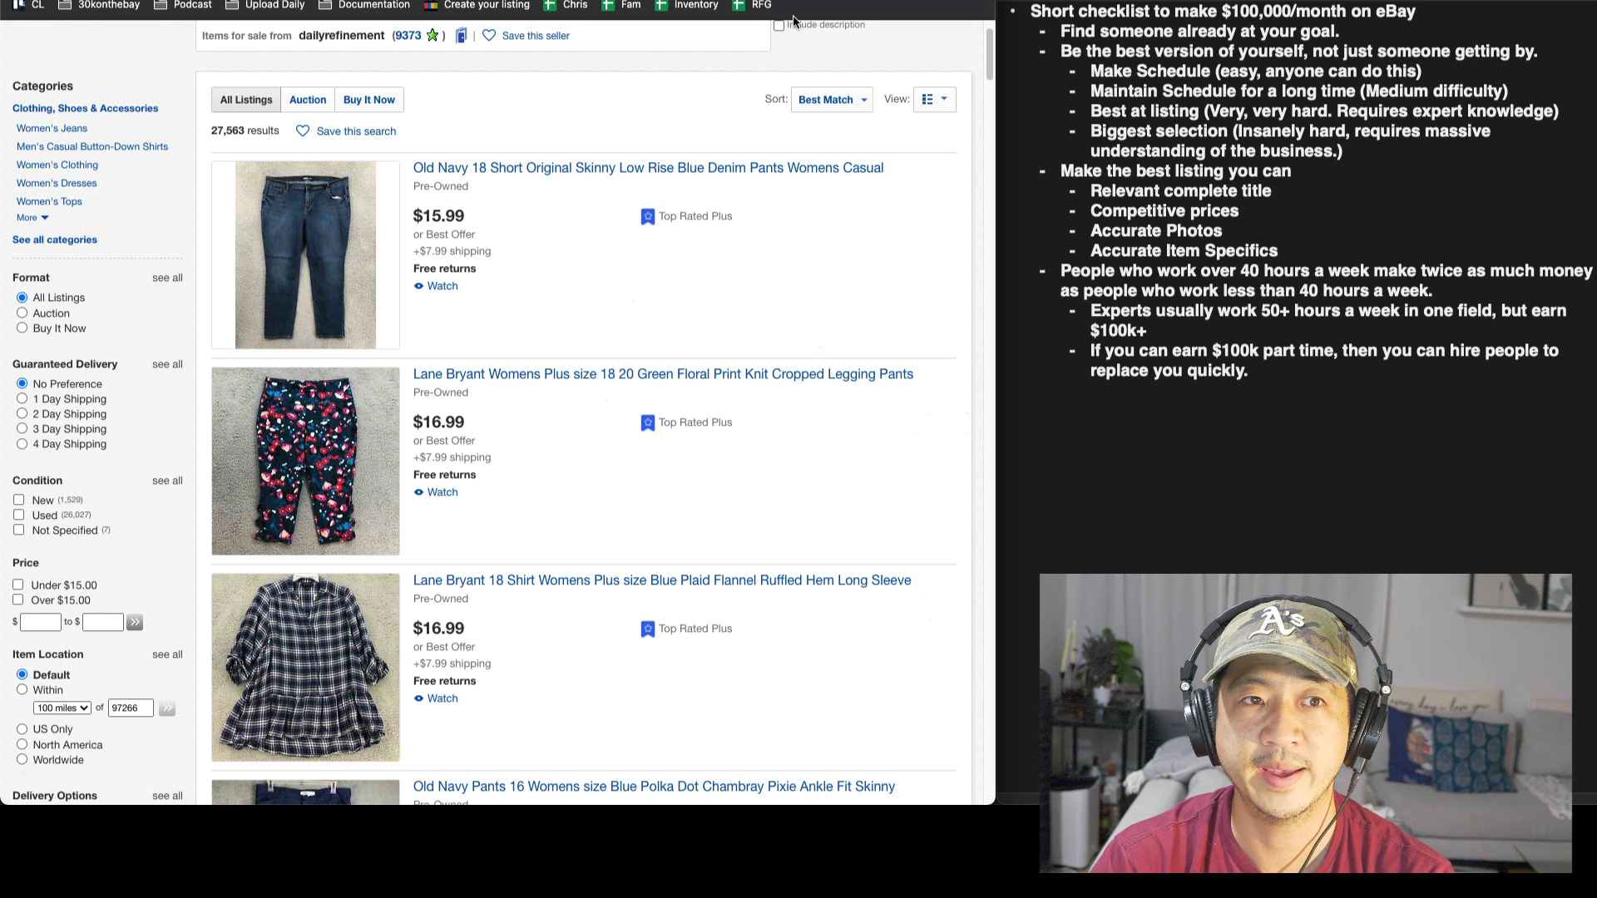
mouse_move(768, 47)
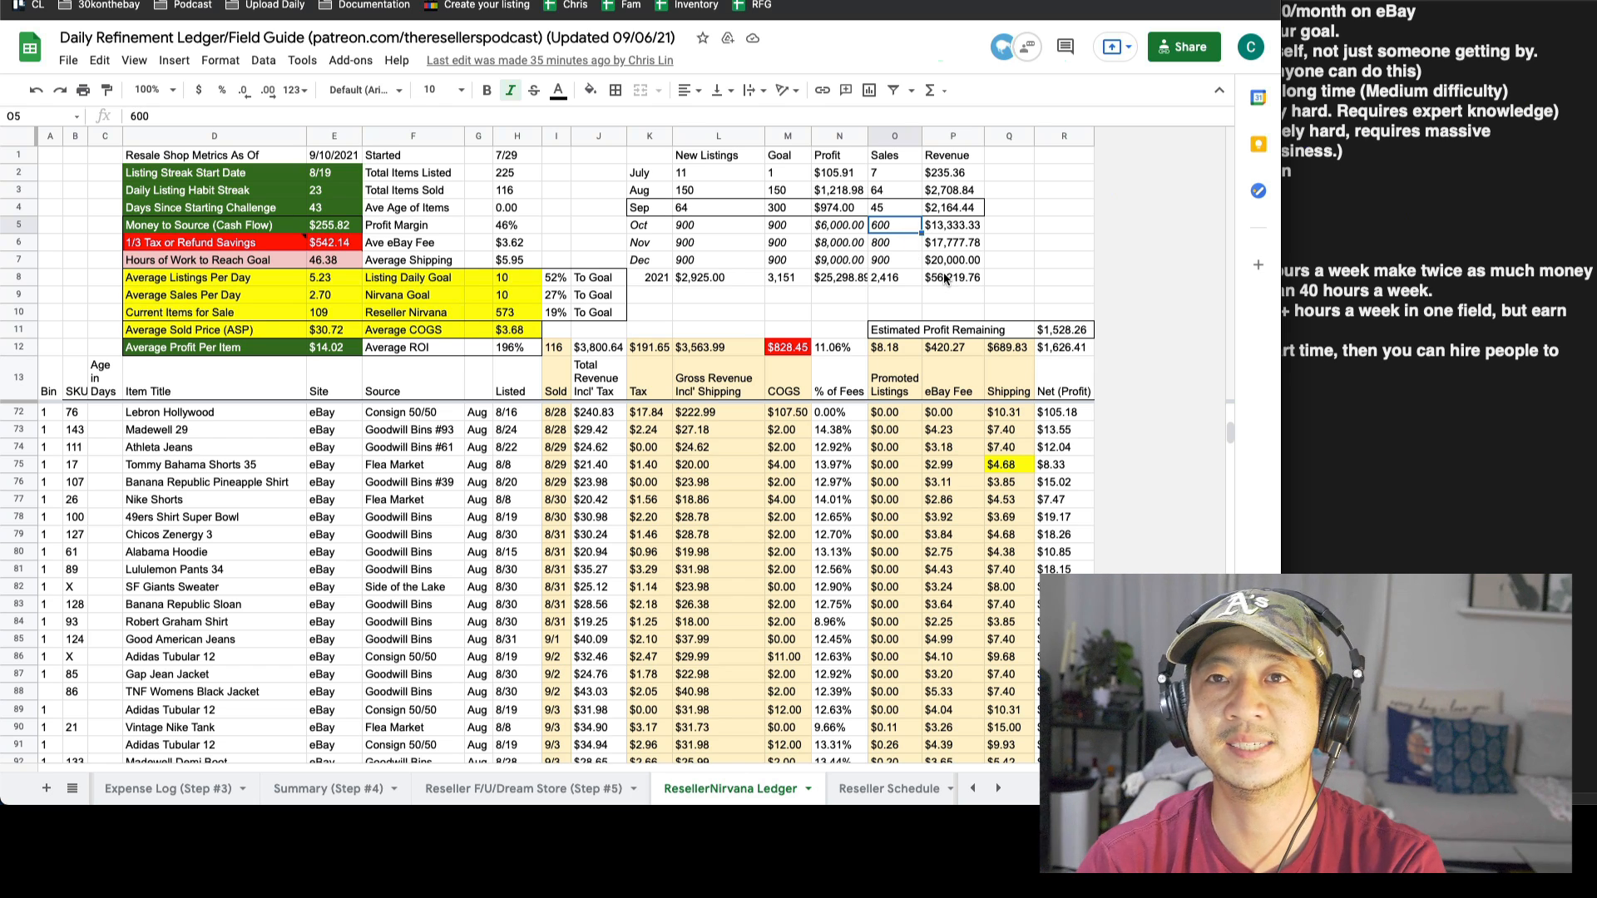
Step: Inspect the P8 revenue total, the Days Since Starting Challenge formula, and the September listings goal
left_click(952, 276)
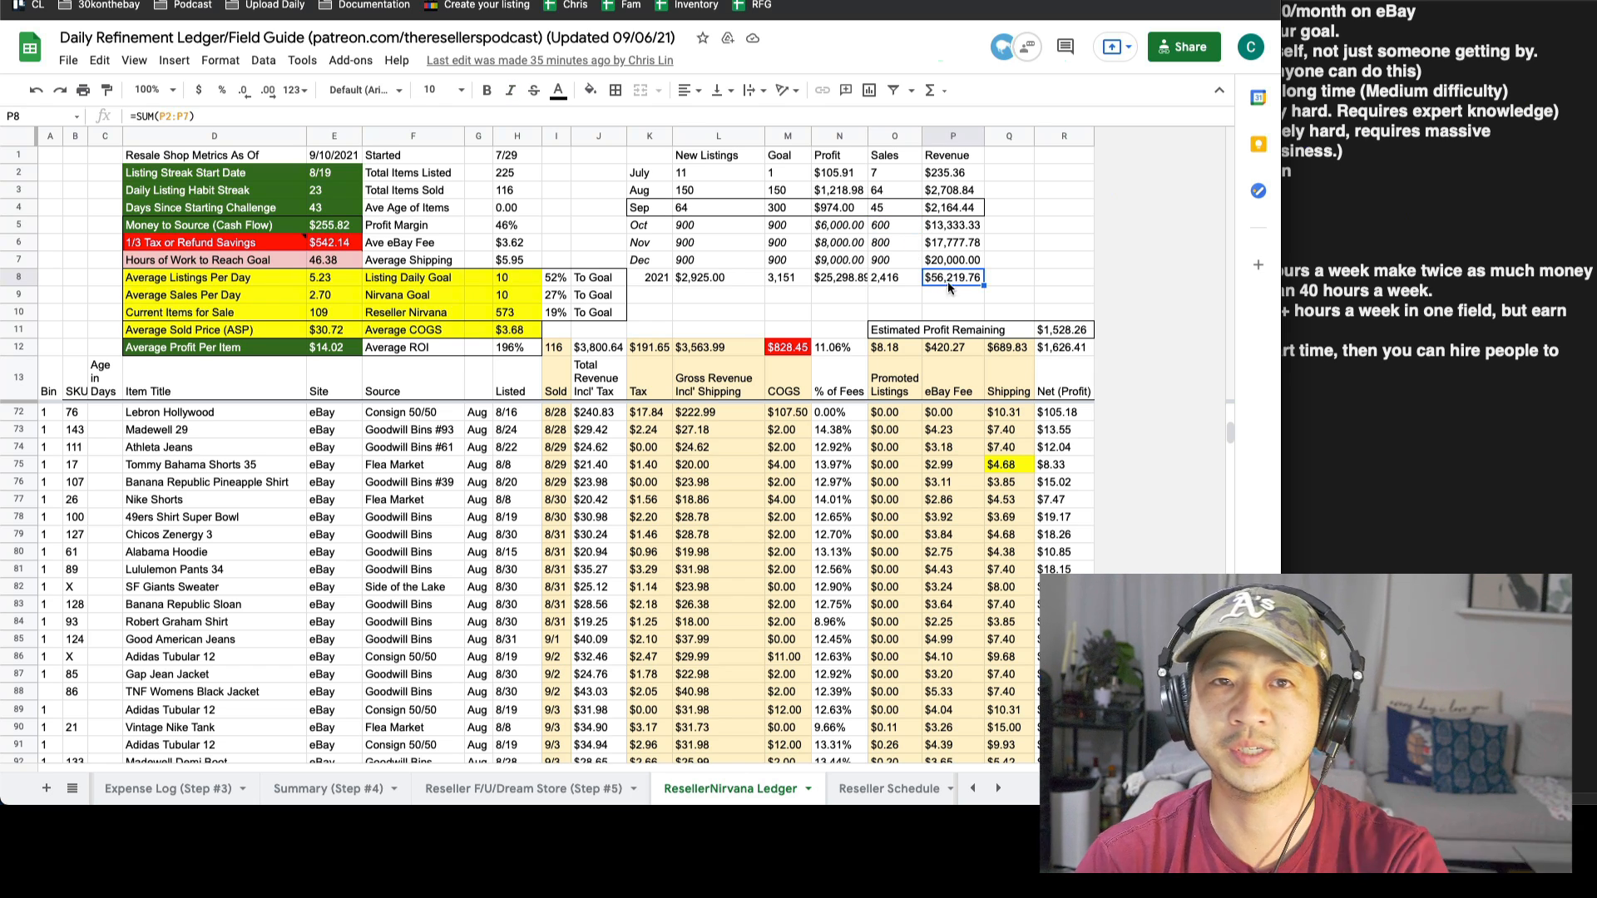
mouse_move(756, 289)
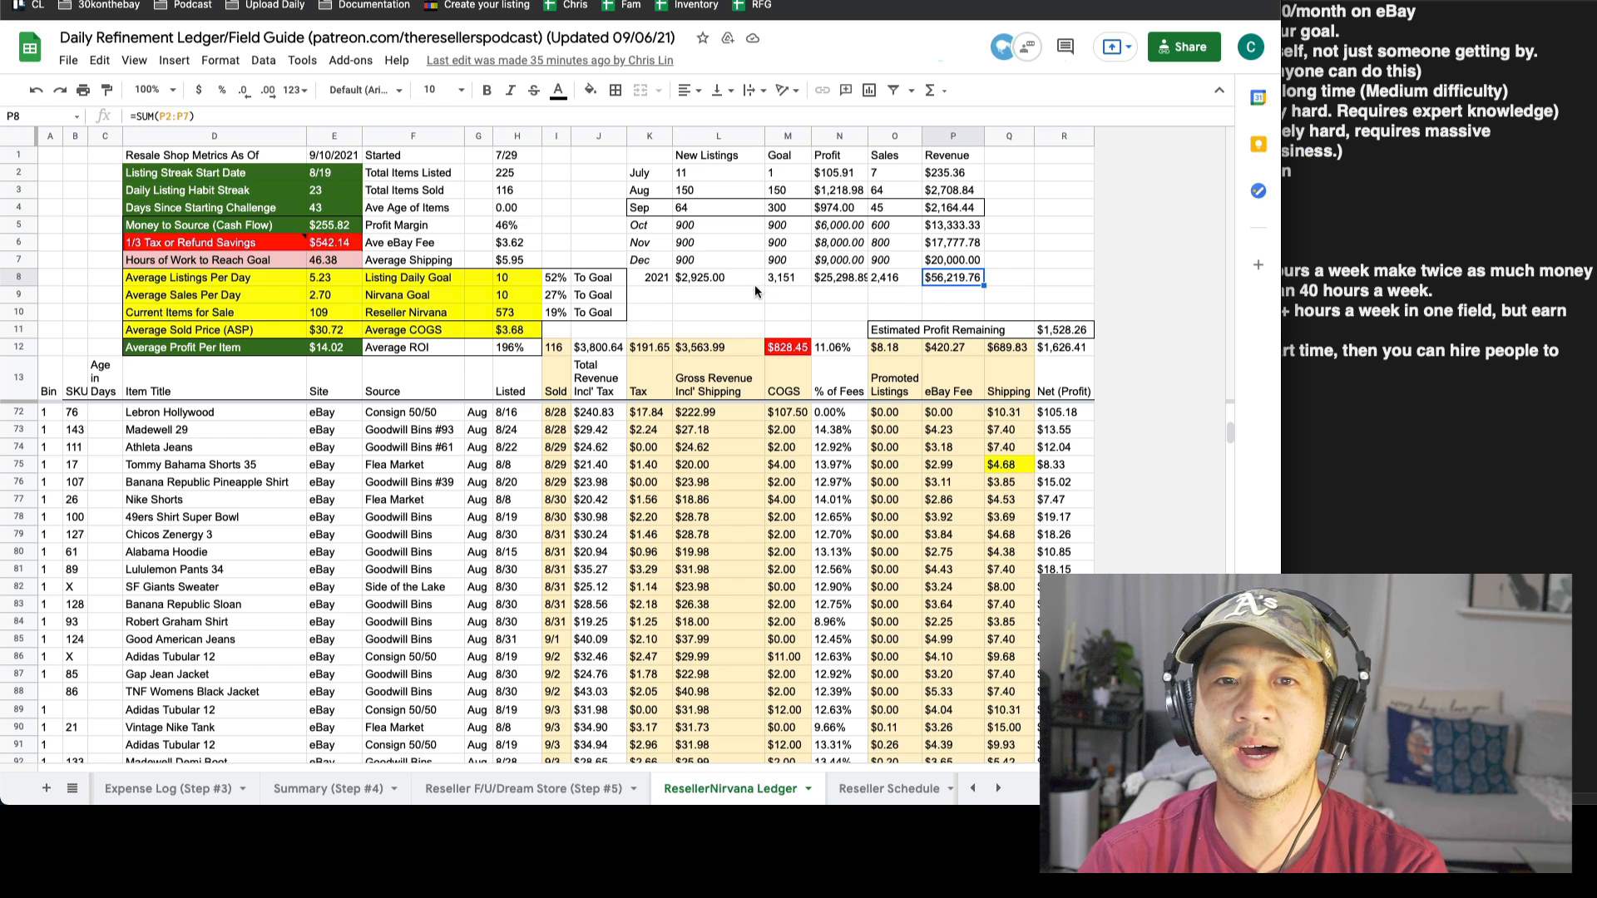
left_click(786, 224)
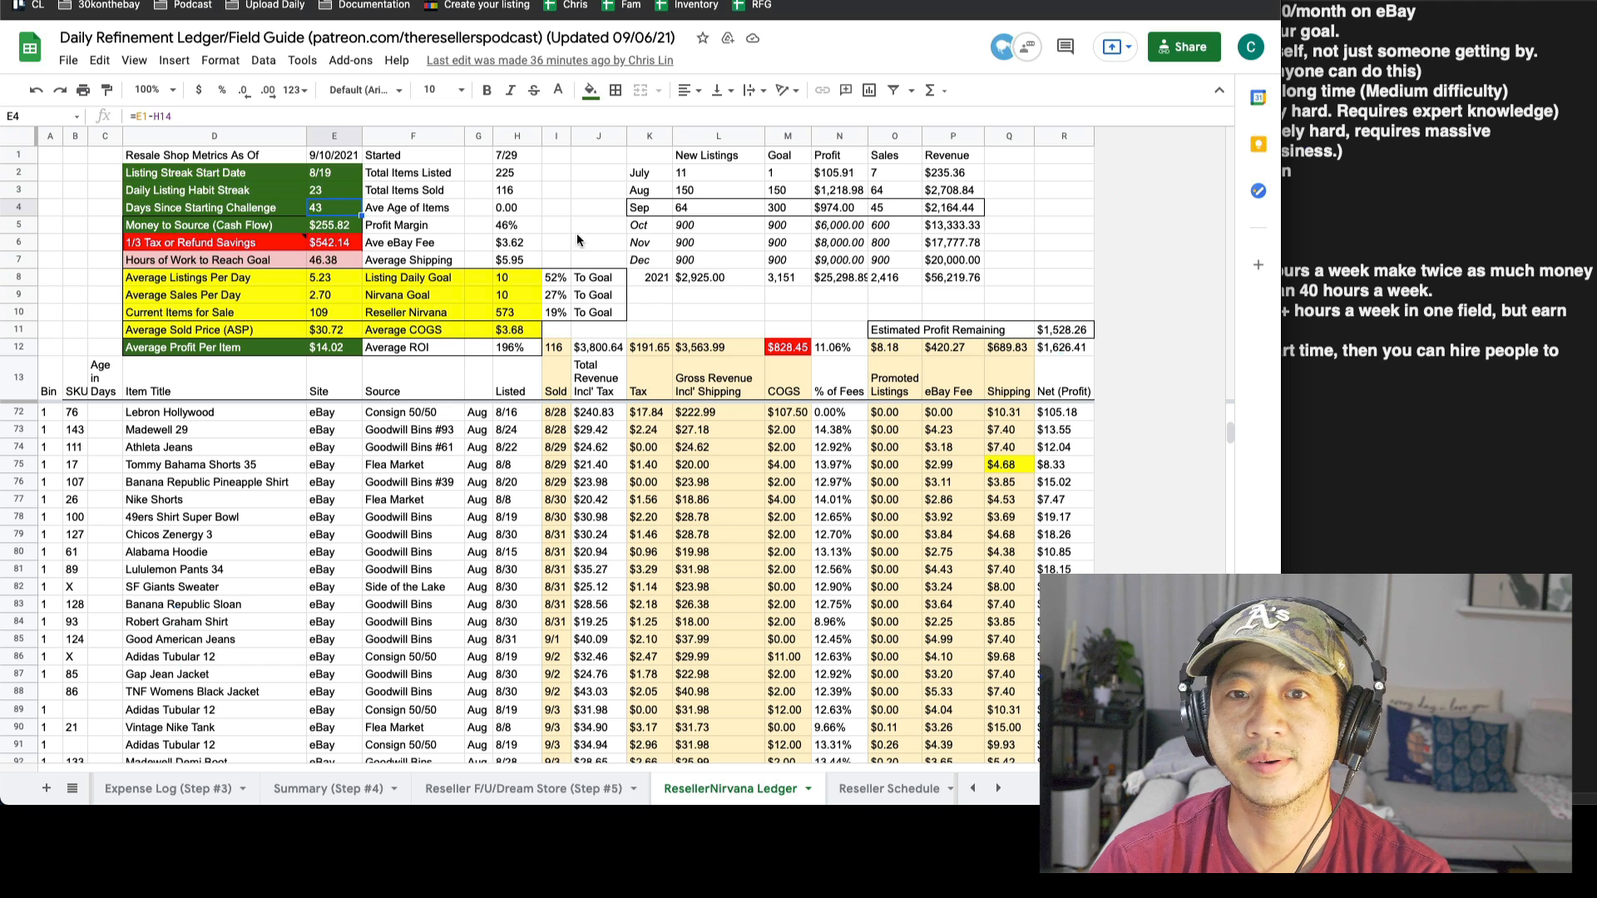
left_click(787, 207)
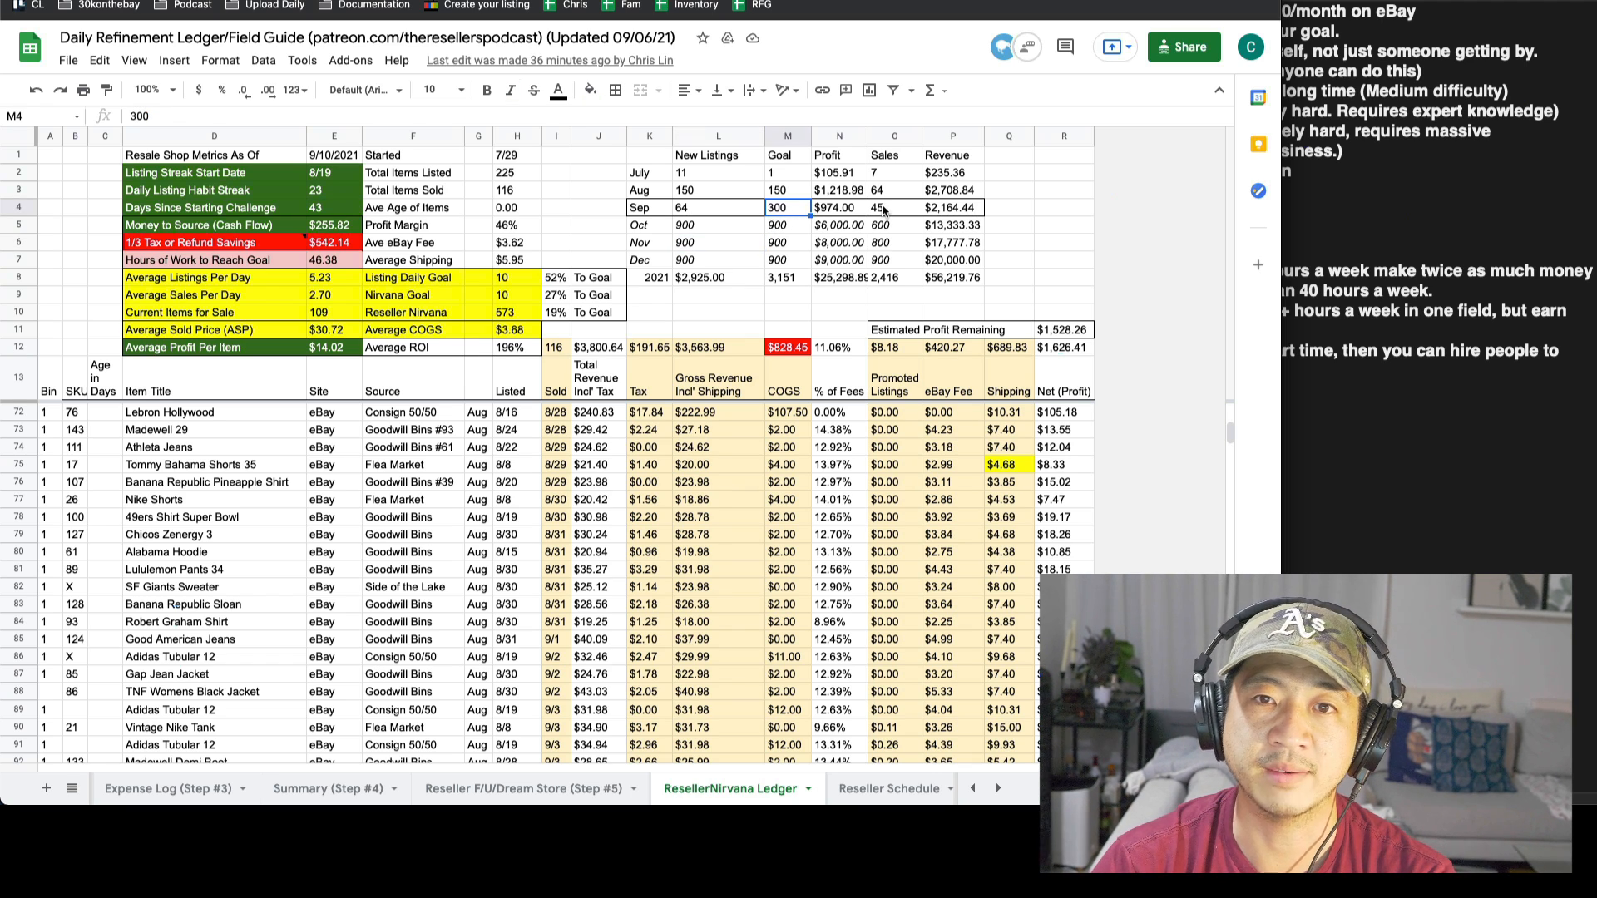
left_click(893, 207)
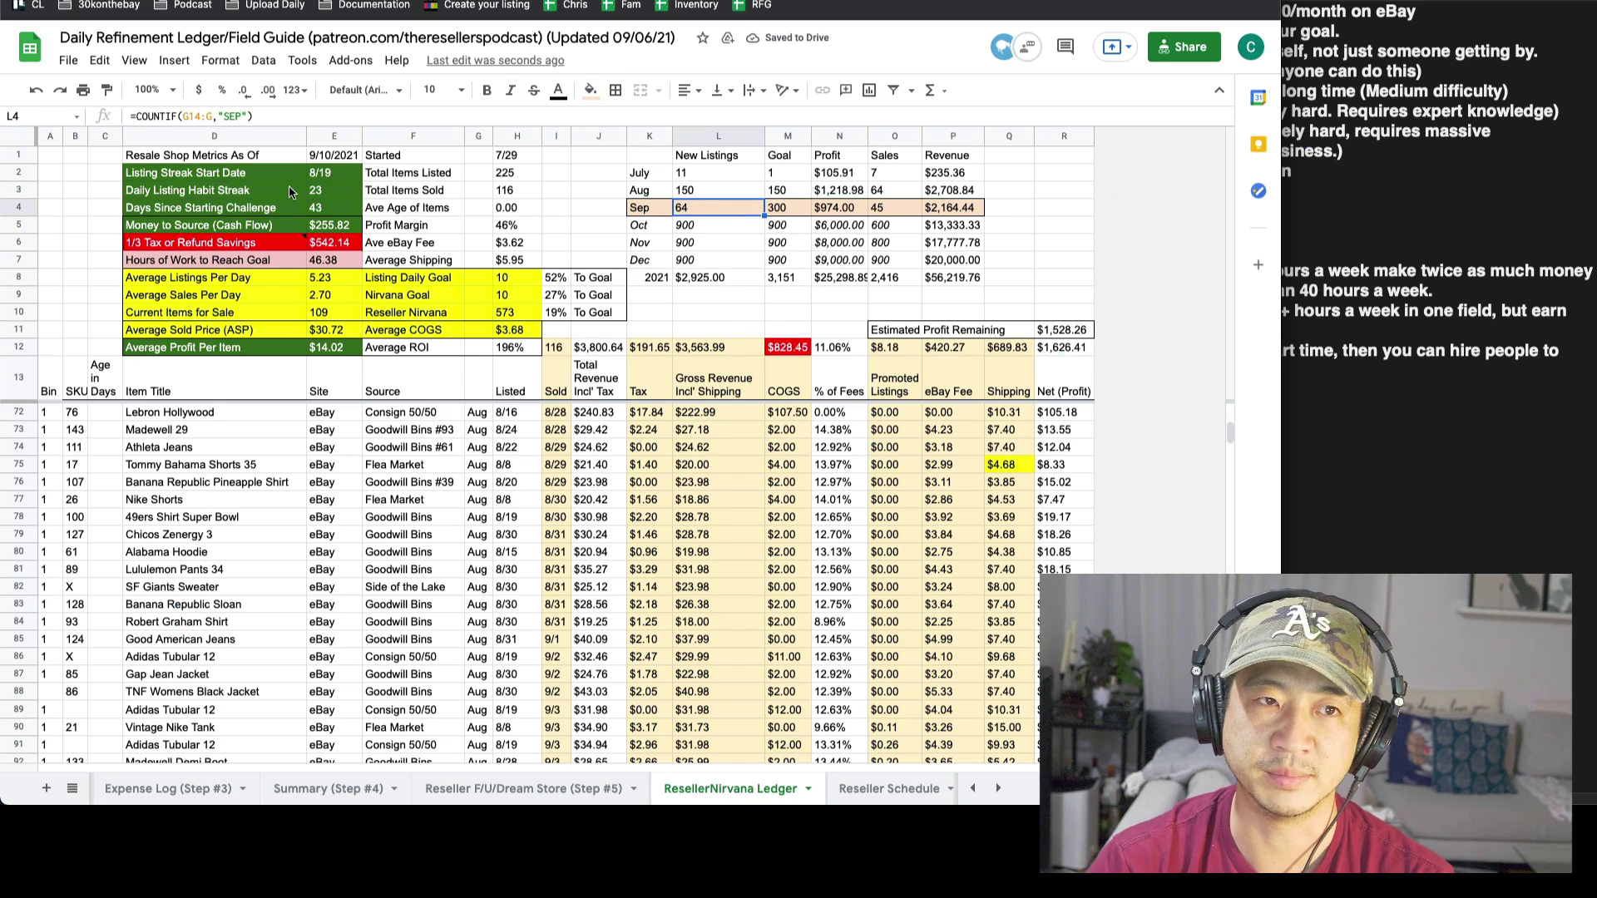
left_click(333, 190)
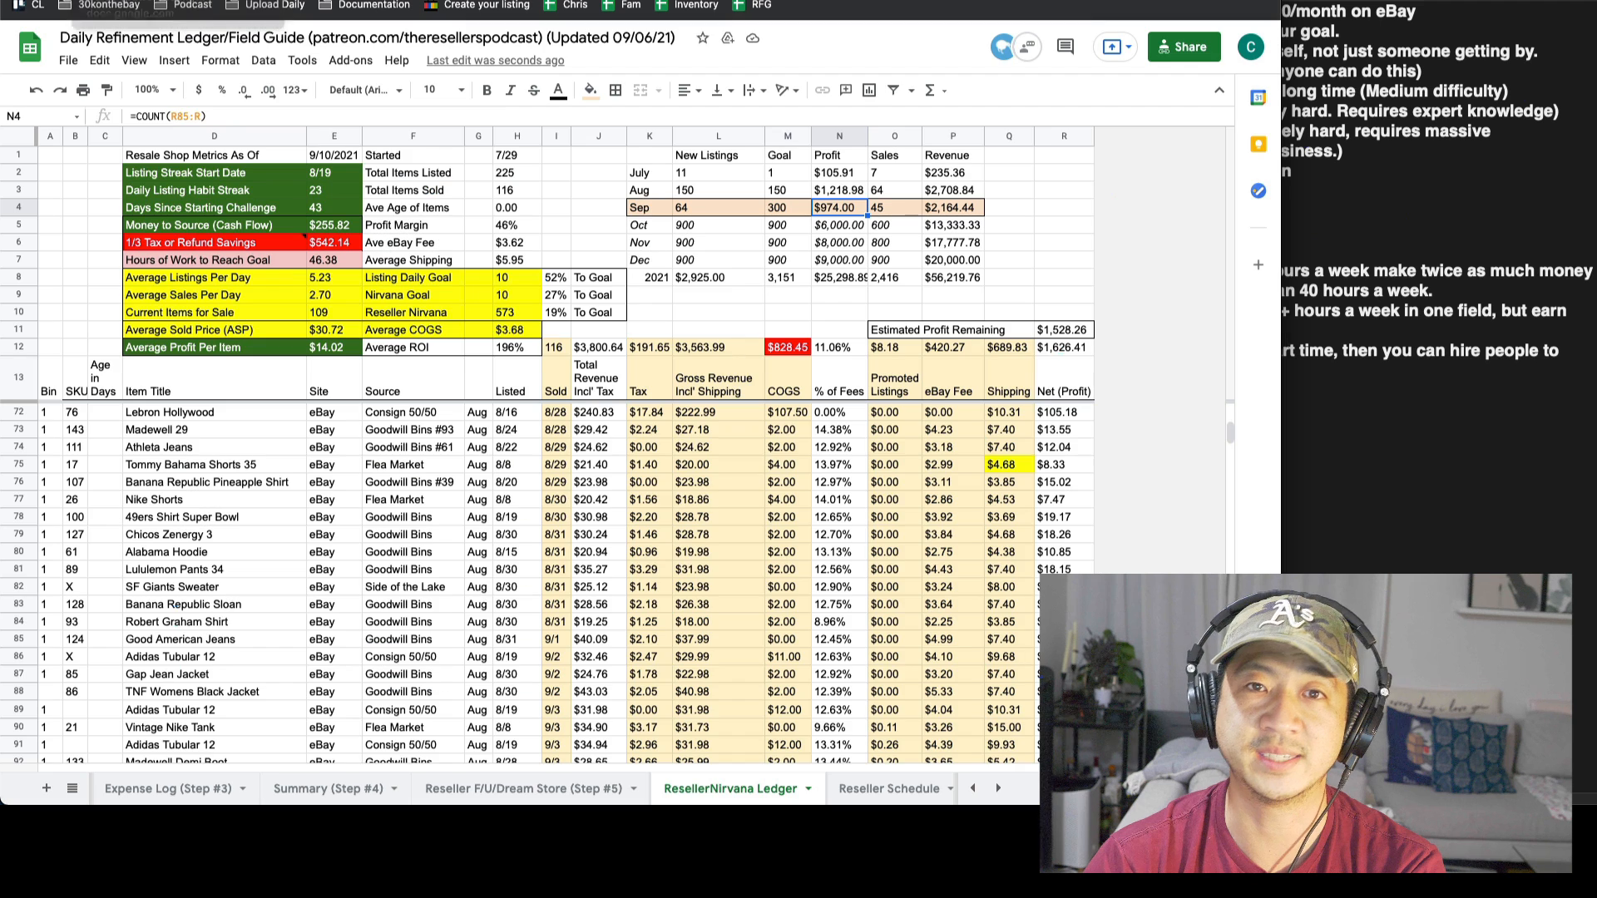
mouse_move(652, 206)
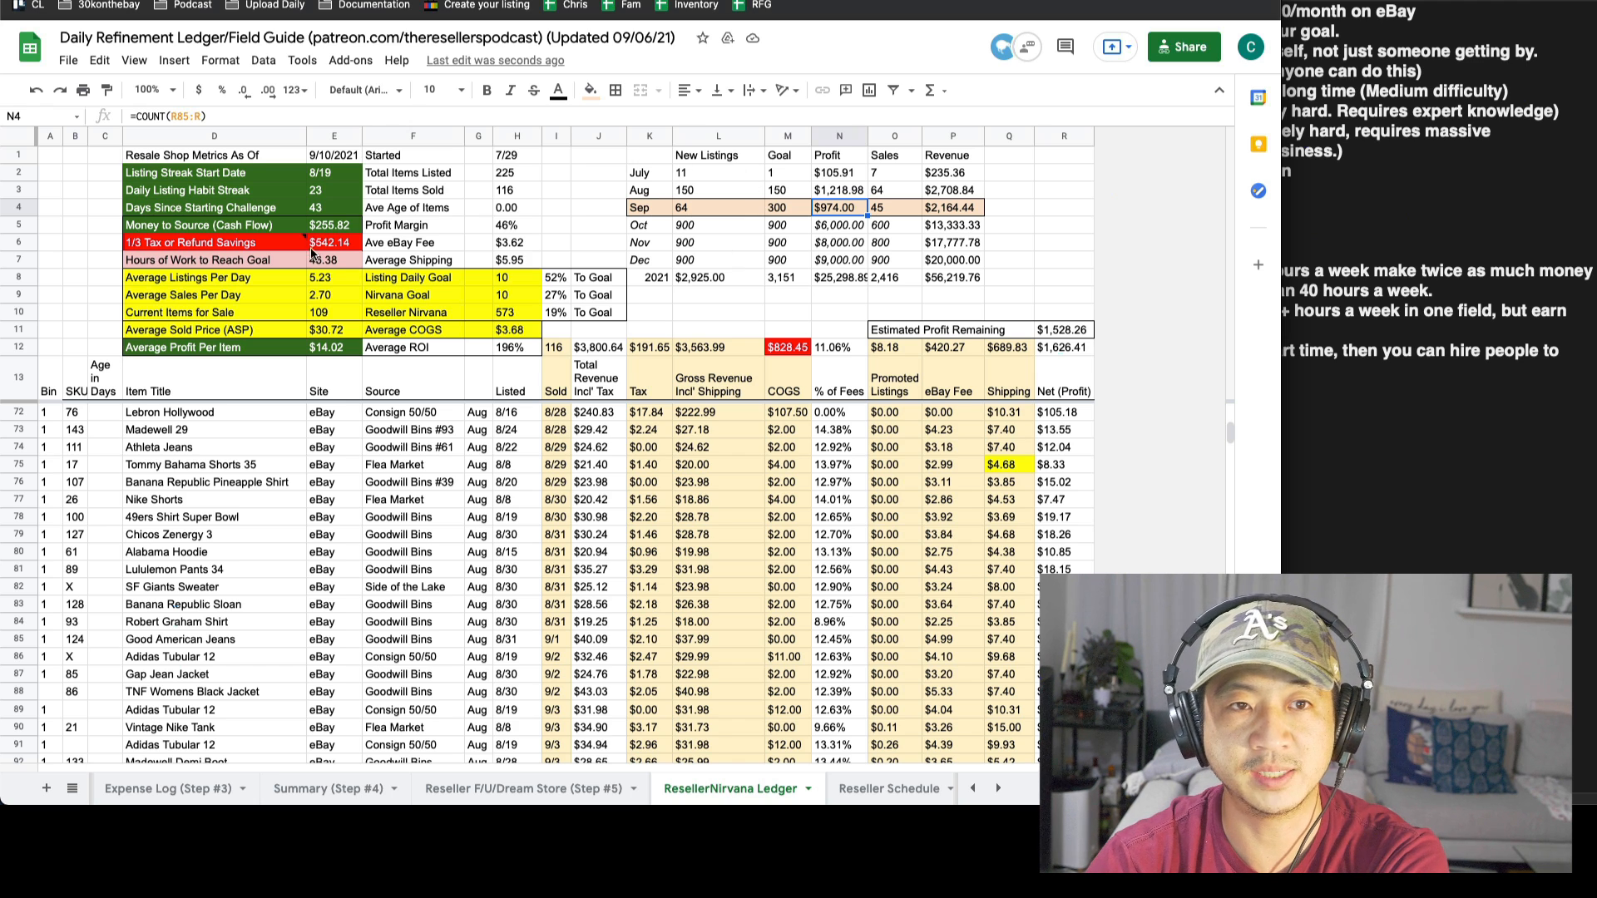
left_click(333, 225)
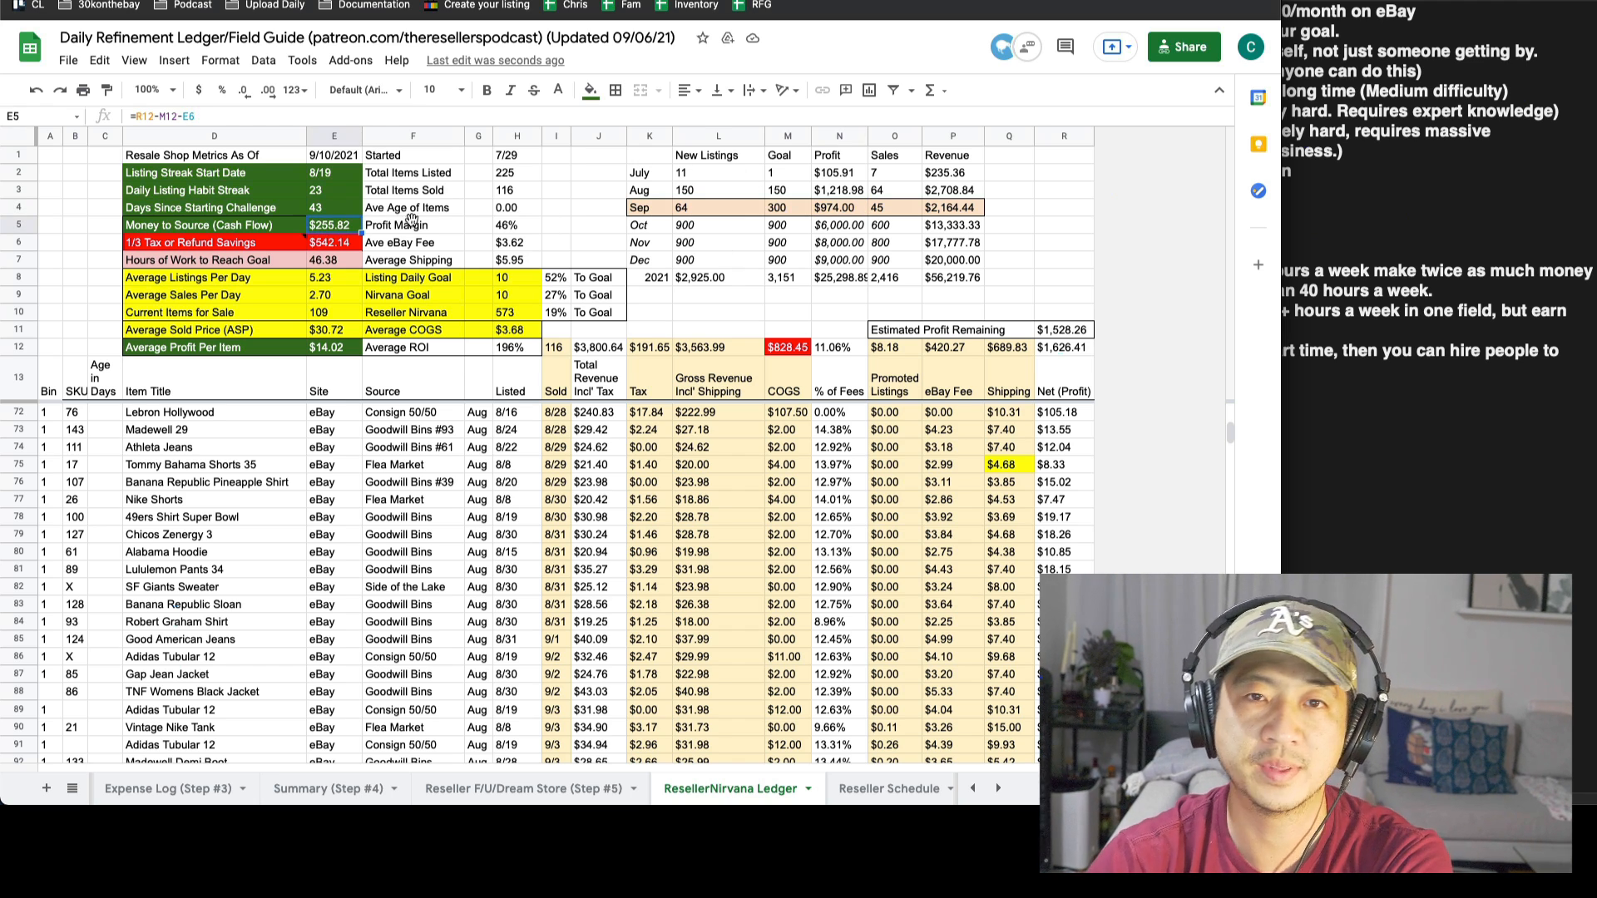
mouse_move(855, 236)
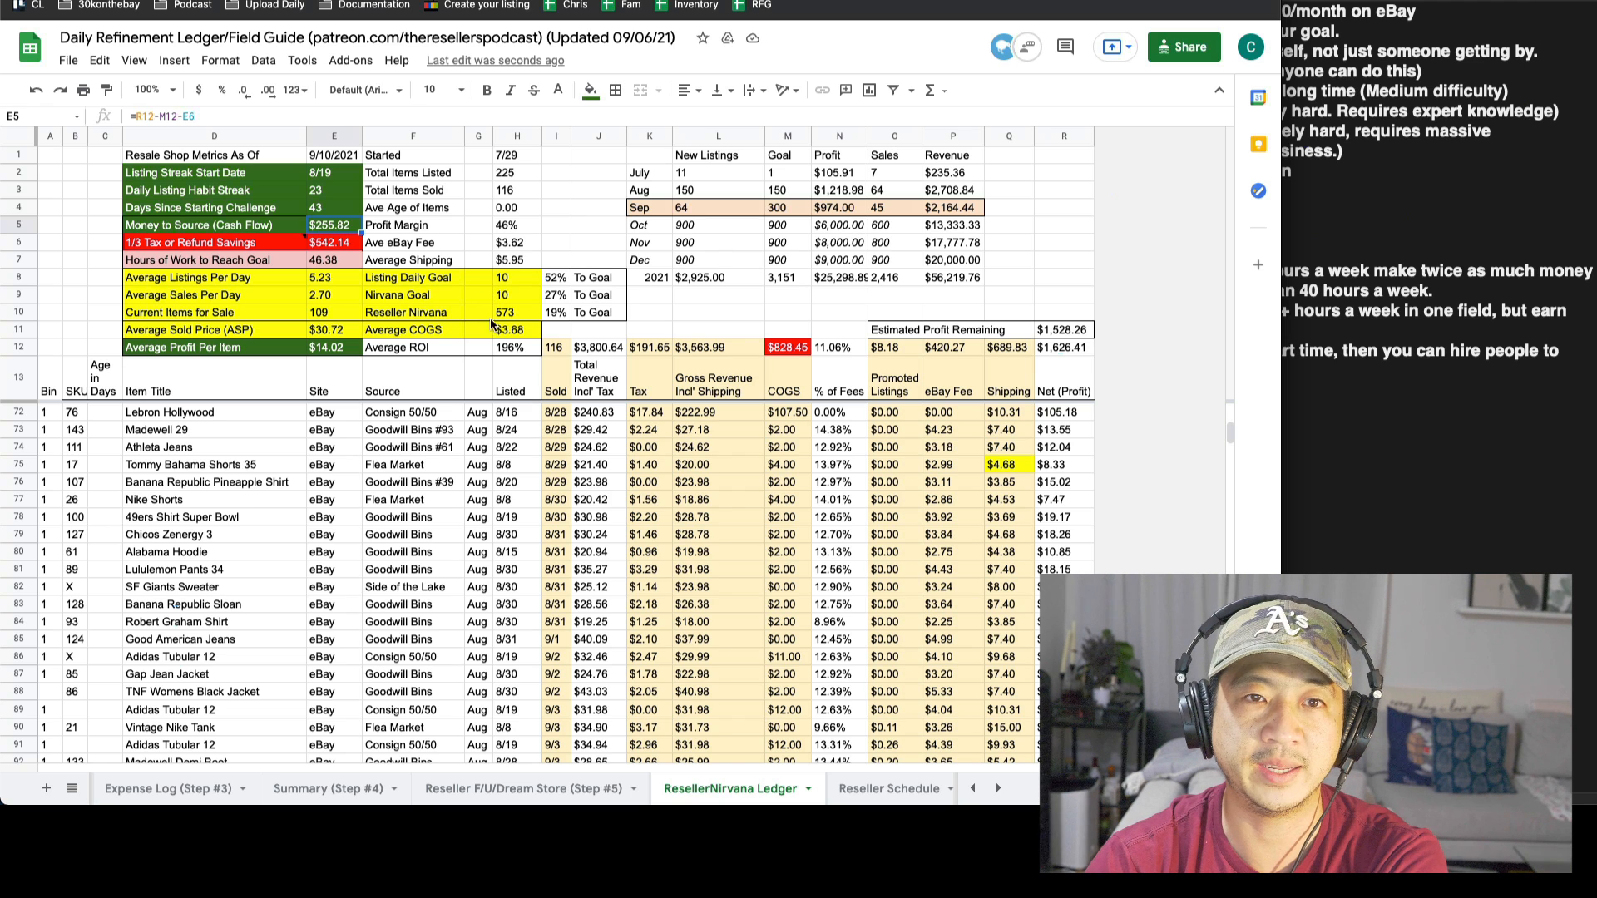
left_click(519, 789)
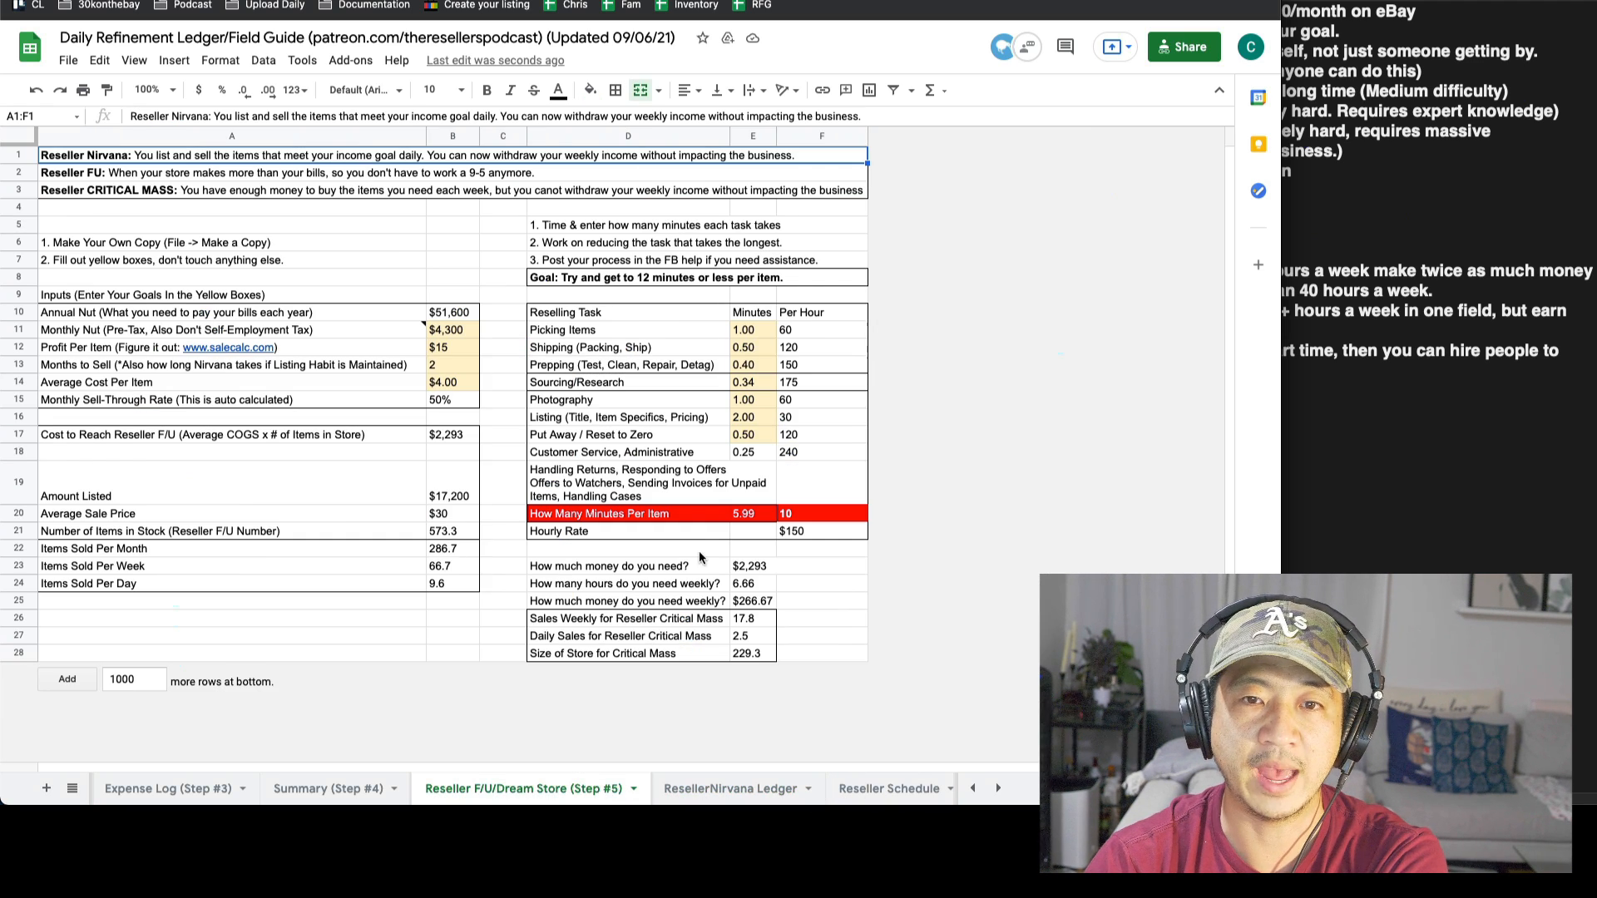
mouse_move(716, 532)
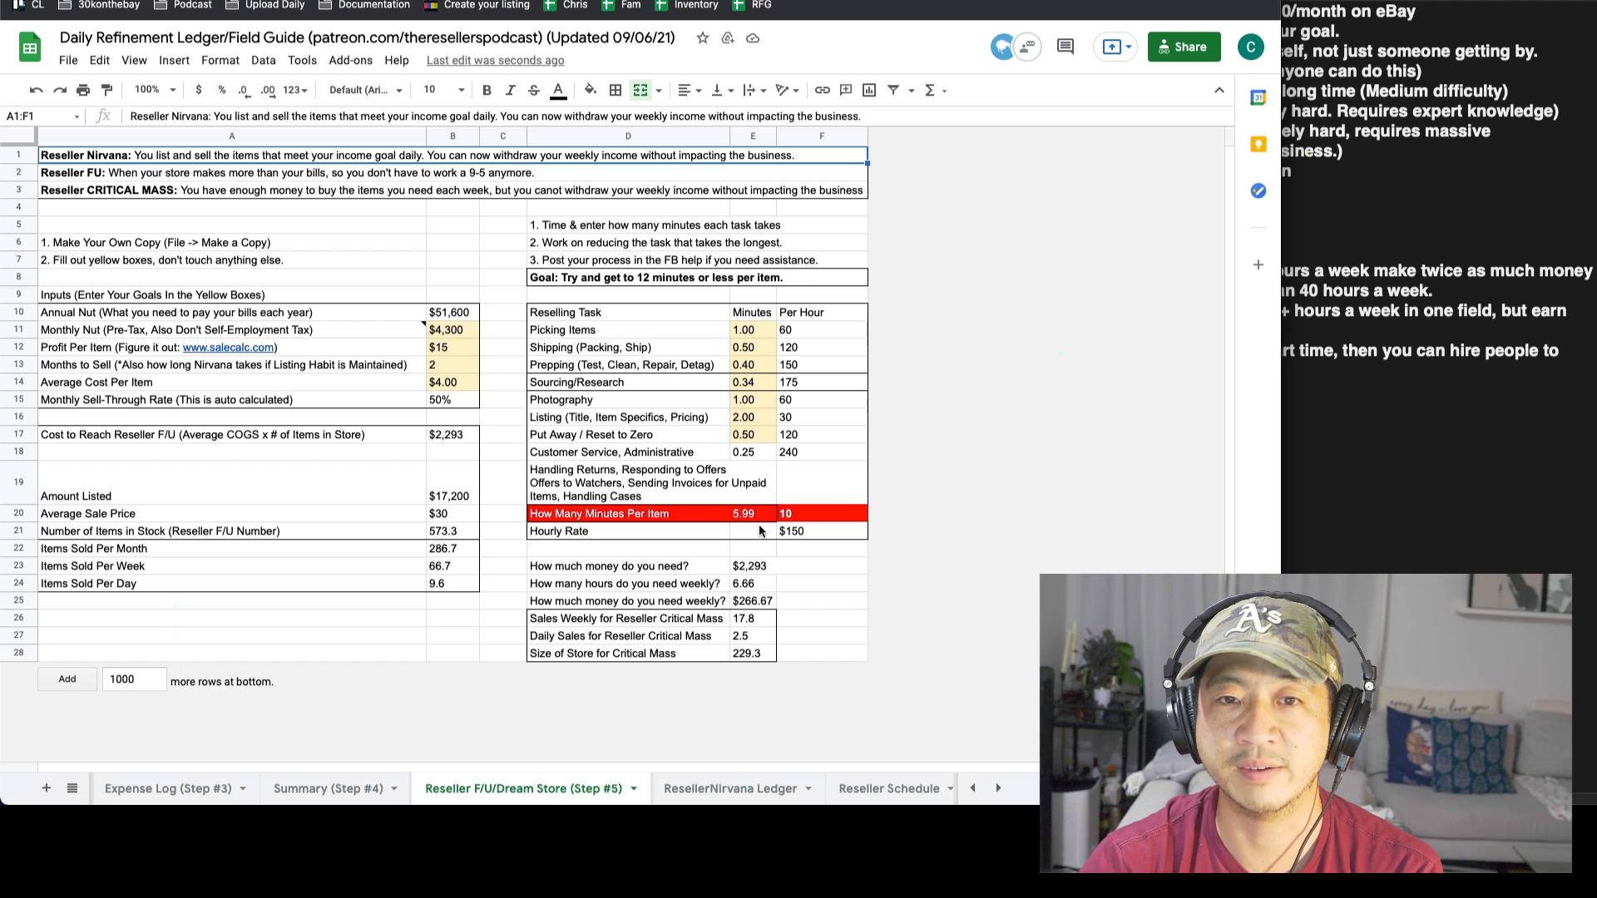
left_click(450, 530)
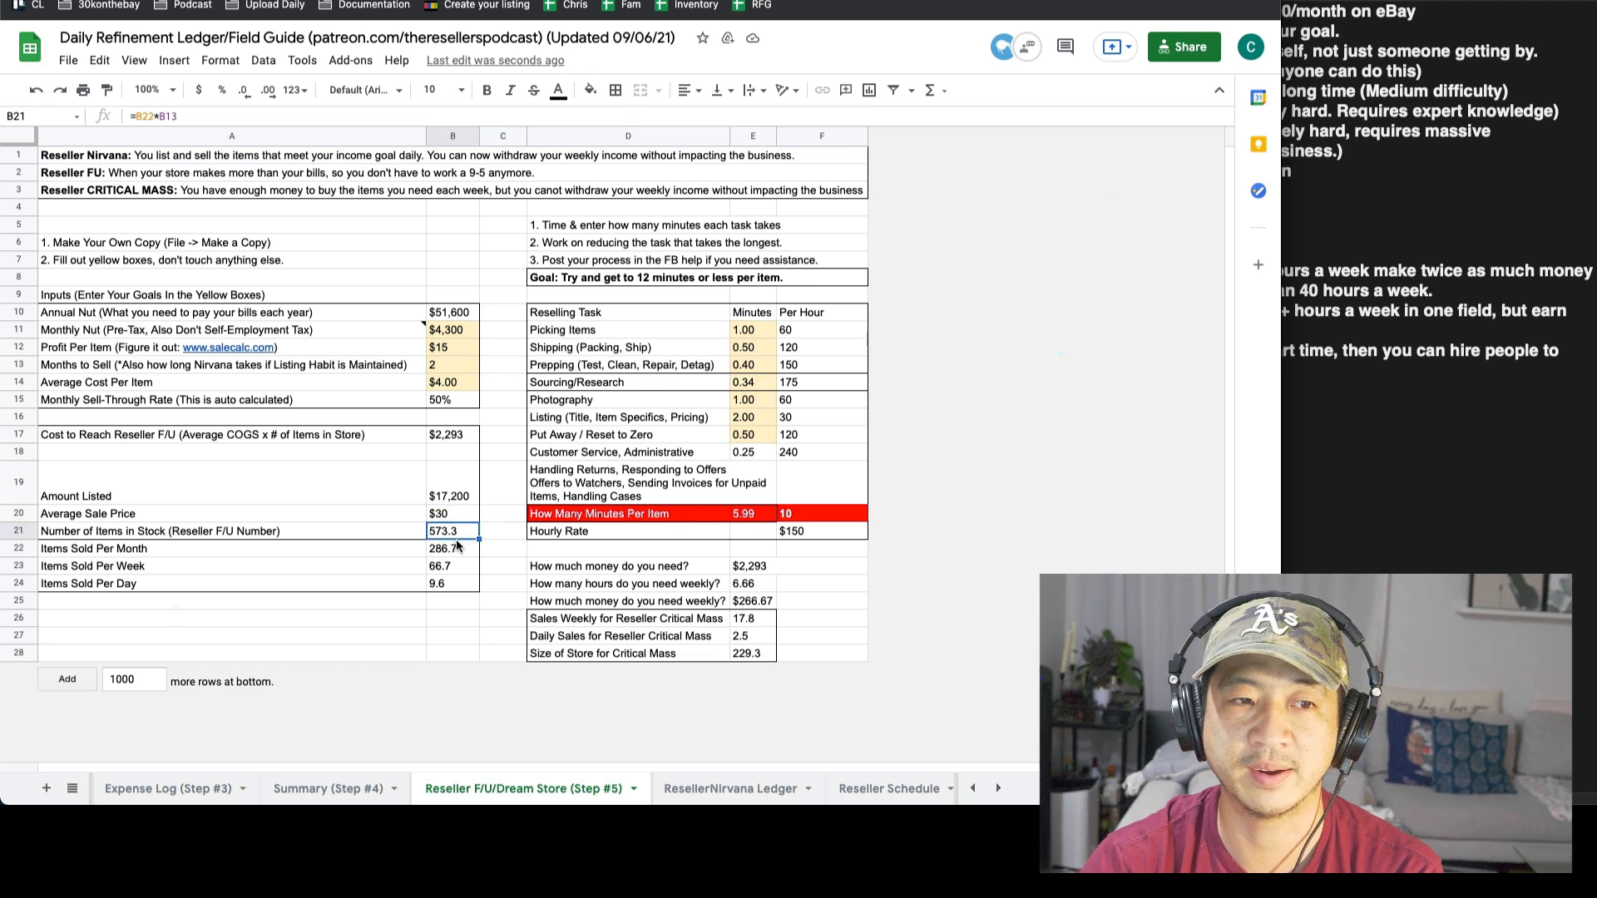
left_click(449, 434)
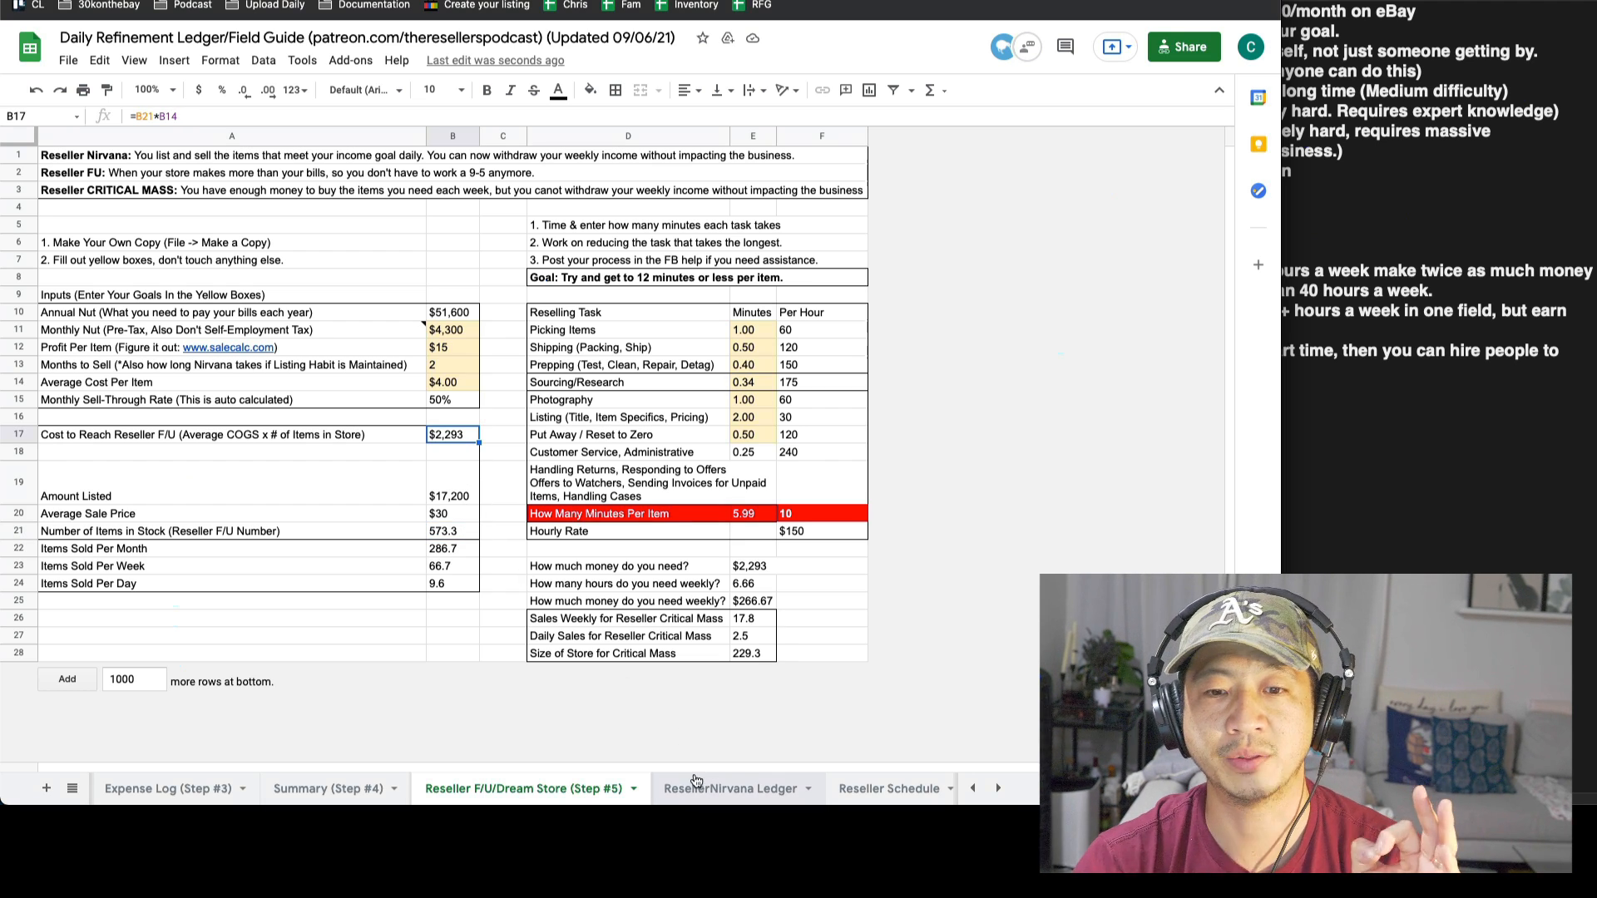
left_click(727, 788)
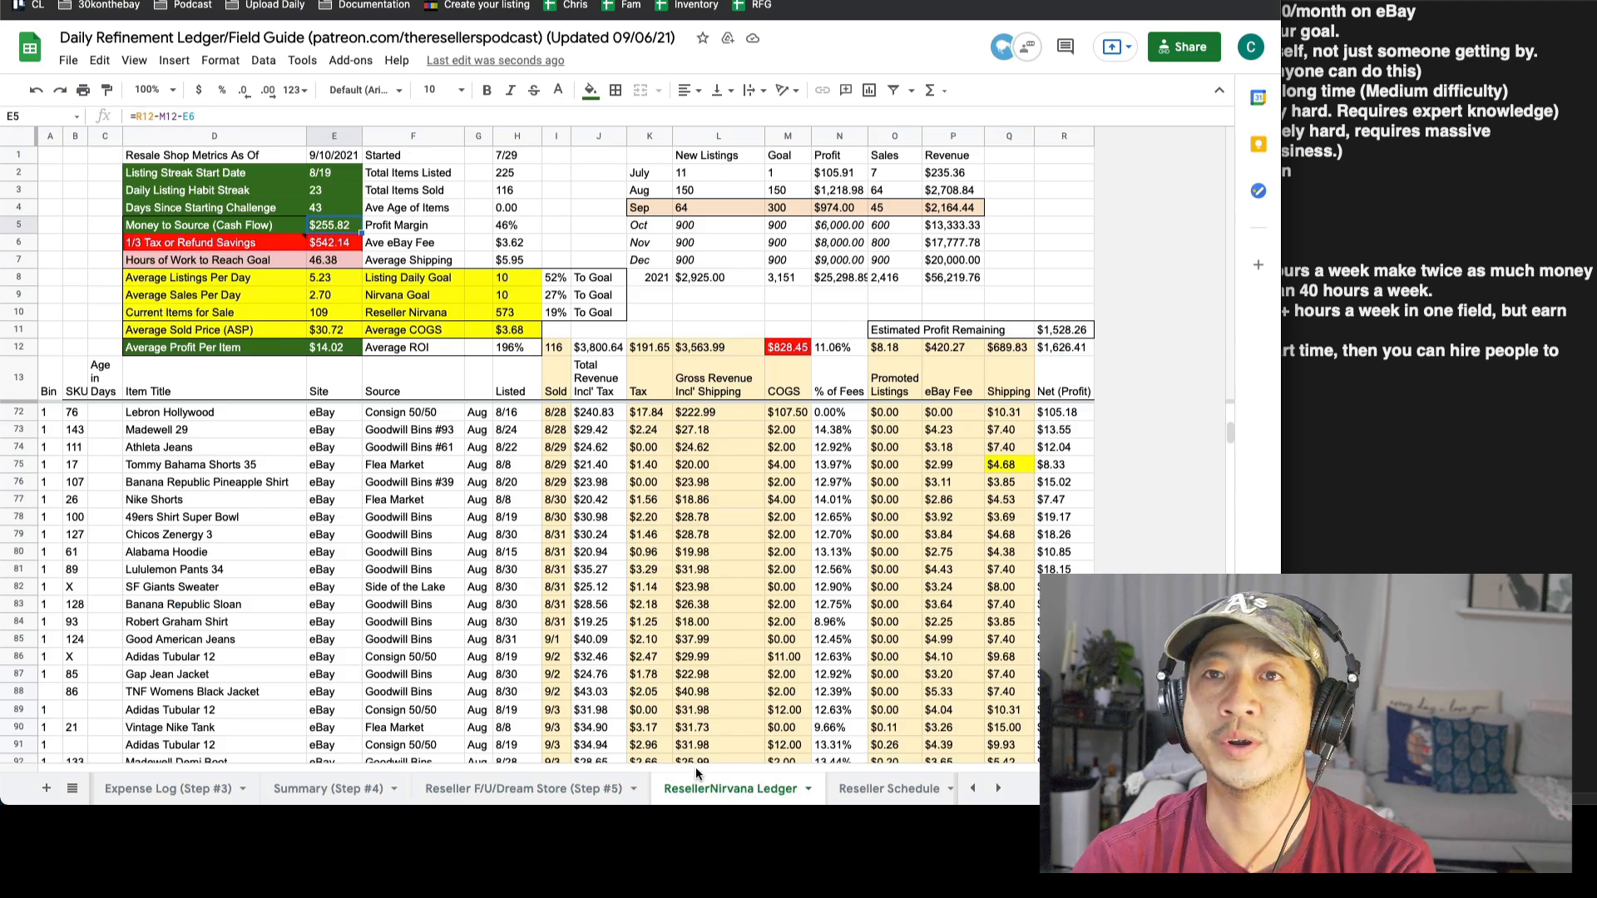
mouse_move(771, 589)
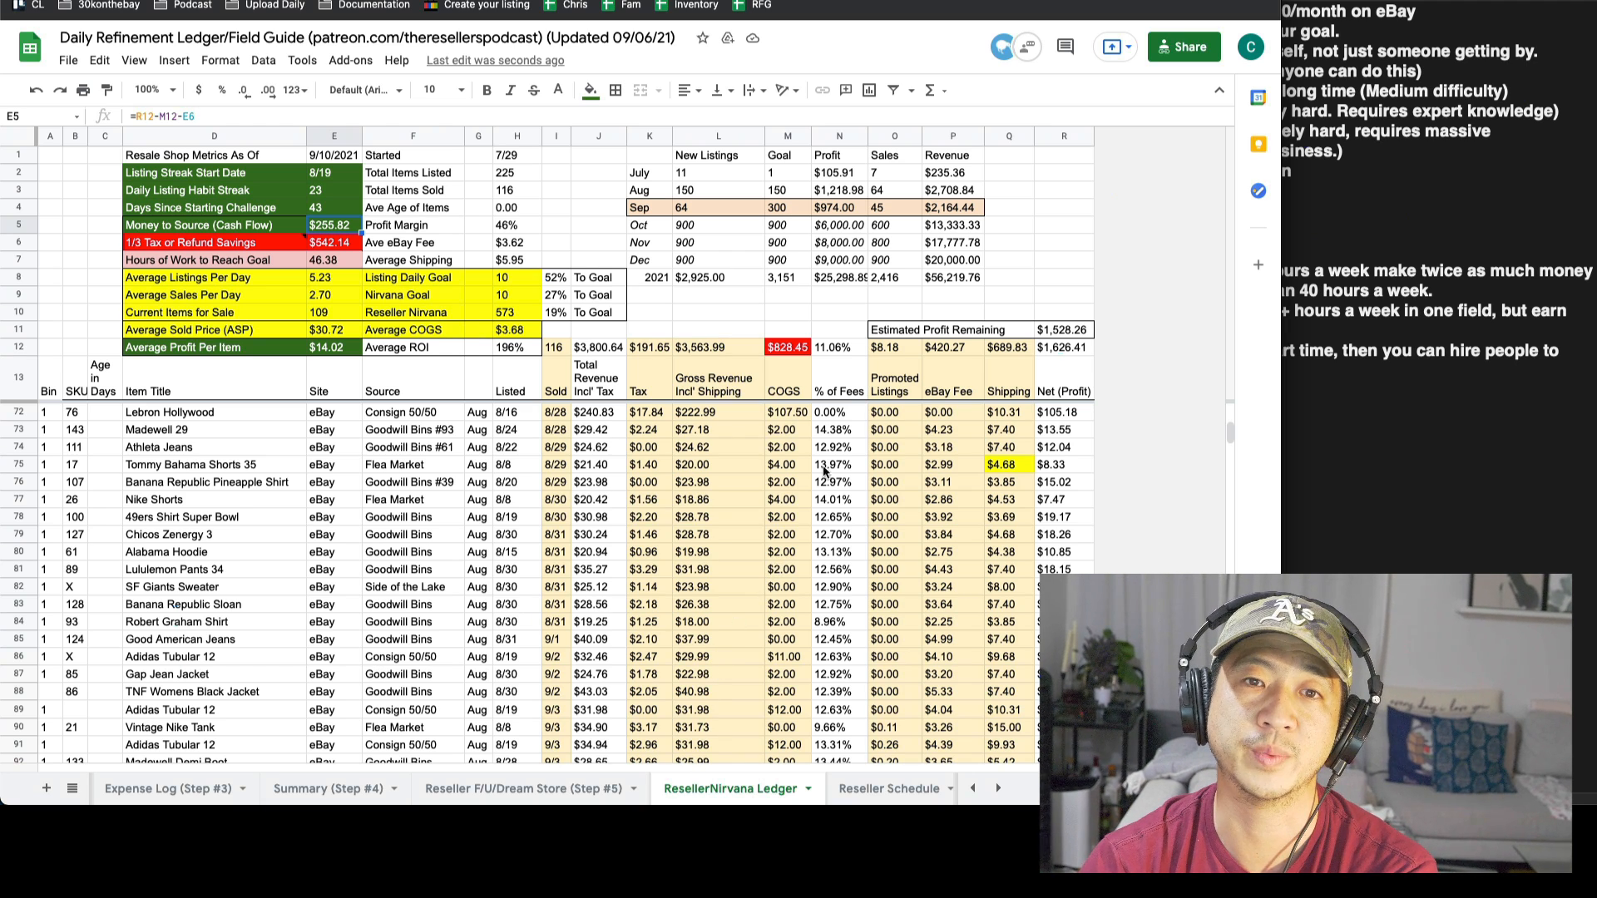
left_click(787, 313)
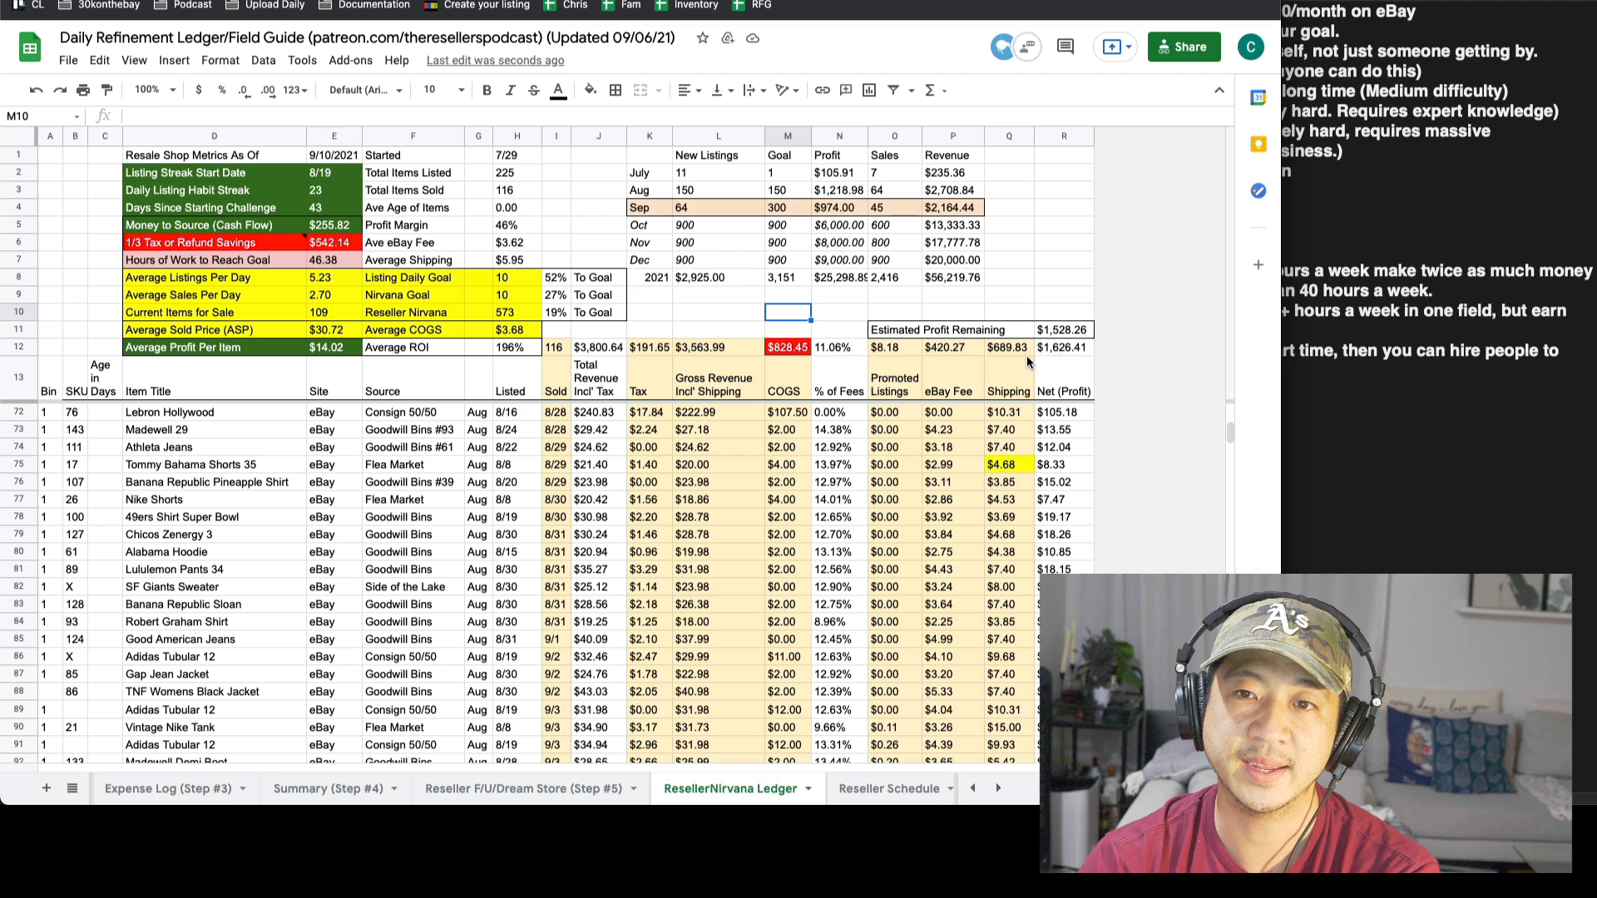
left_click(1063, 348)
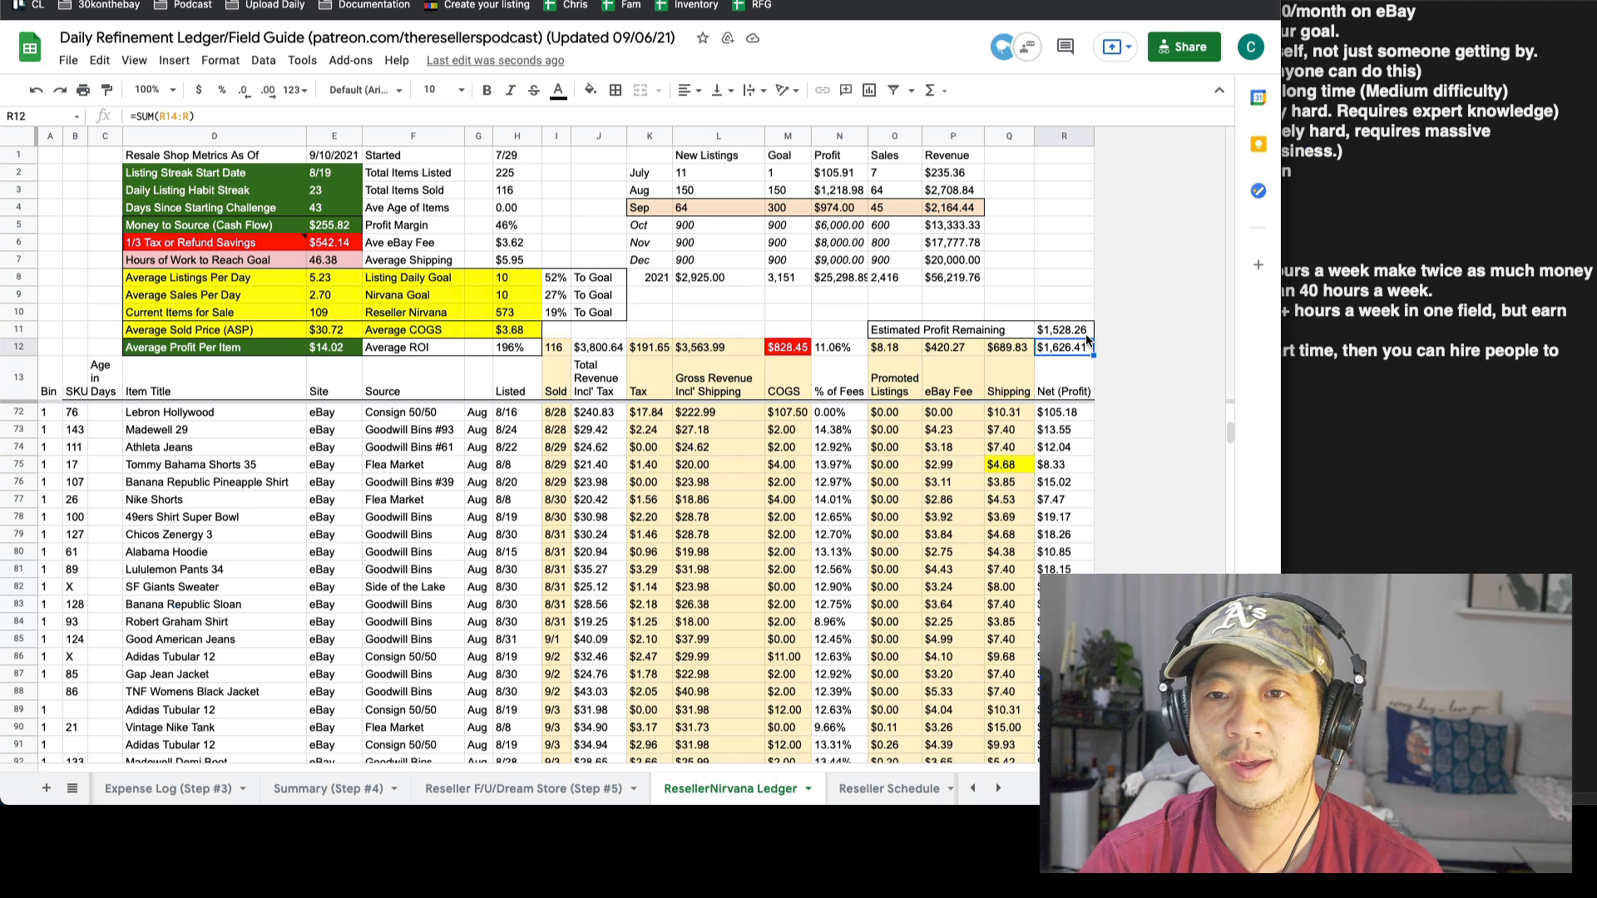
left_click(1063, 329)
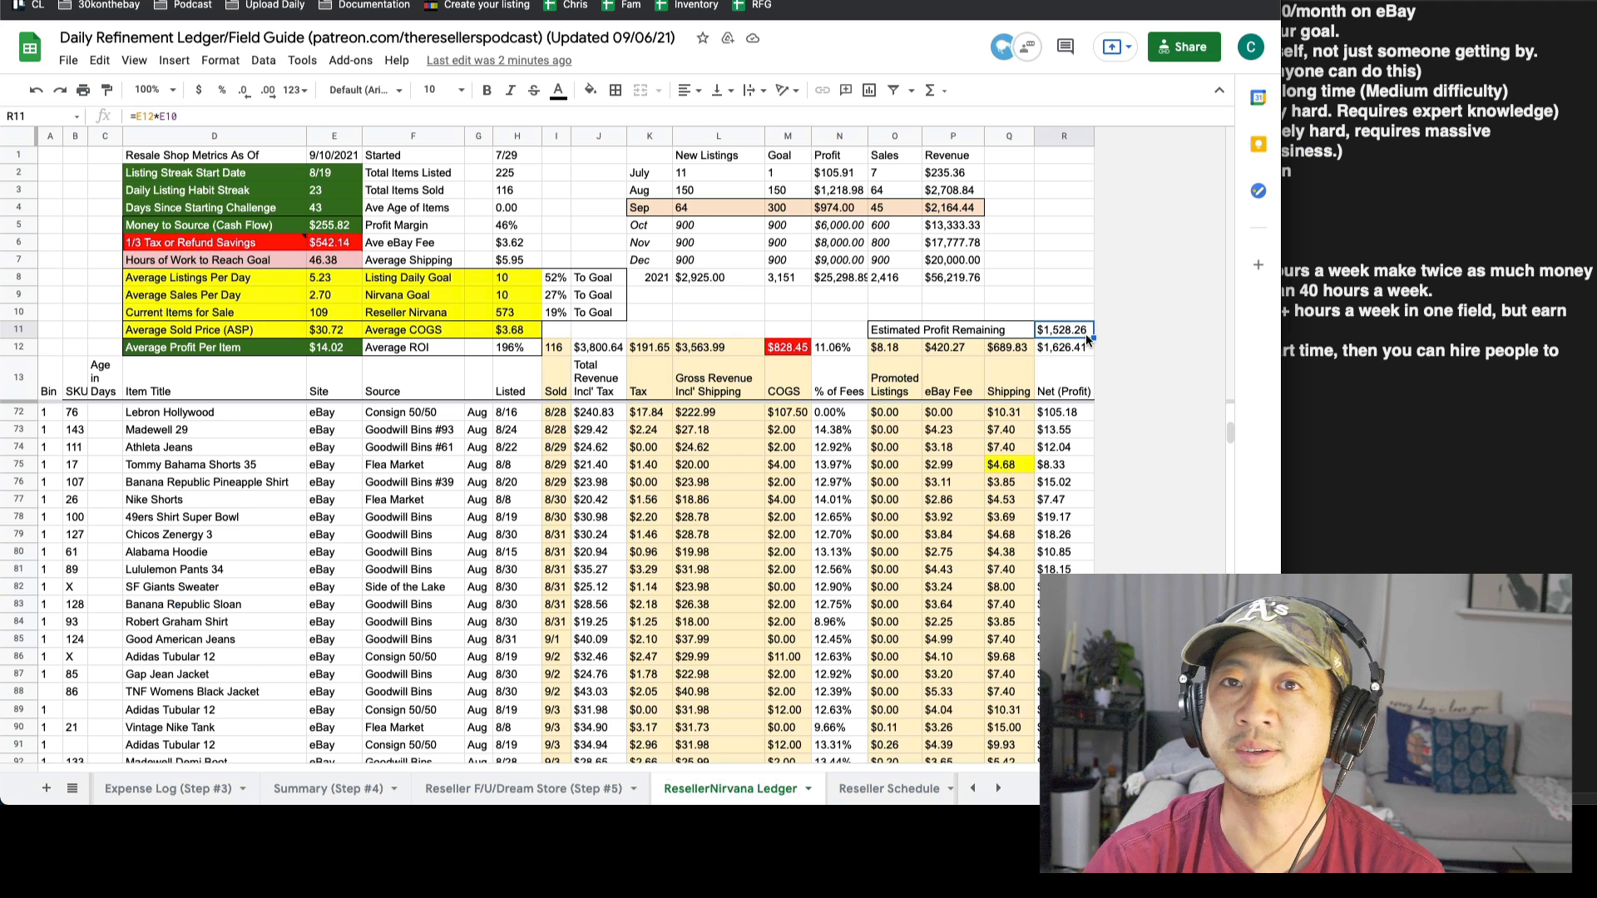
left_click(1008, 293)
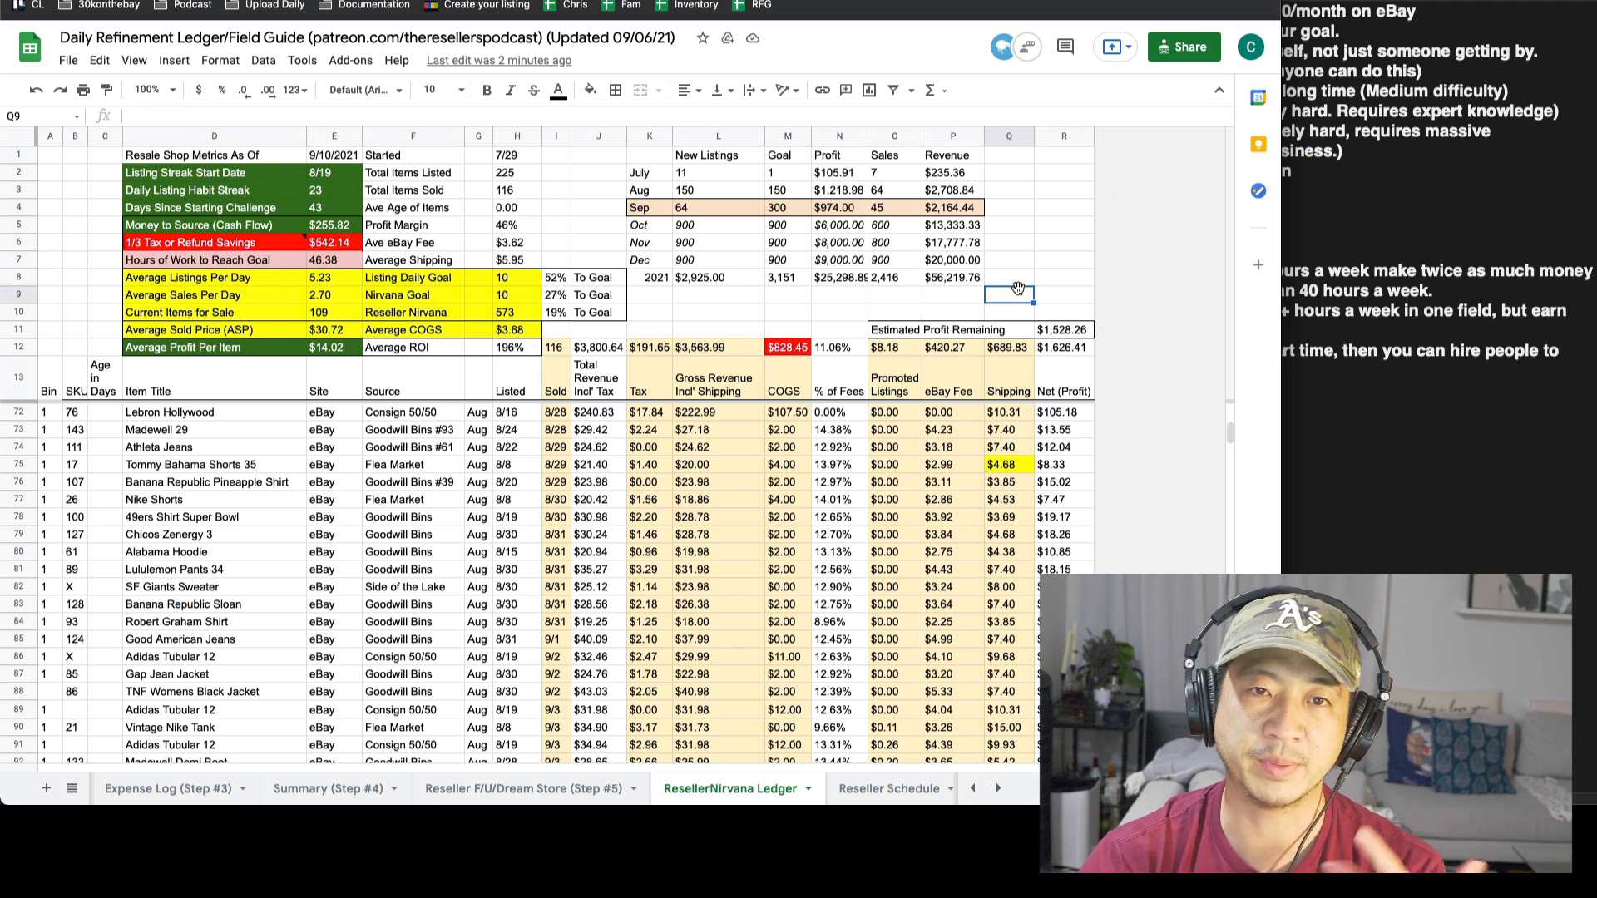
left_click(715, 227)
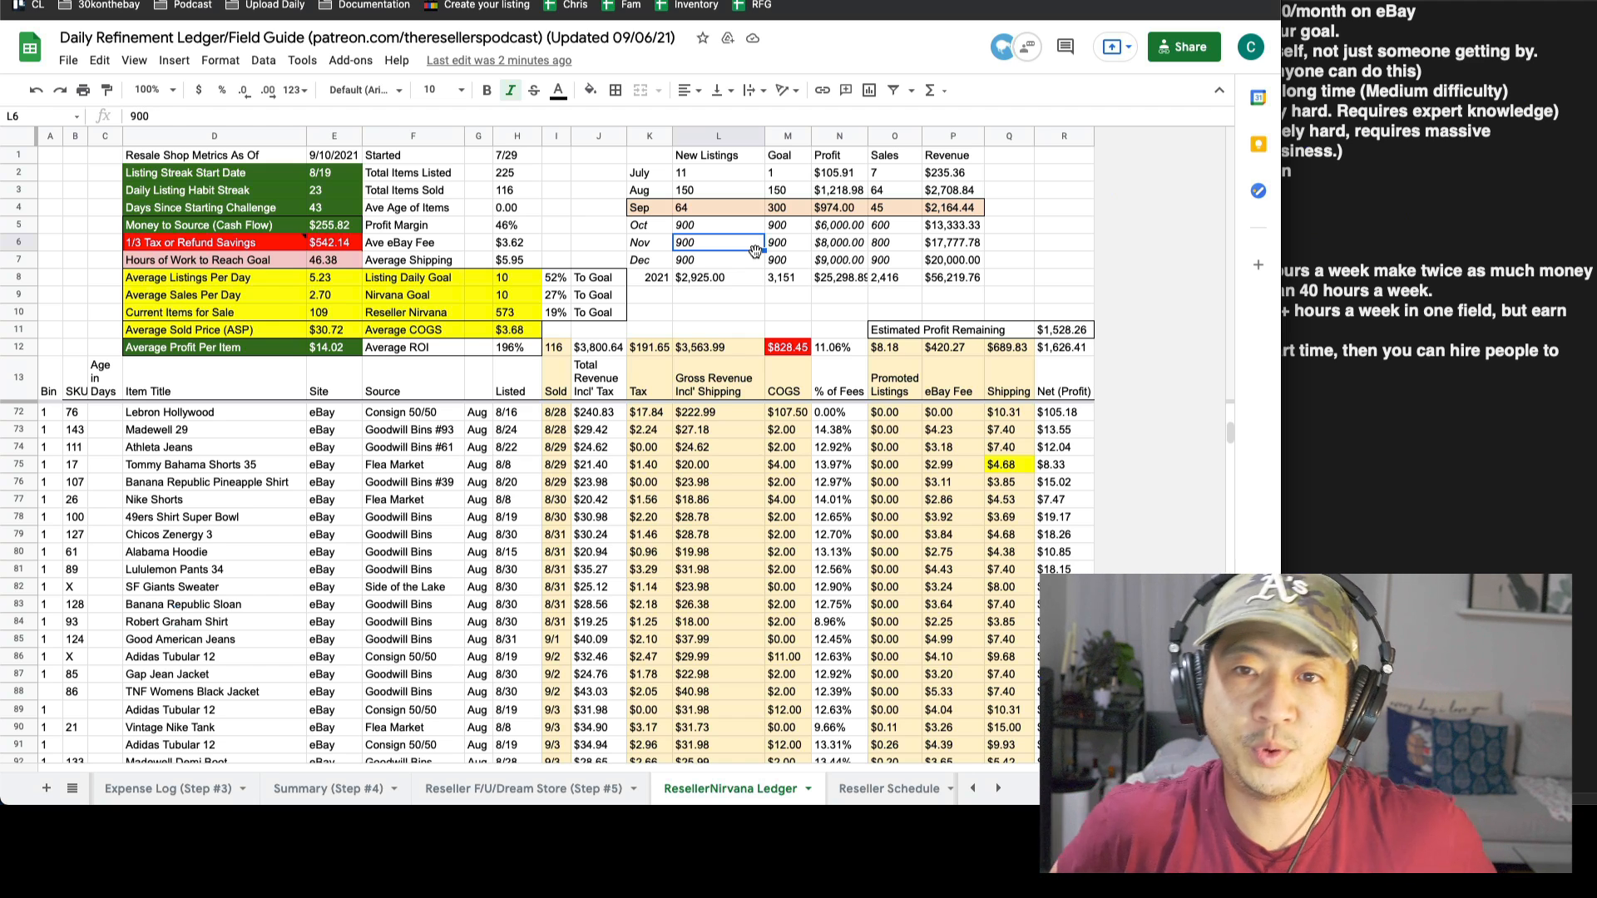
left_click(787, 227)
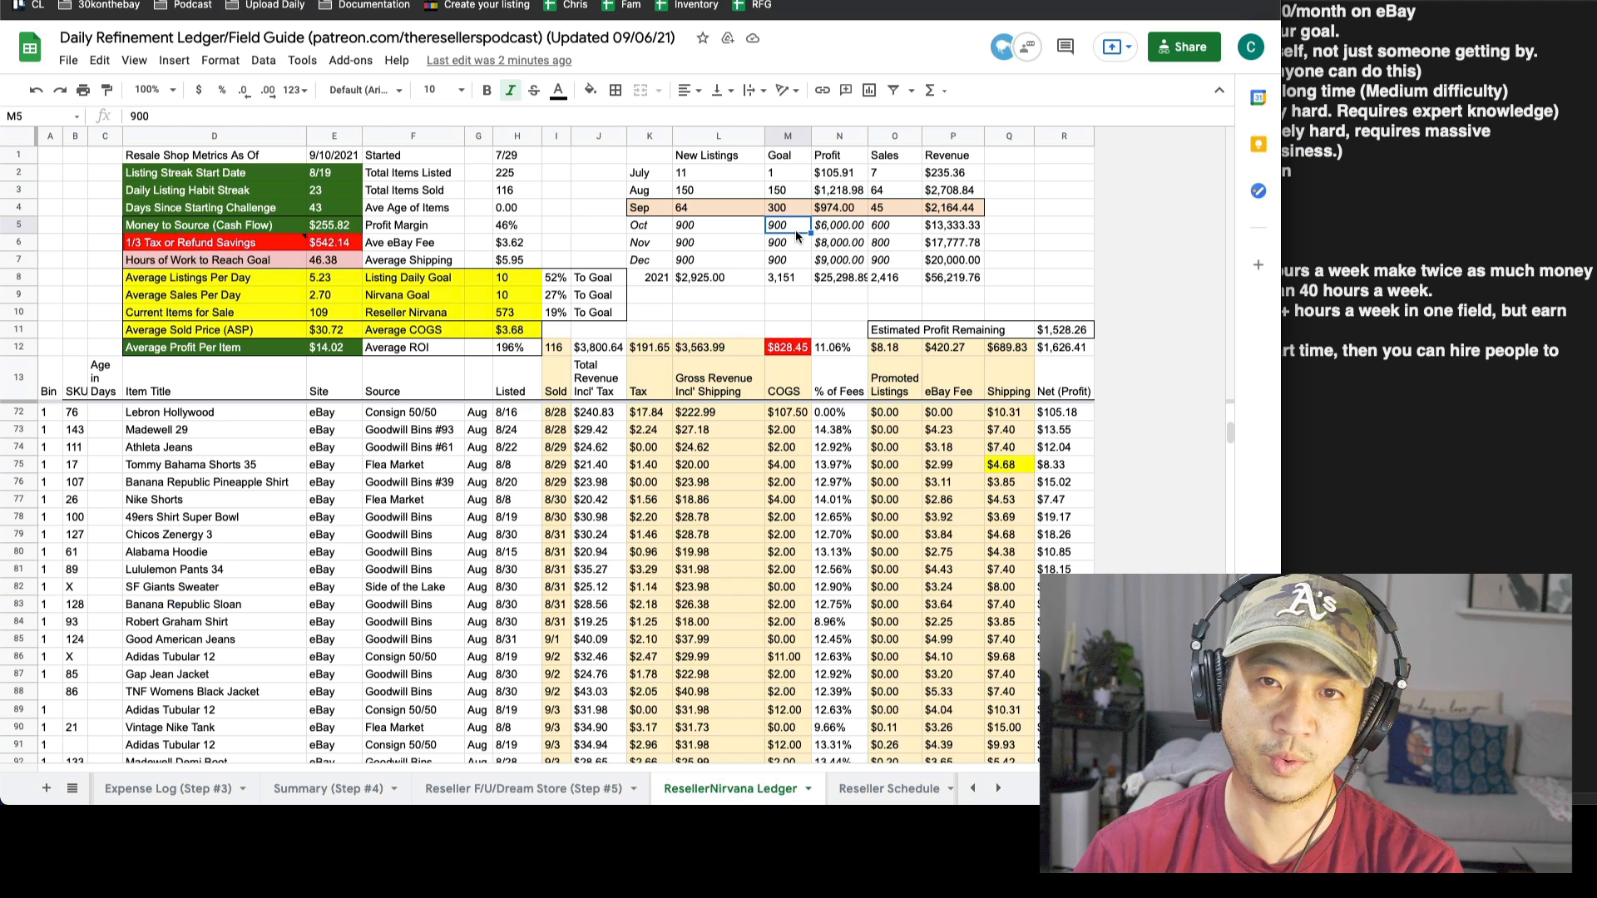
left_click(787, 260)
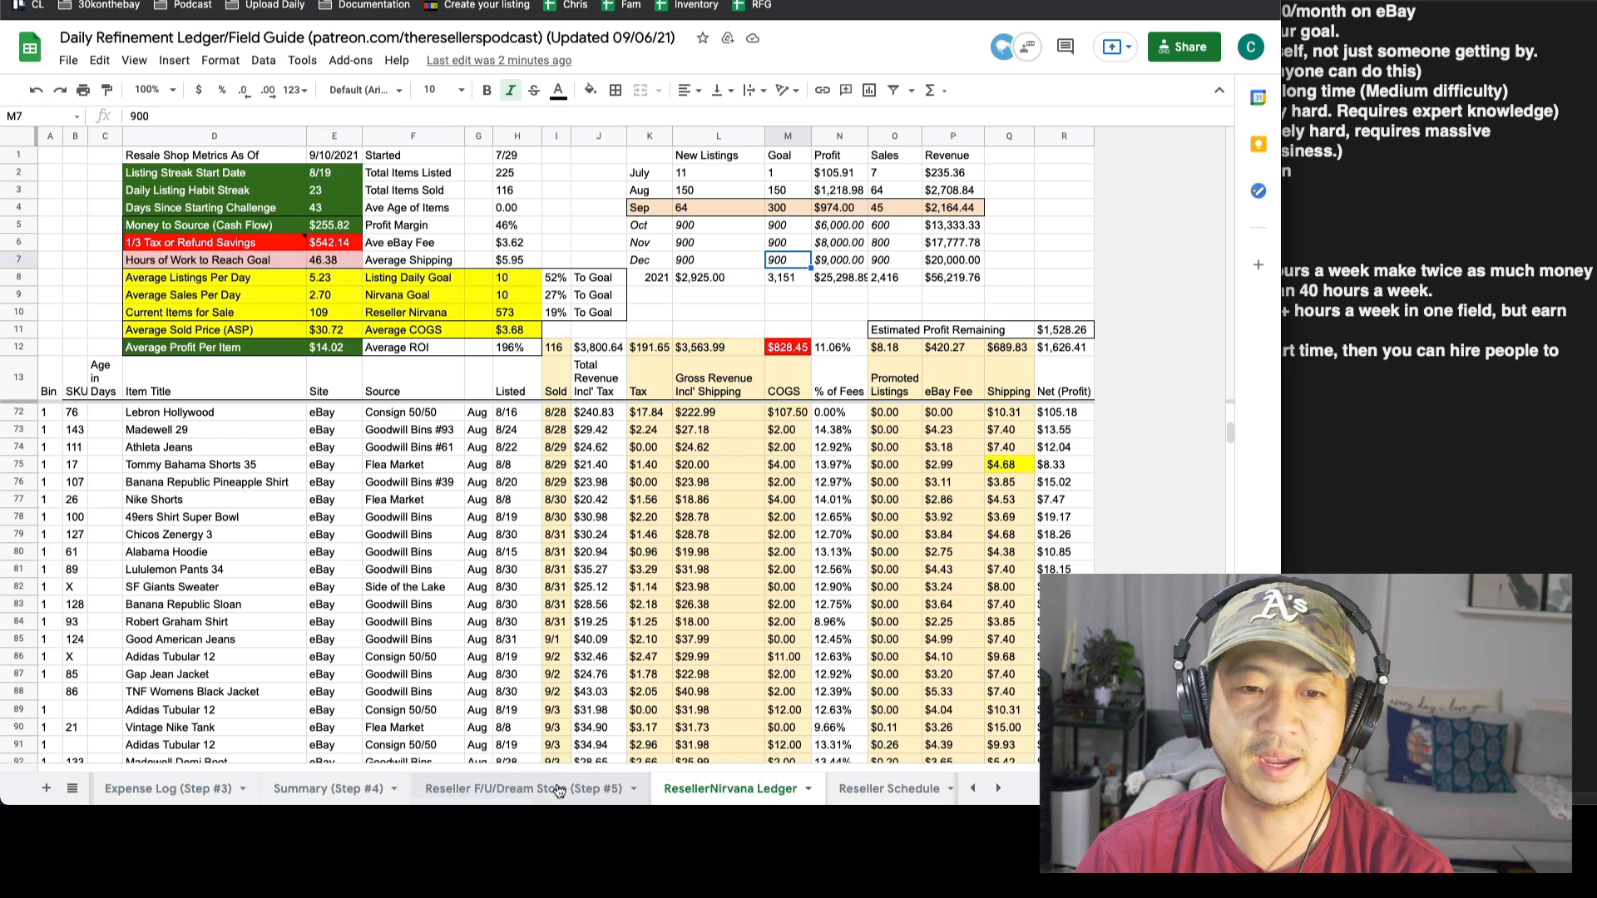
left_click(516, 789)
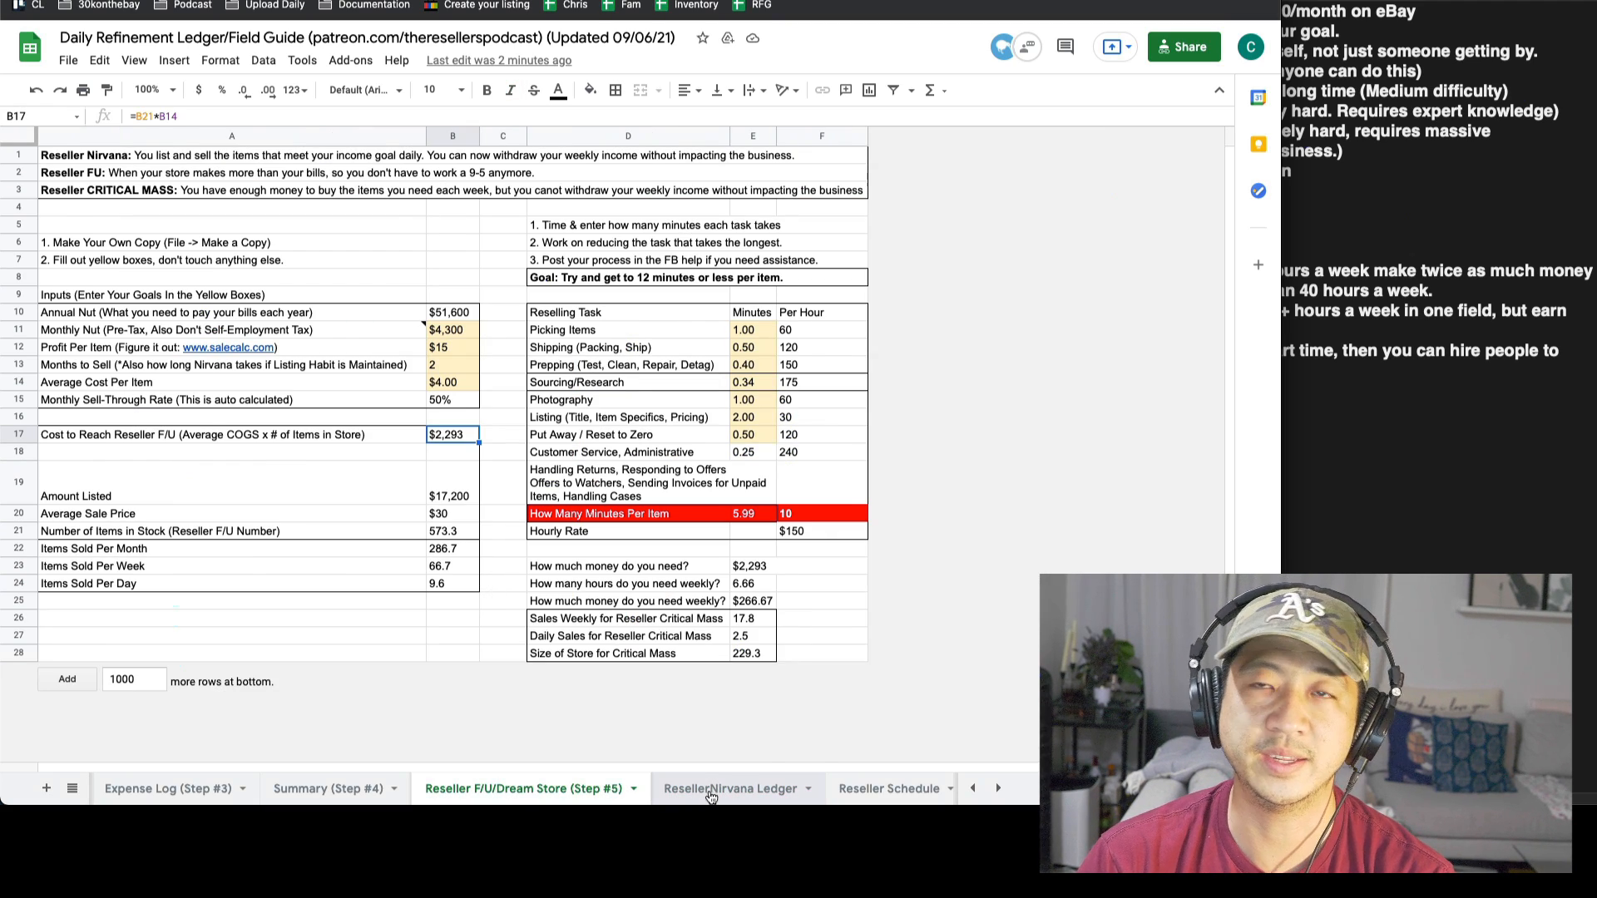
left_click(727, 788)
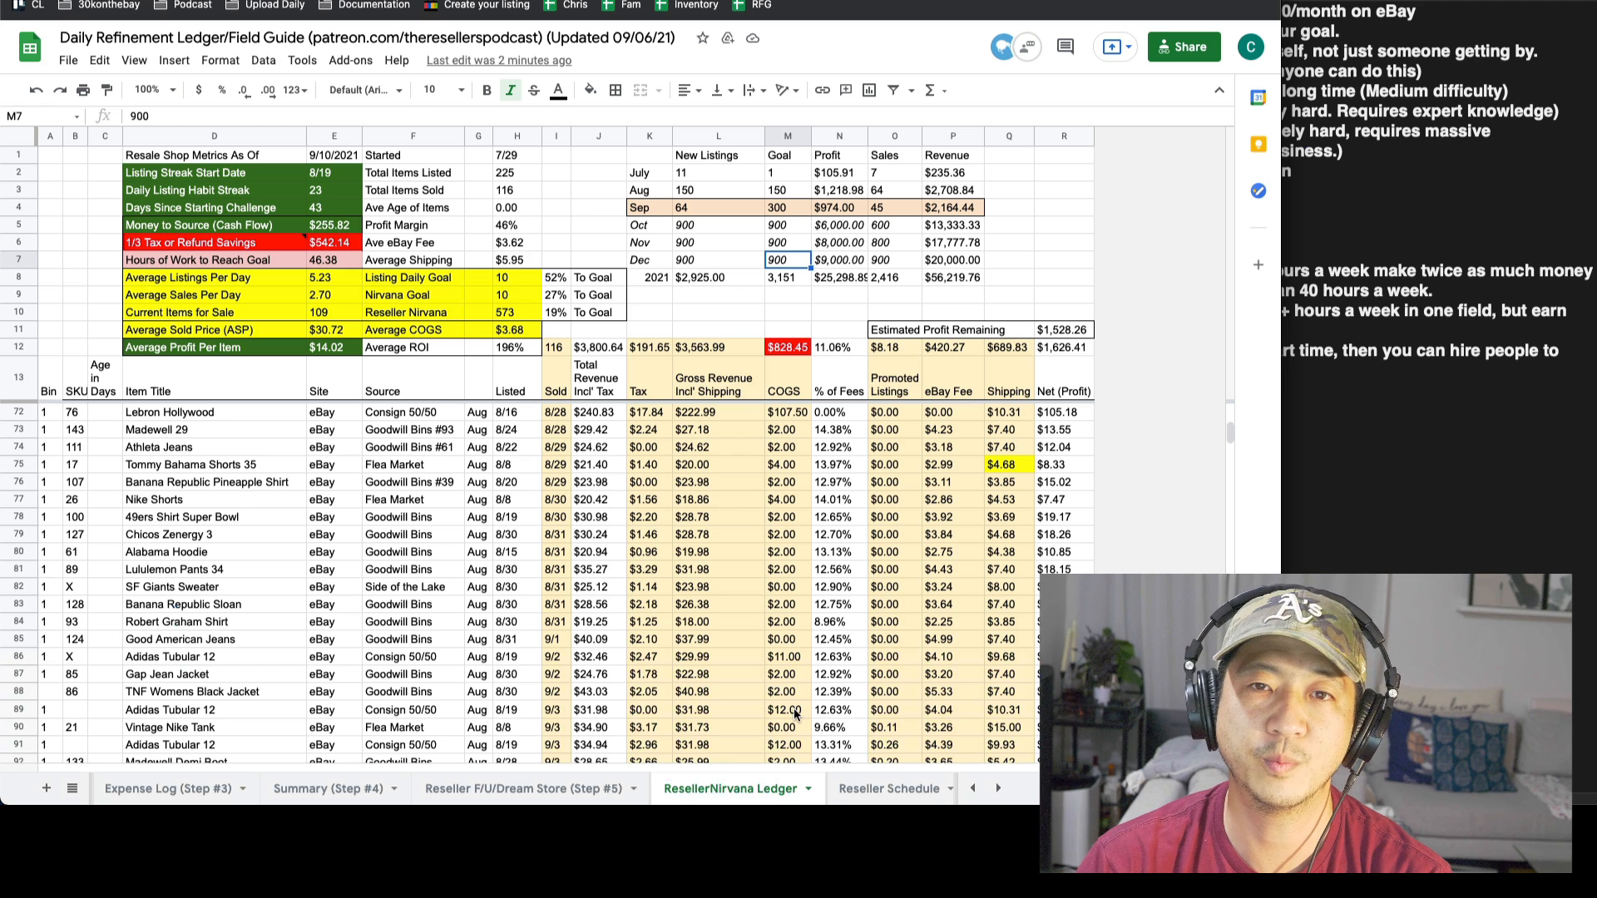
left_click(838, 260)
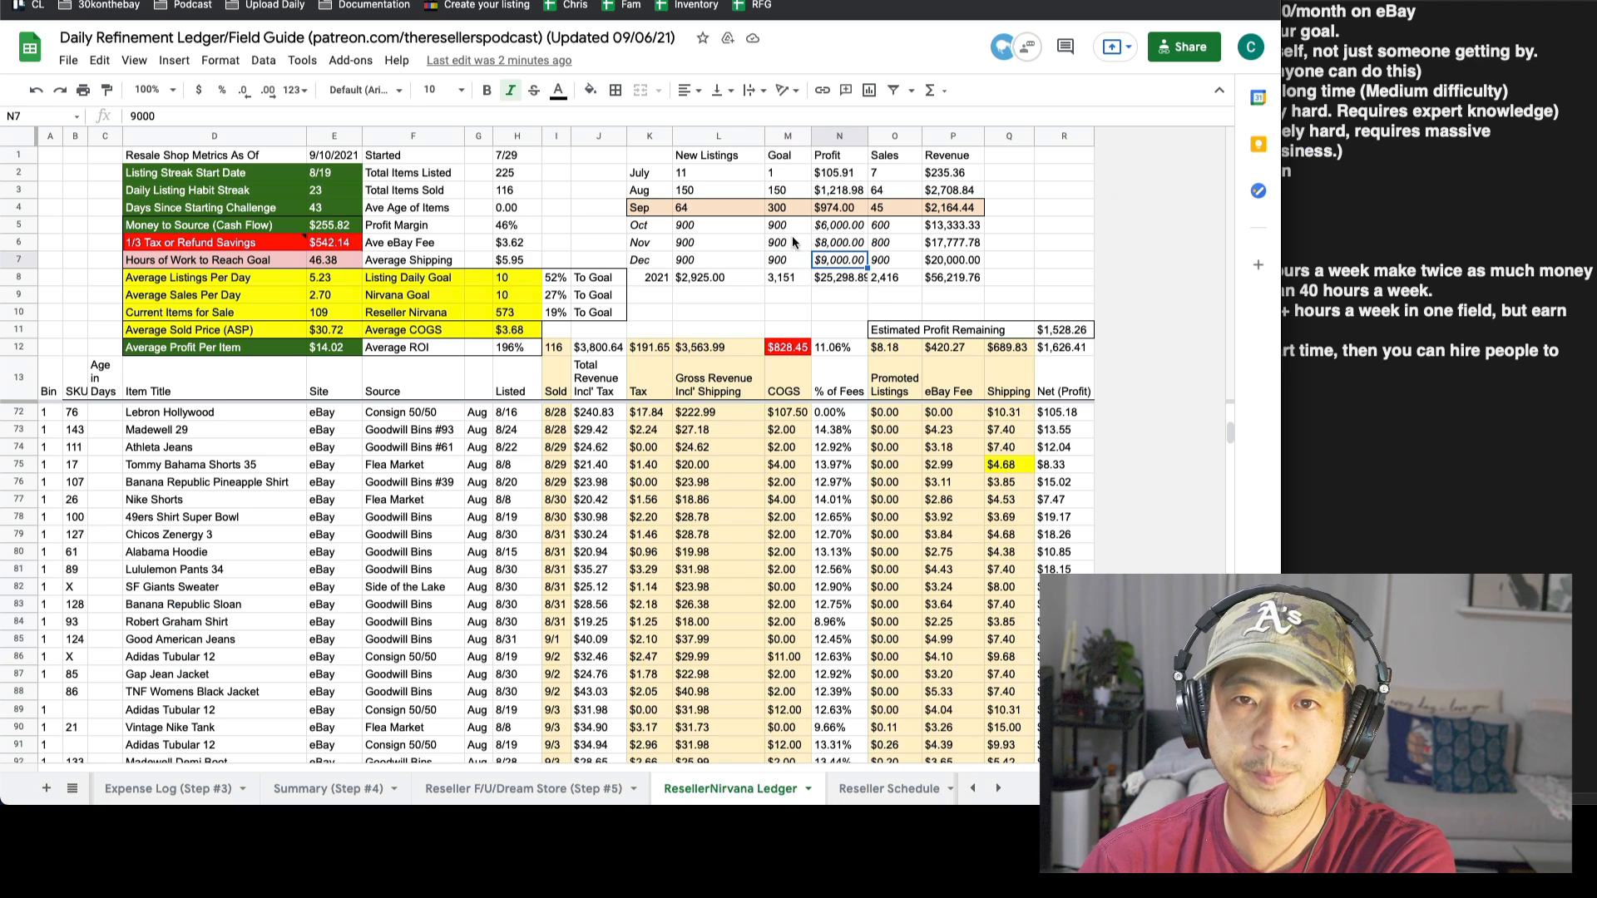
left_click(719, 260)
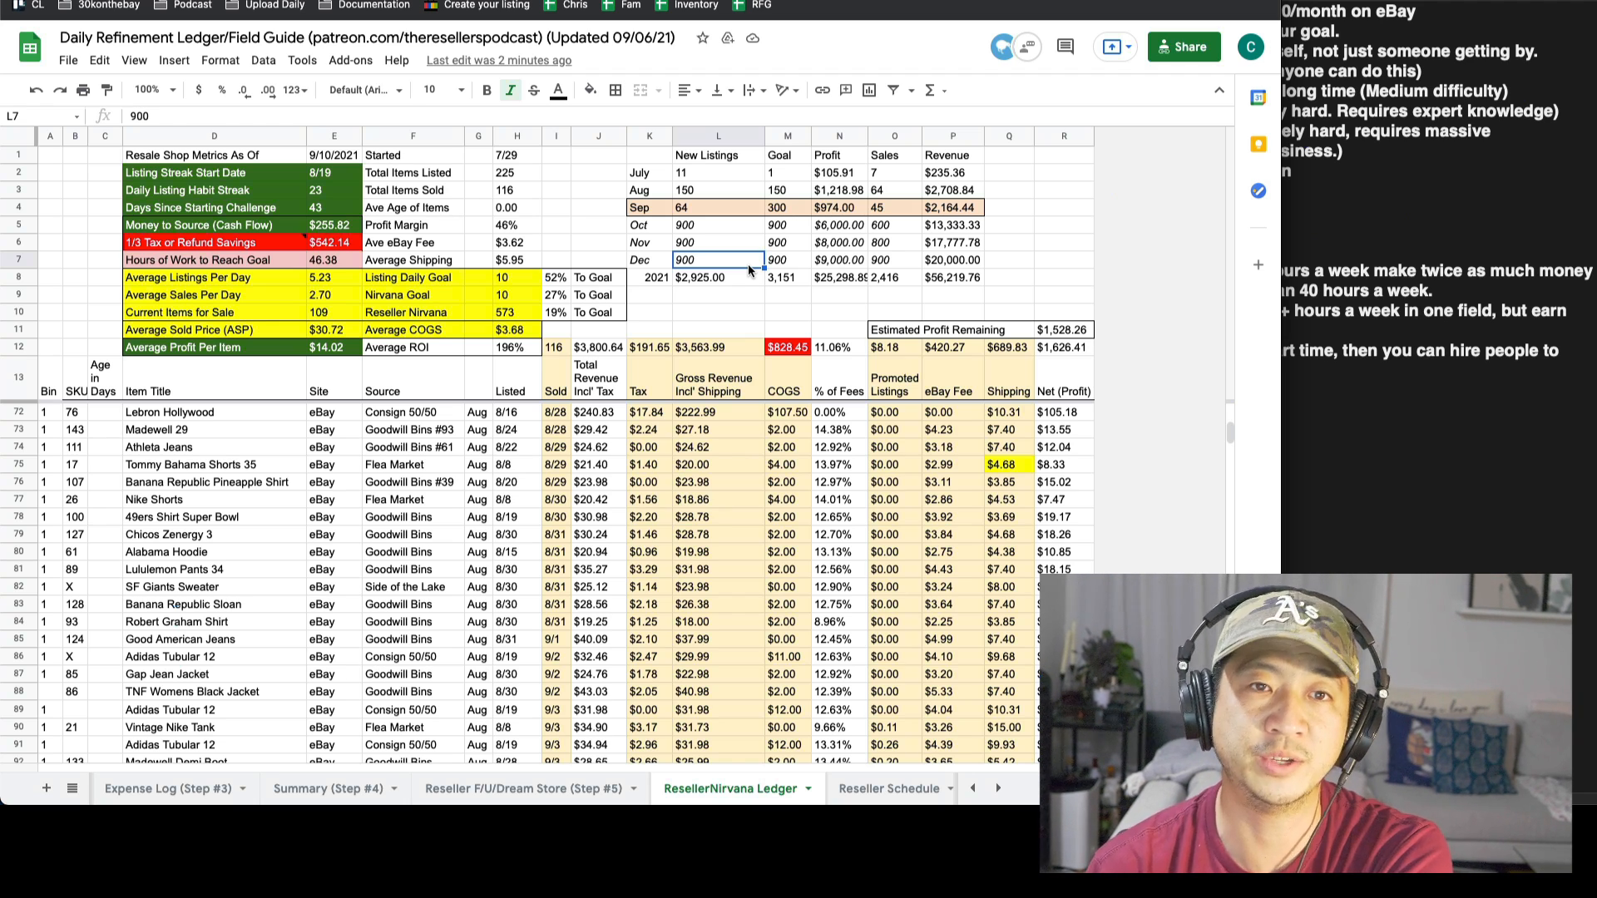
left_click(786, 429)
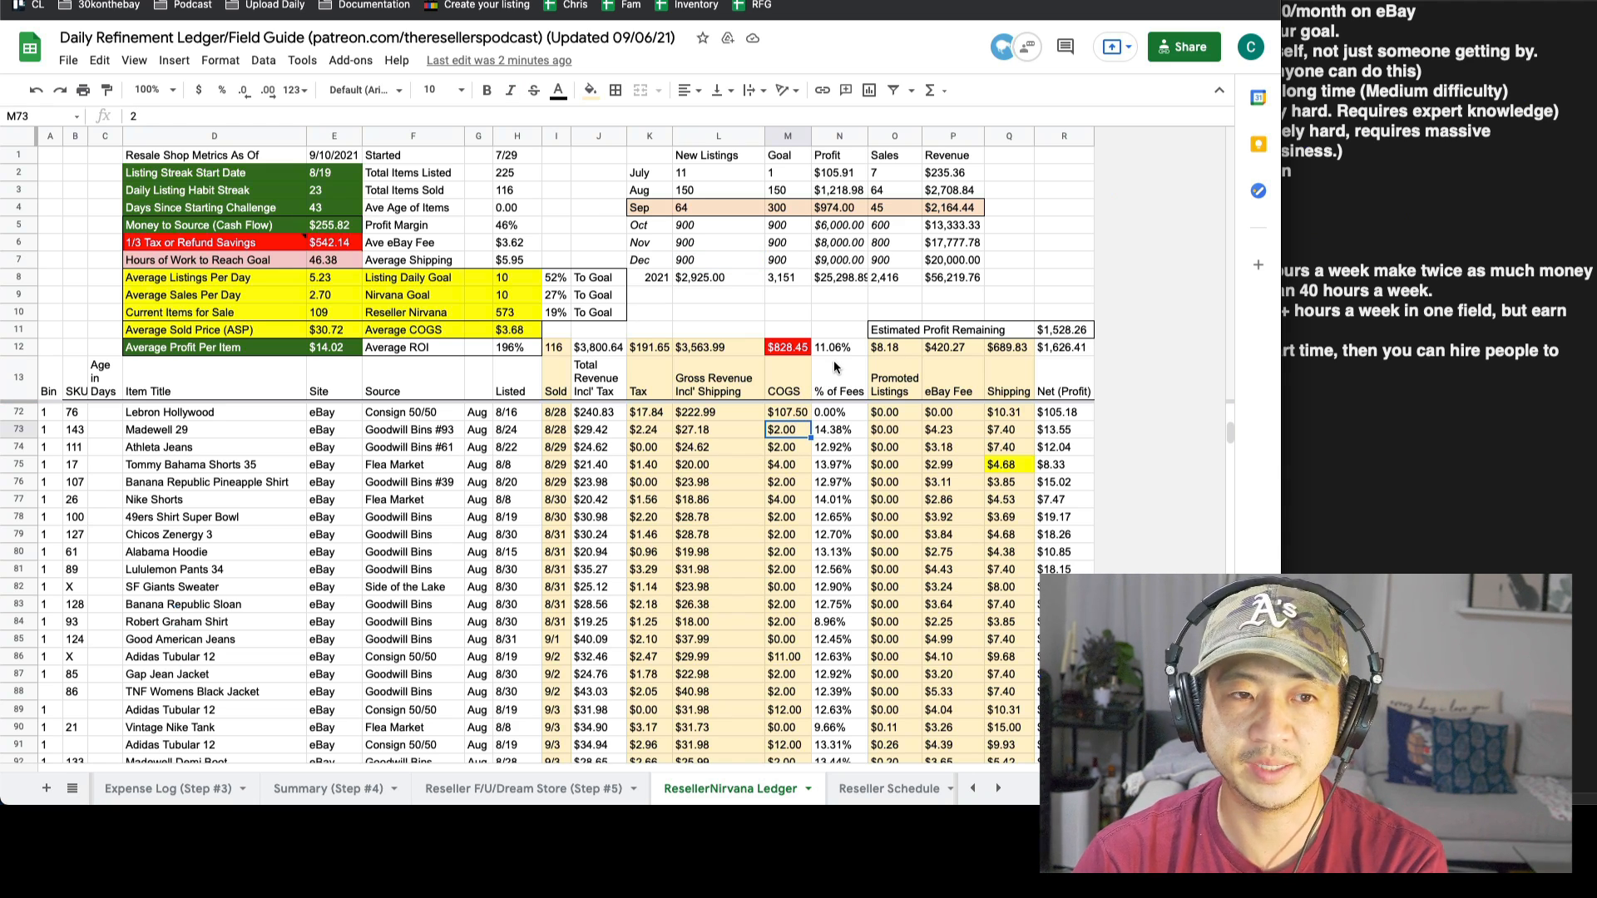
left_click(838, 379)
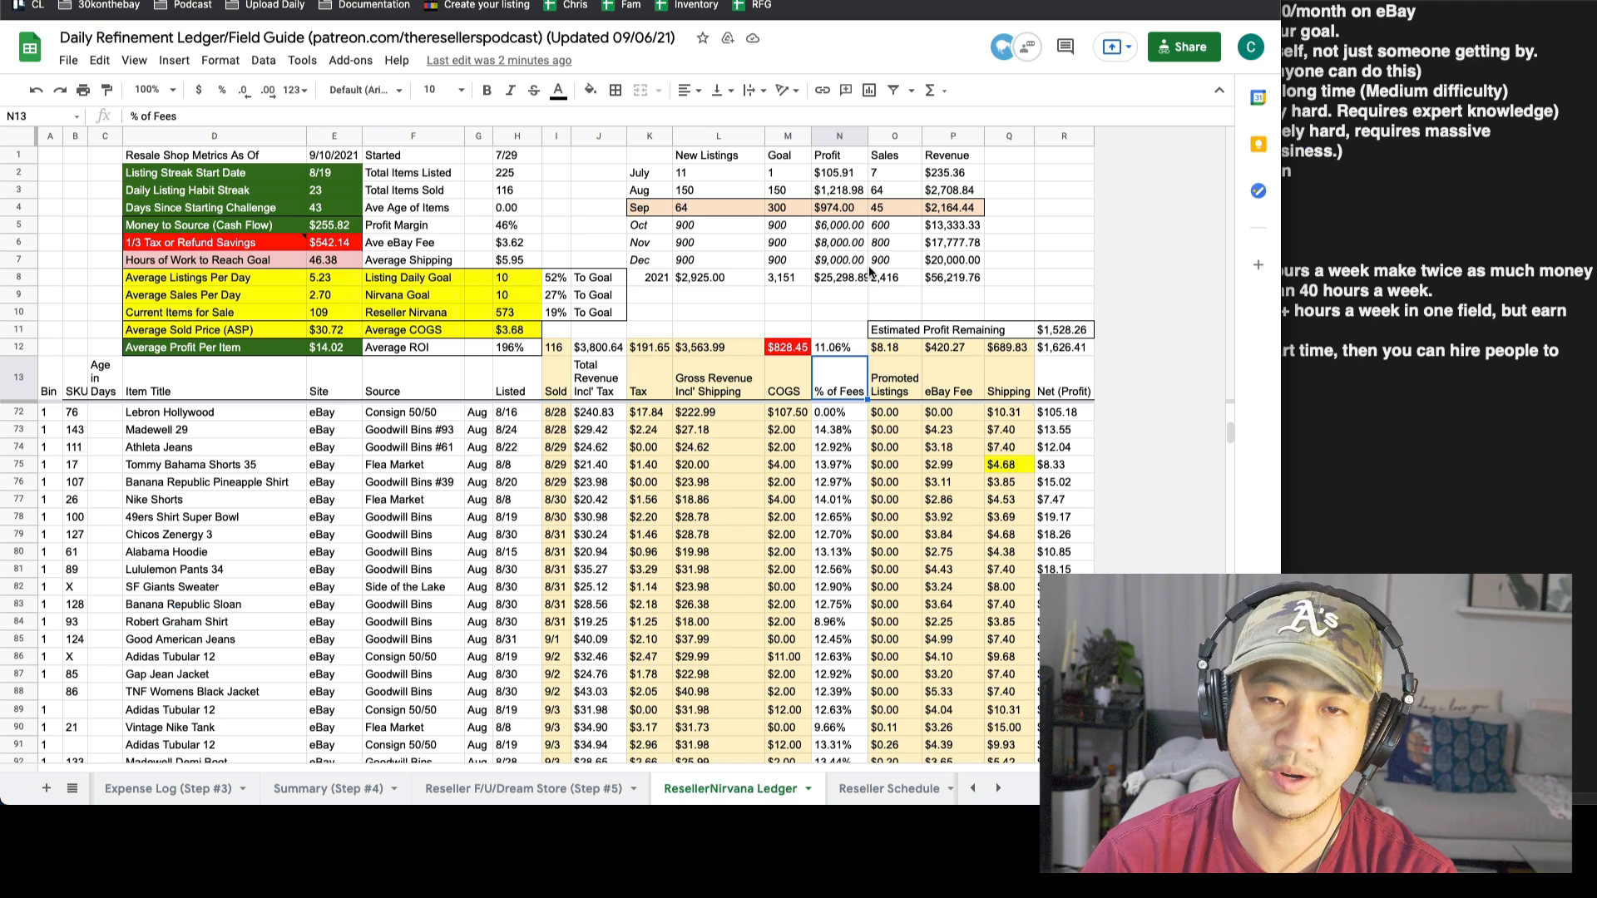
left_click(837, 259)
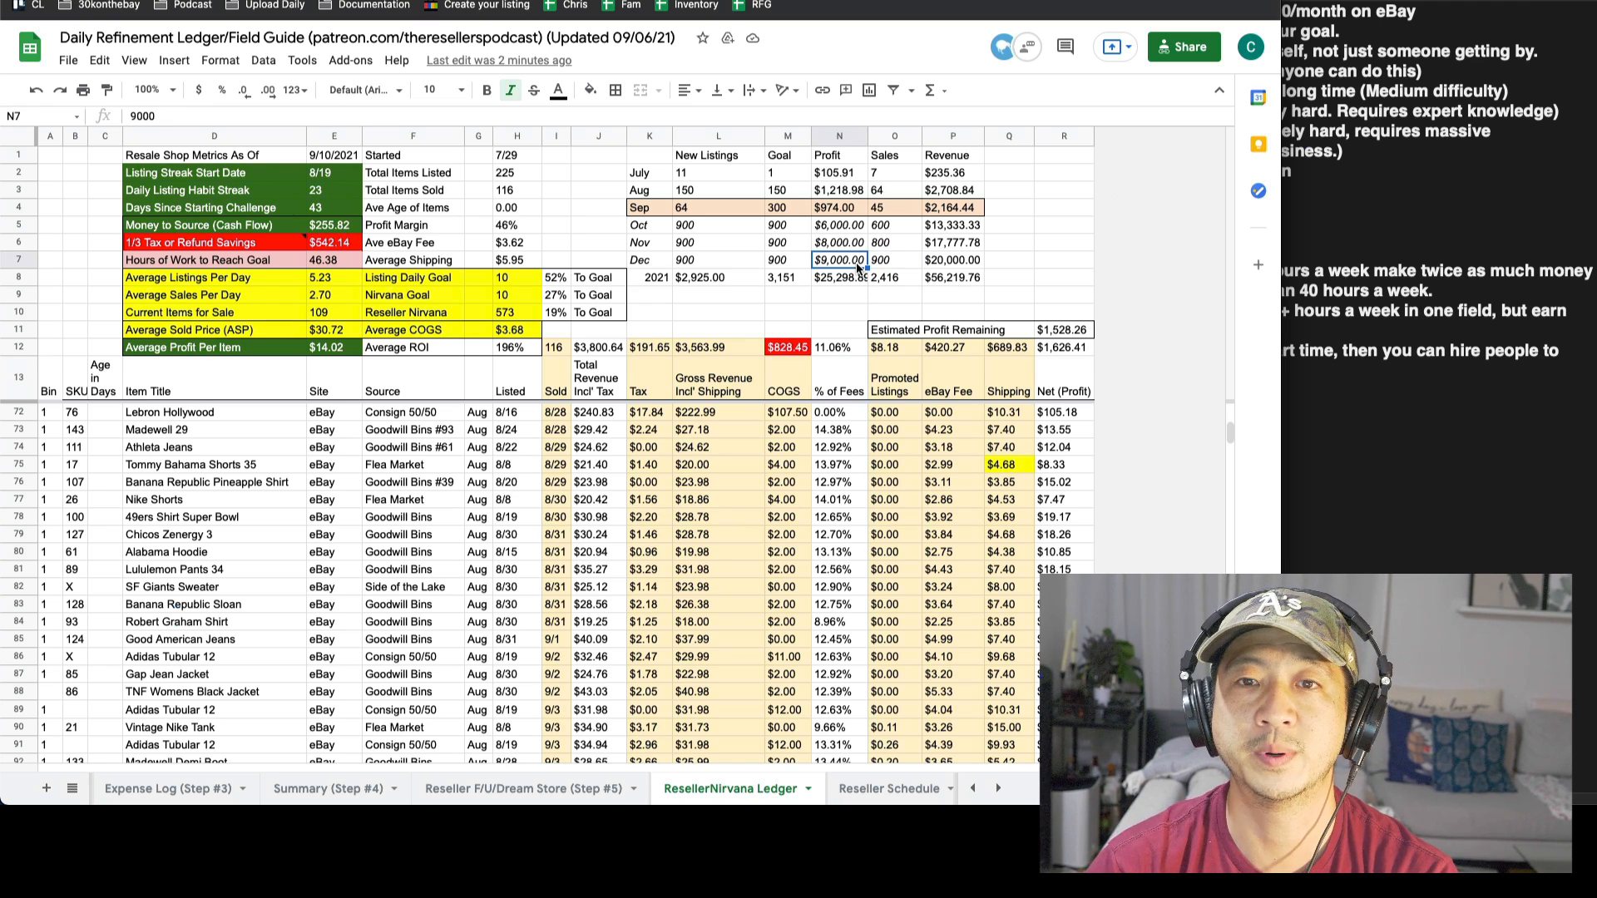
Step: Review the eBay Fee cells on September sales rows 121–140, including the SF Giants Shirt Large
scroll("down", 3)
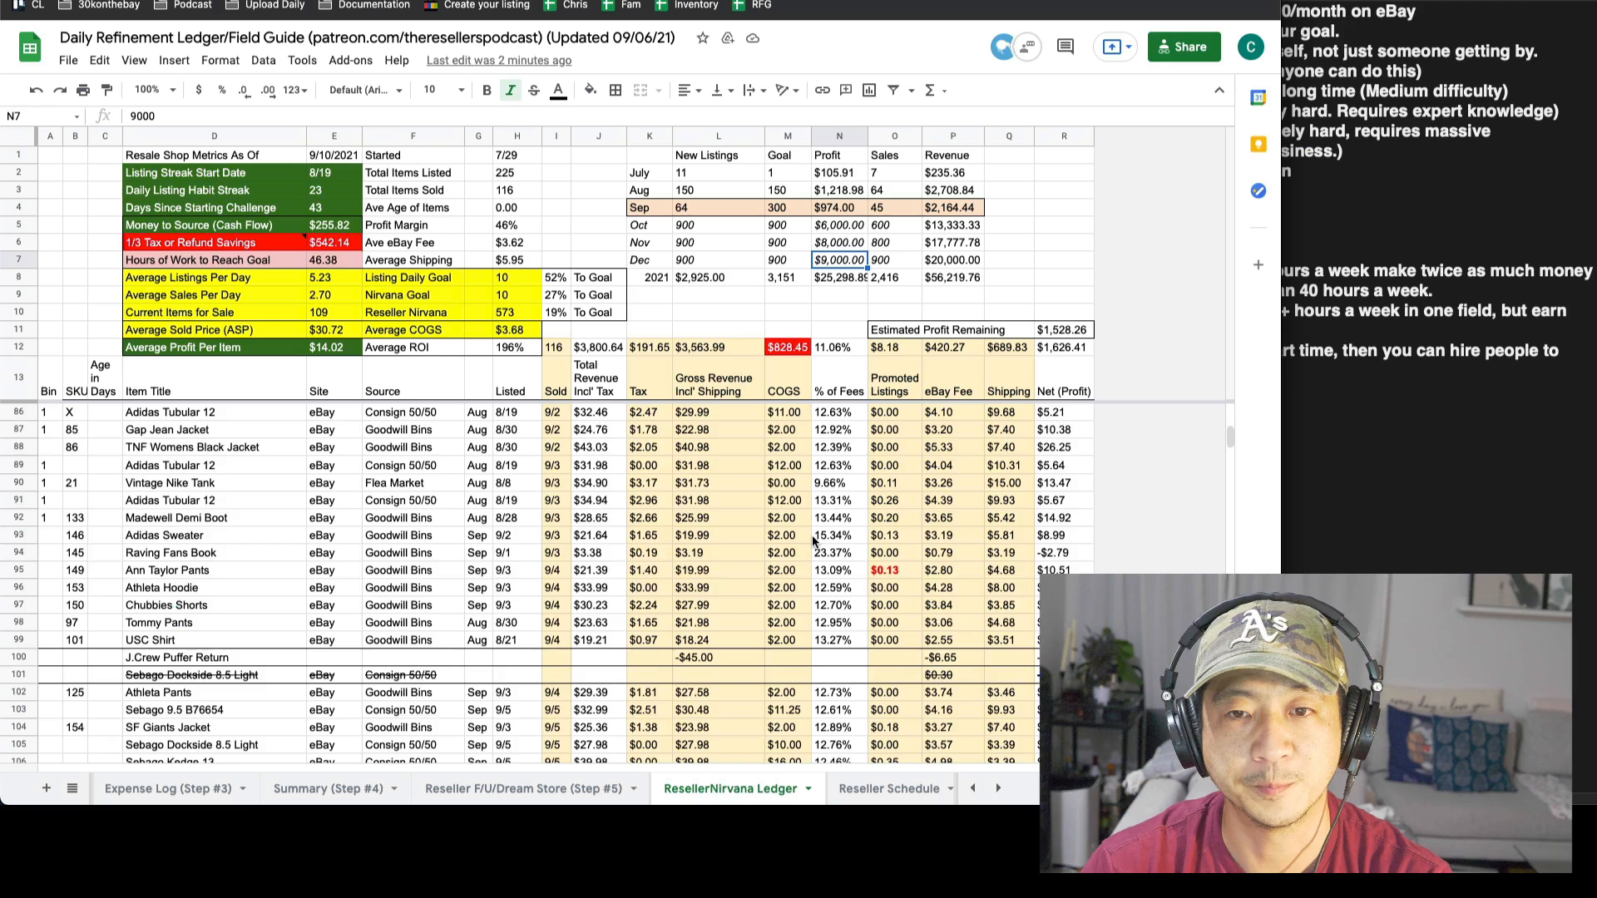
scroll("down", 3)
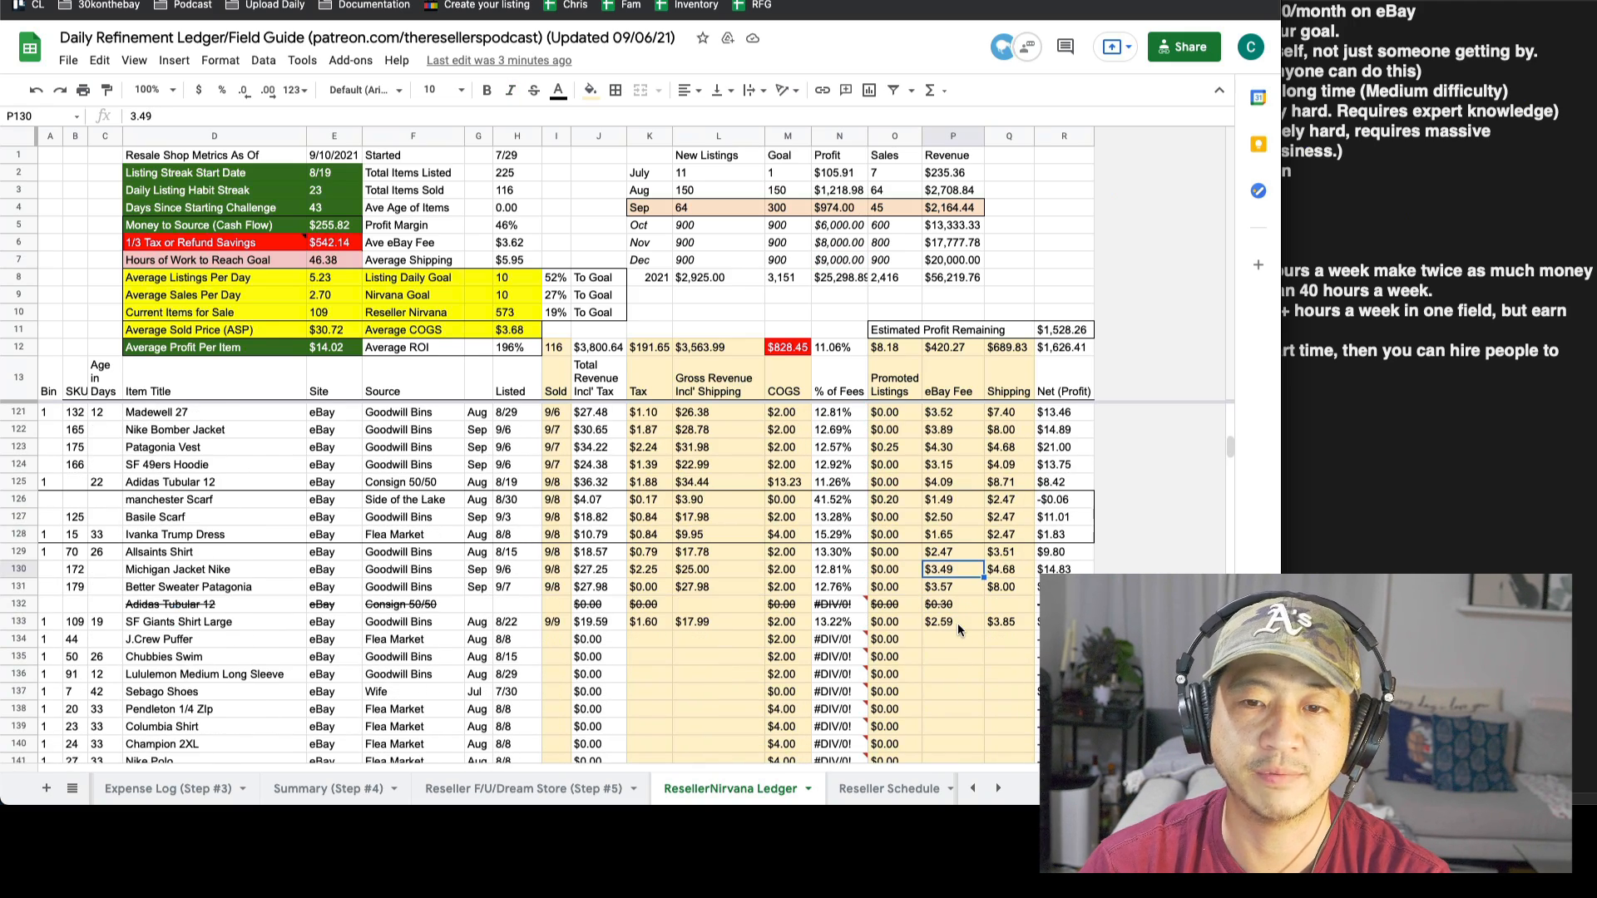
left_click(947, 622)
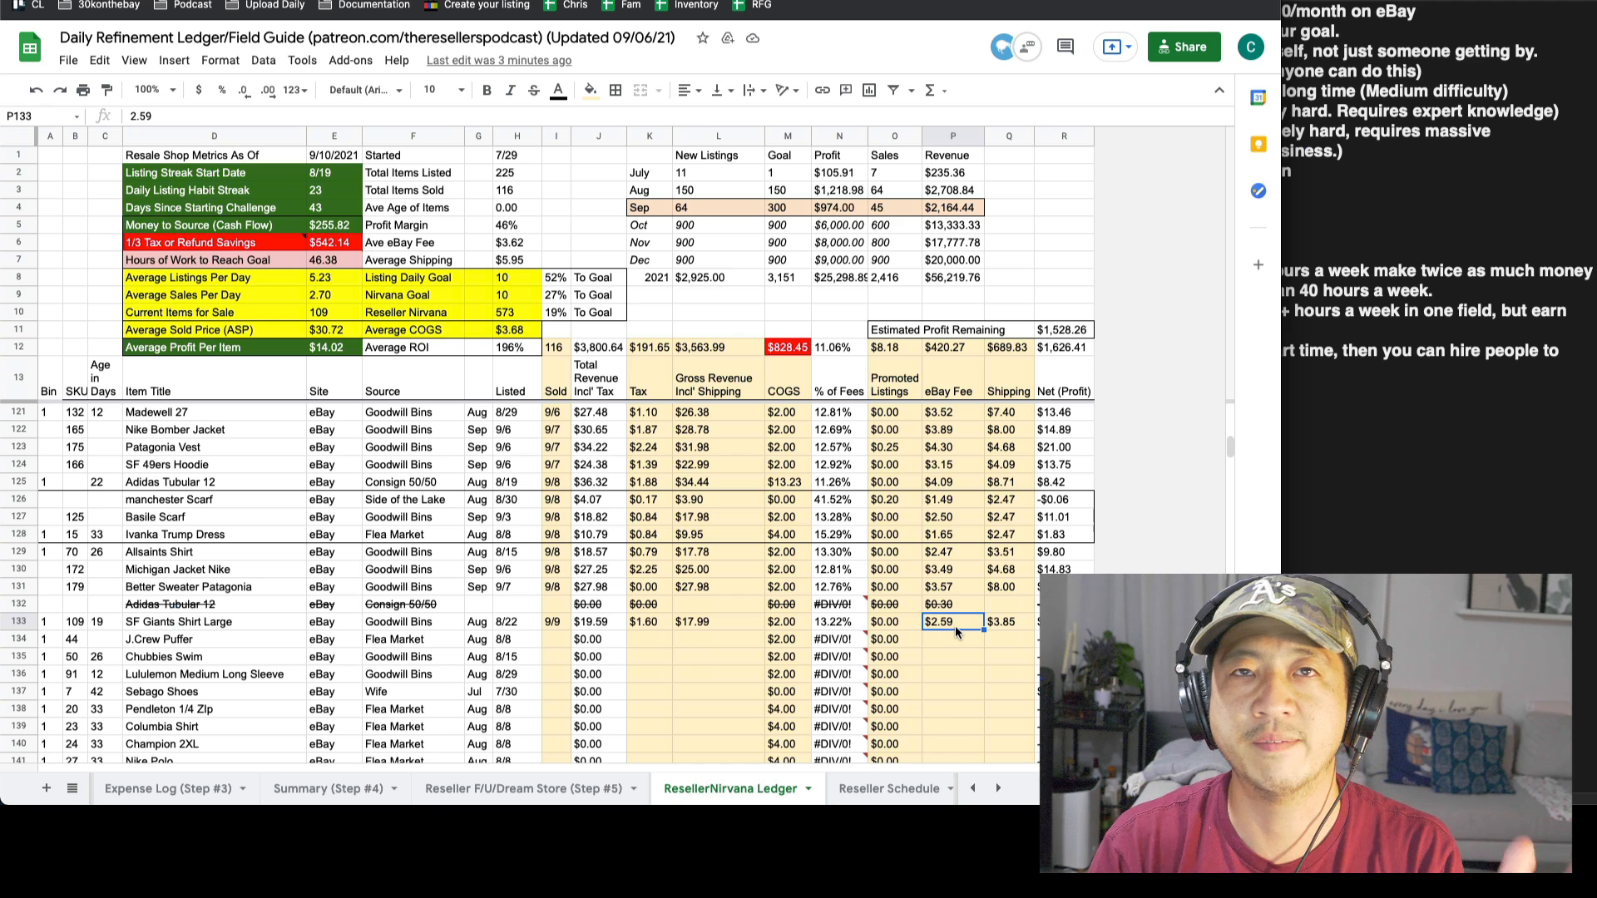
left_click(835, 552)
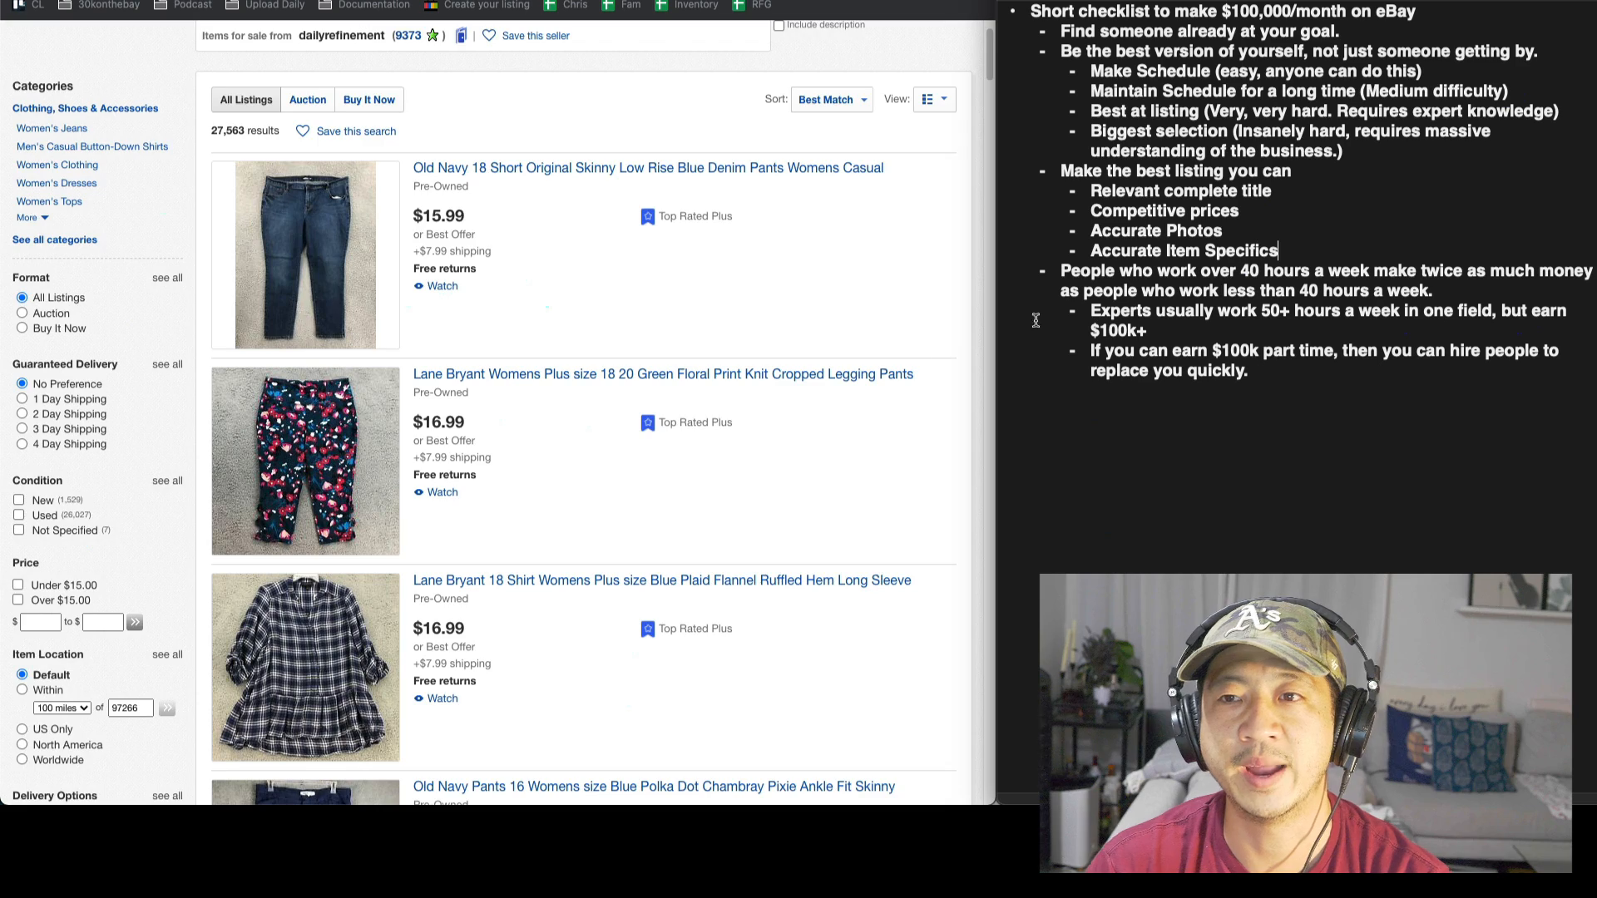
Step: Browse further down the seller's used clothing items-for-sale page
scroll("down", 3)
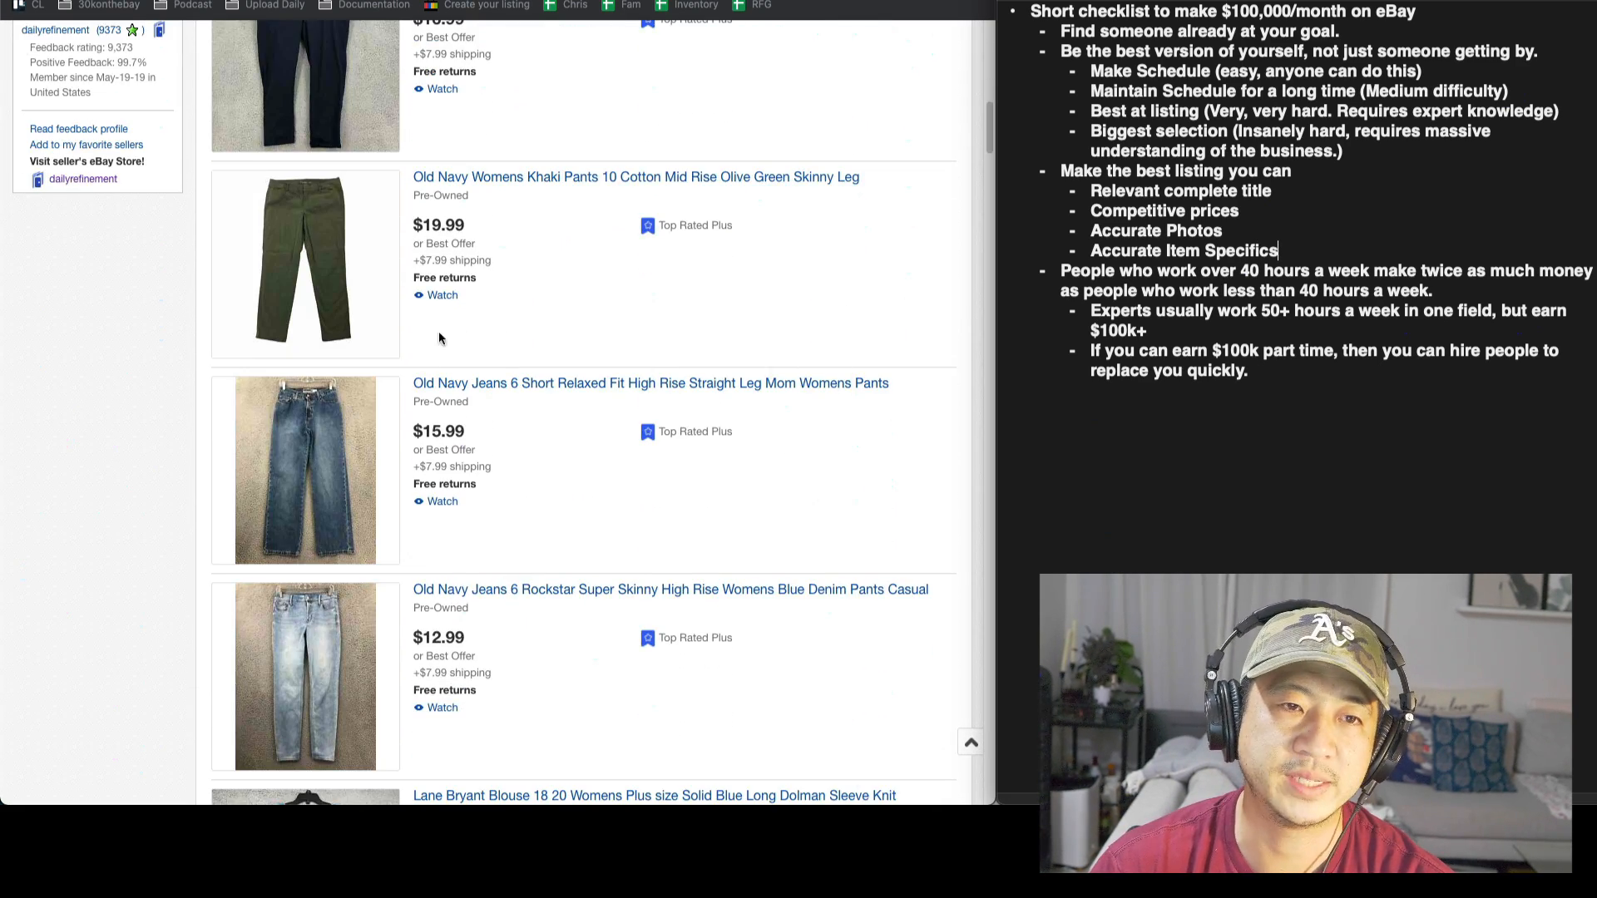
scroll("down", 3)
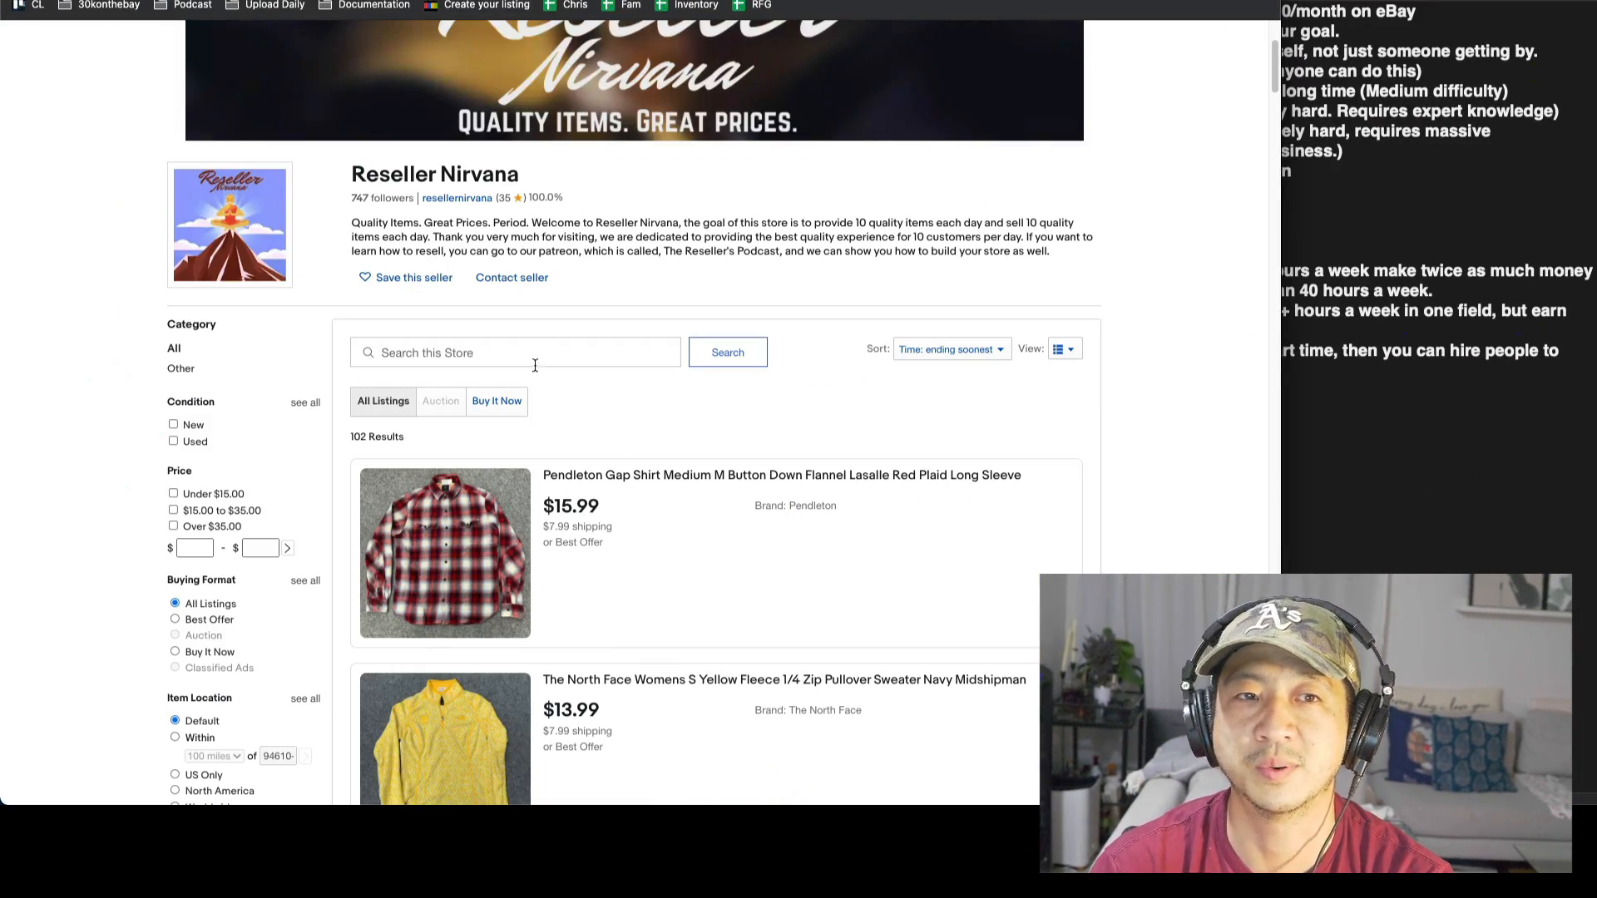
mouse_move(480, 401)
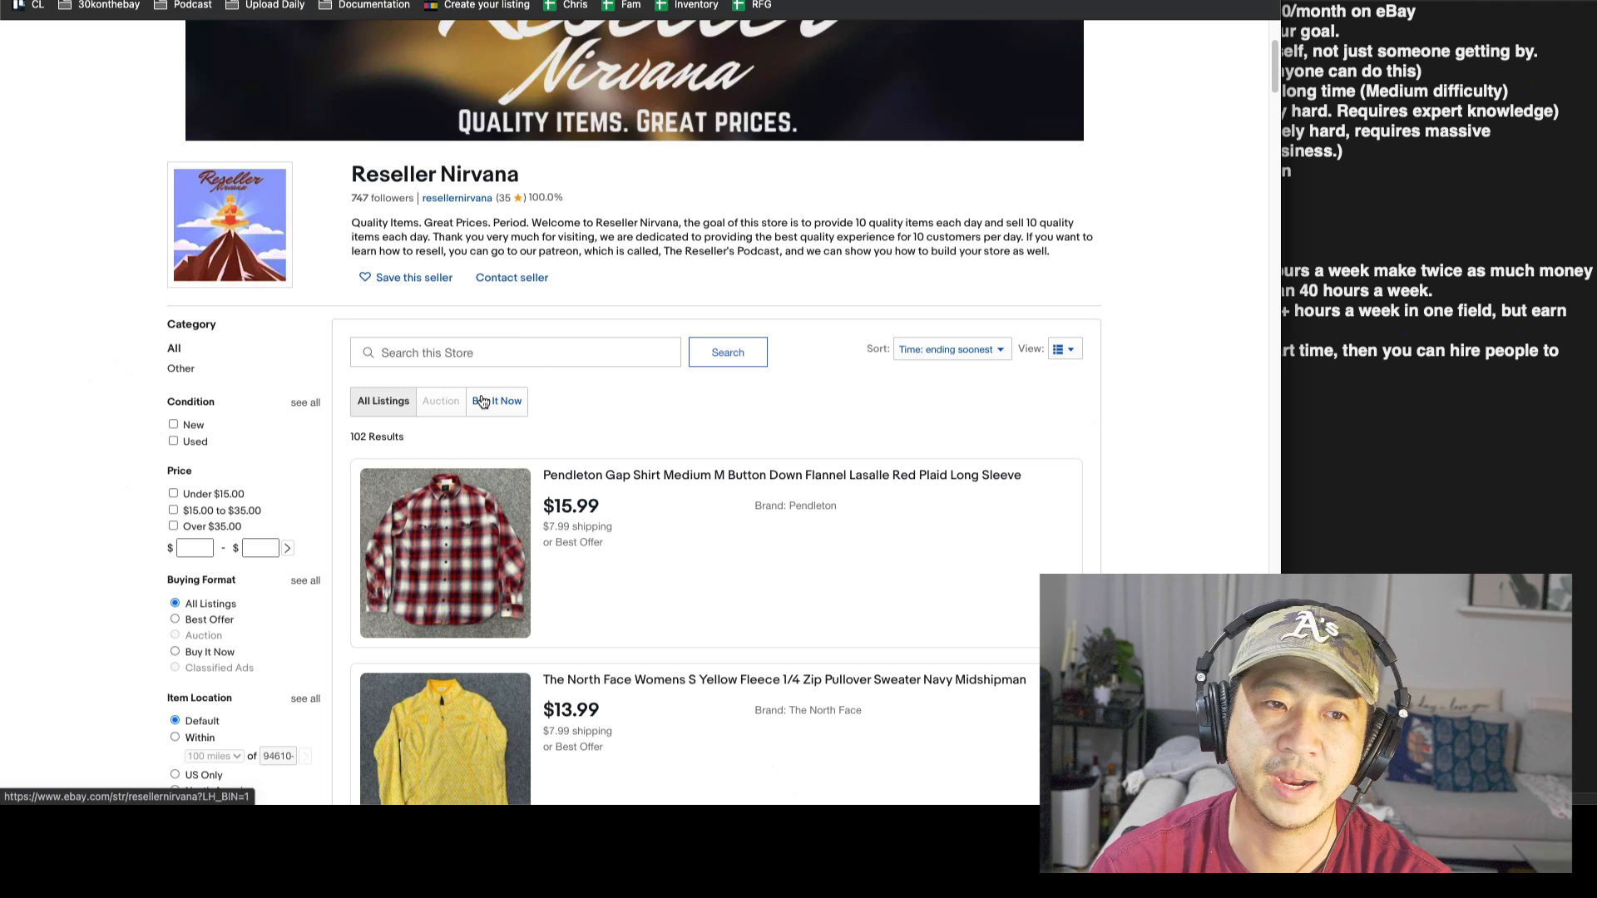
Step: Look through the Reseller Nirvana store's 114 sold listings from top to bottom
scroll("down", 3)
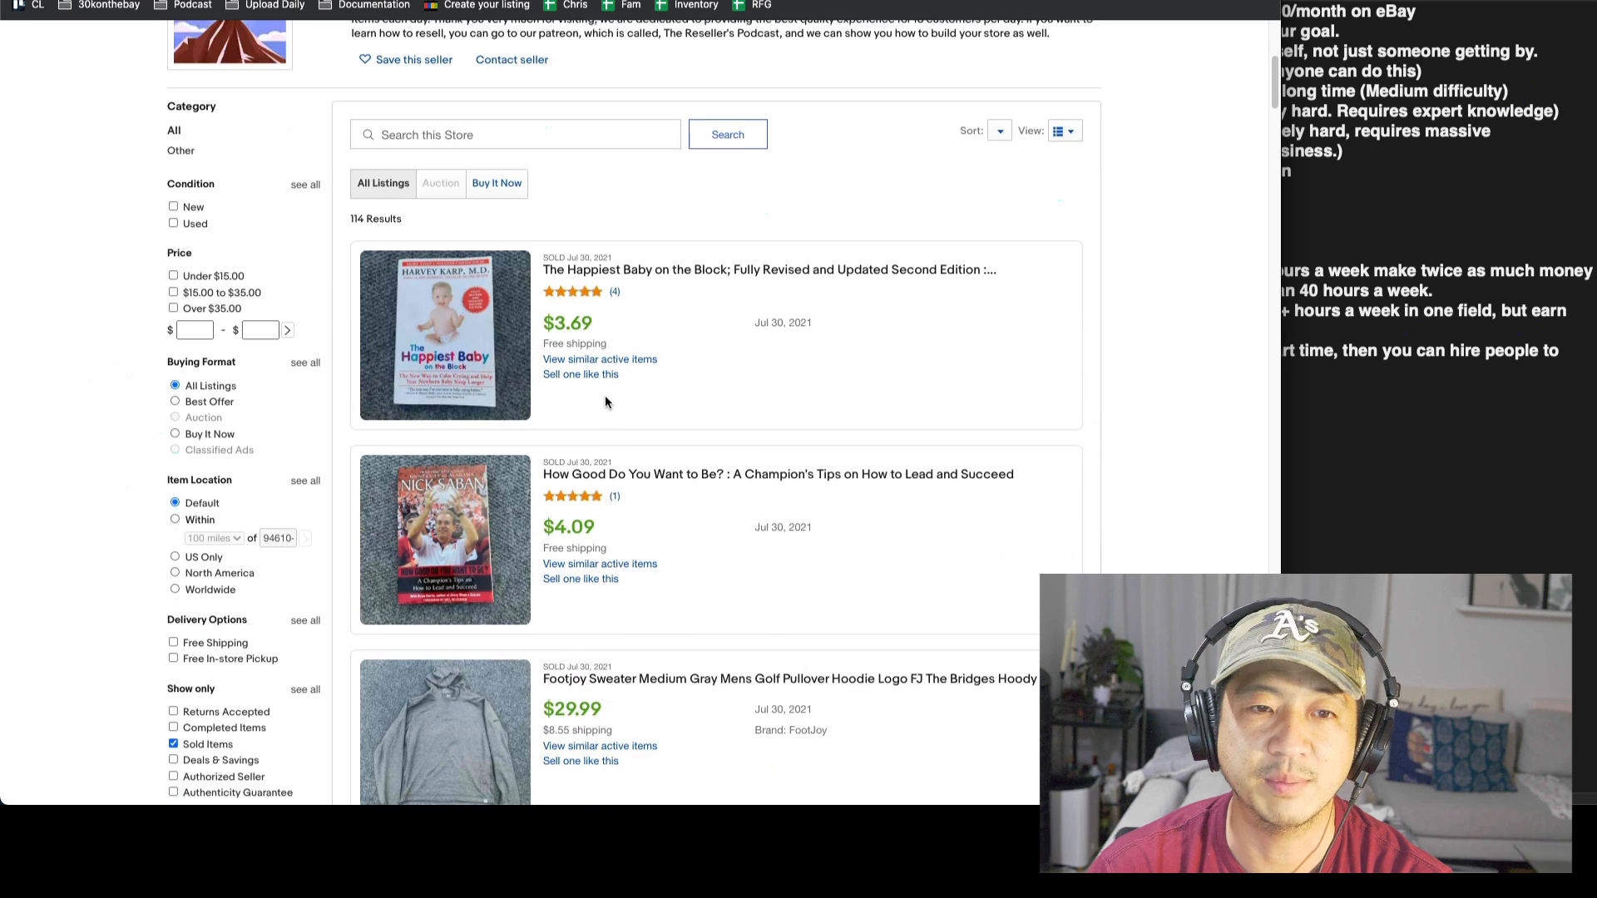
scroll("down", 3)
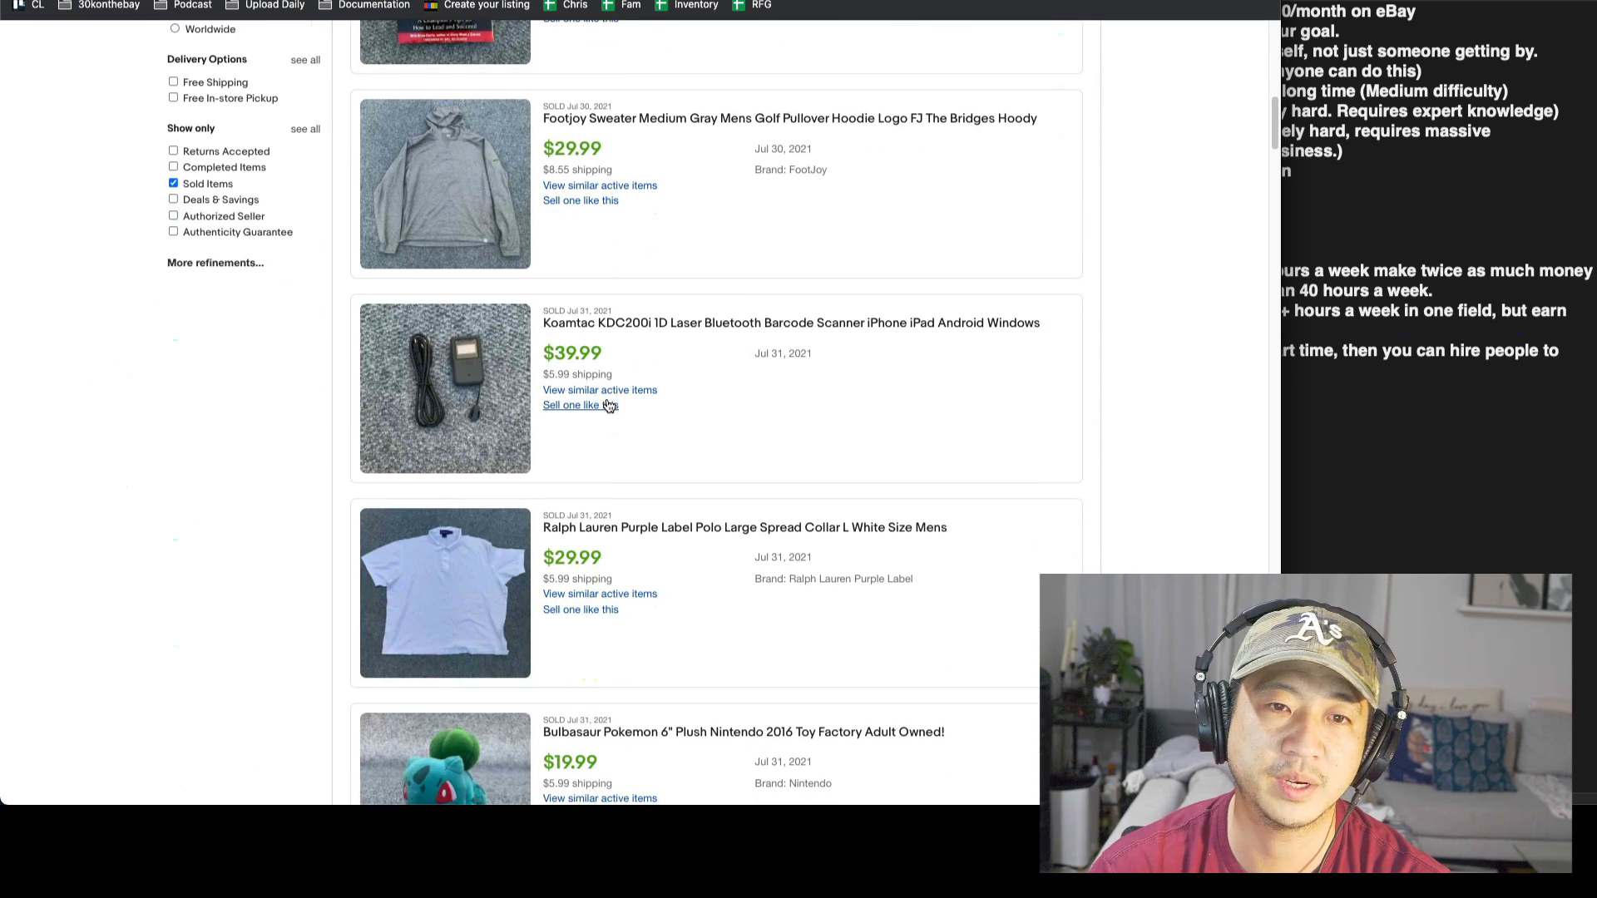
scroll("down", 3)
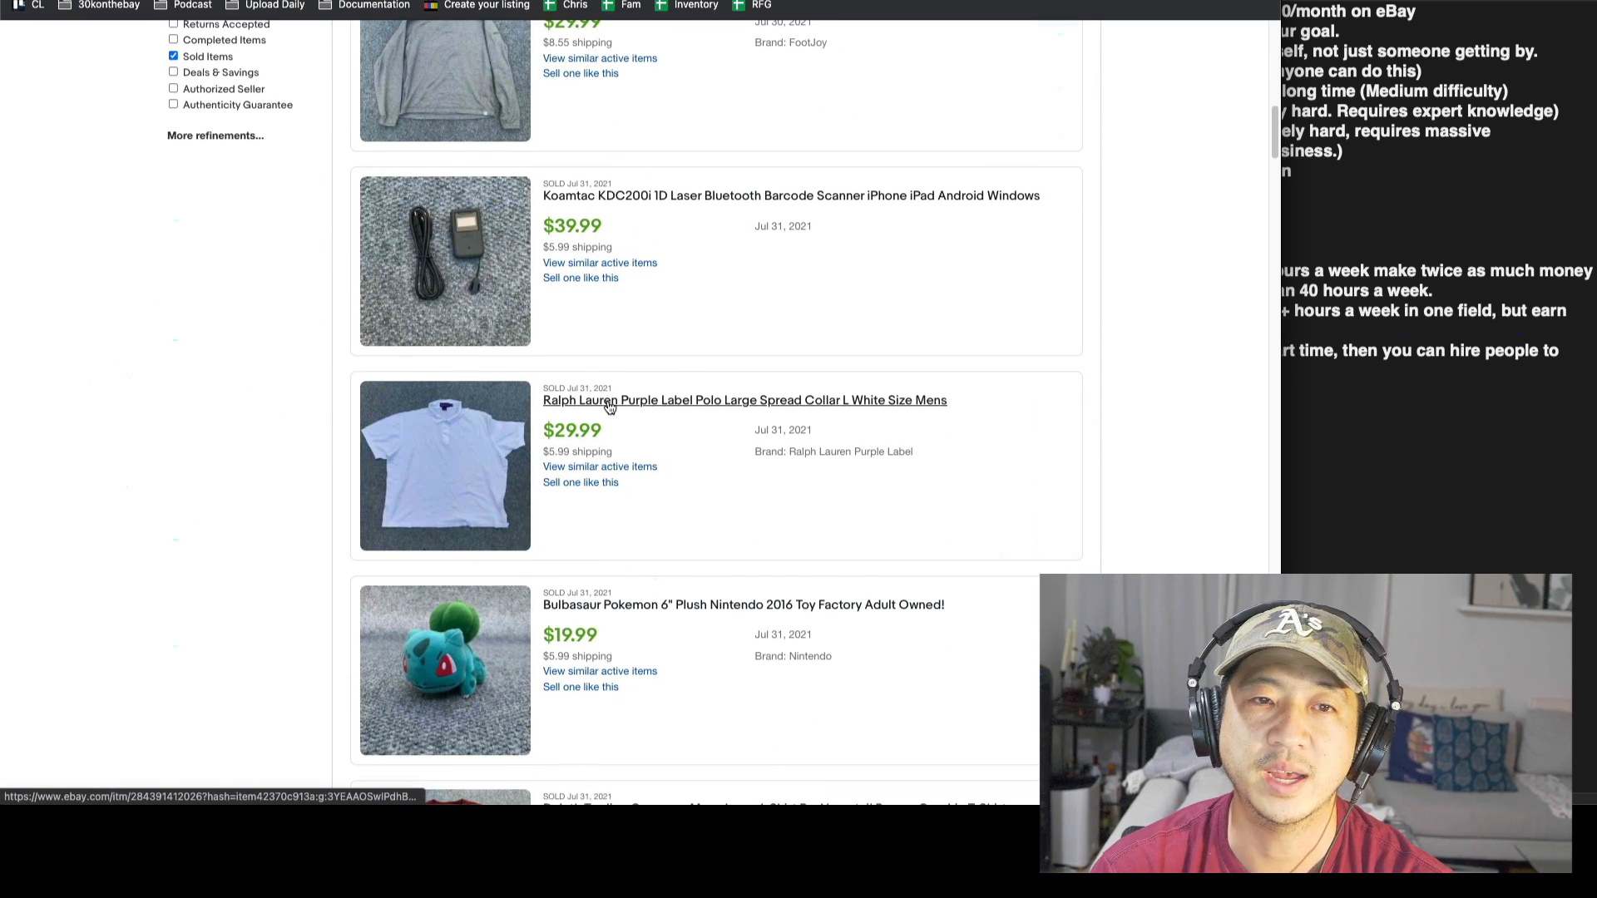
scroll("down", 3)
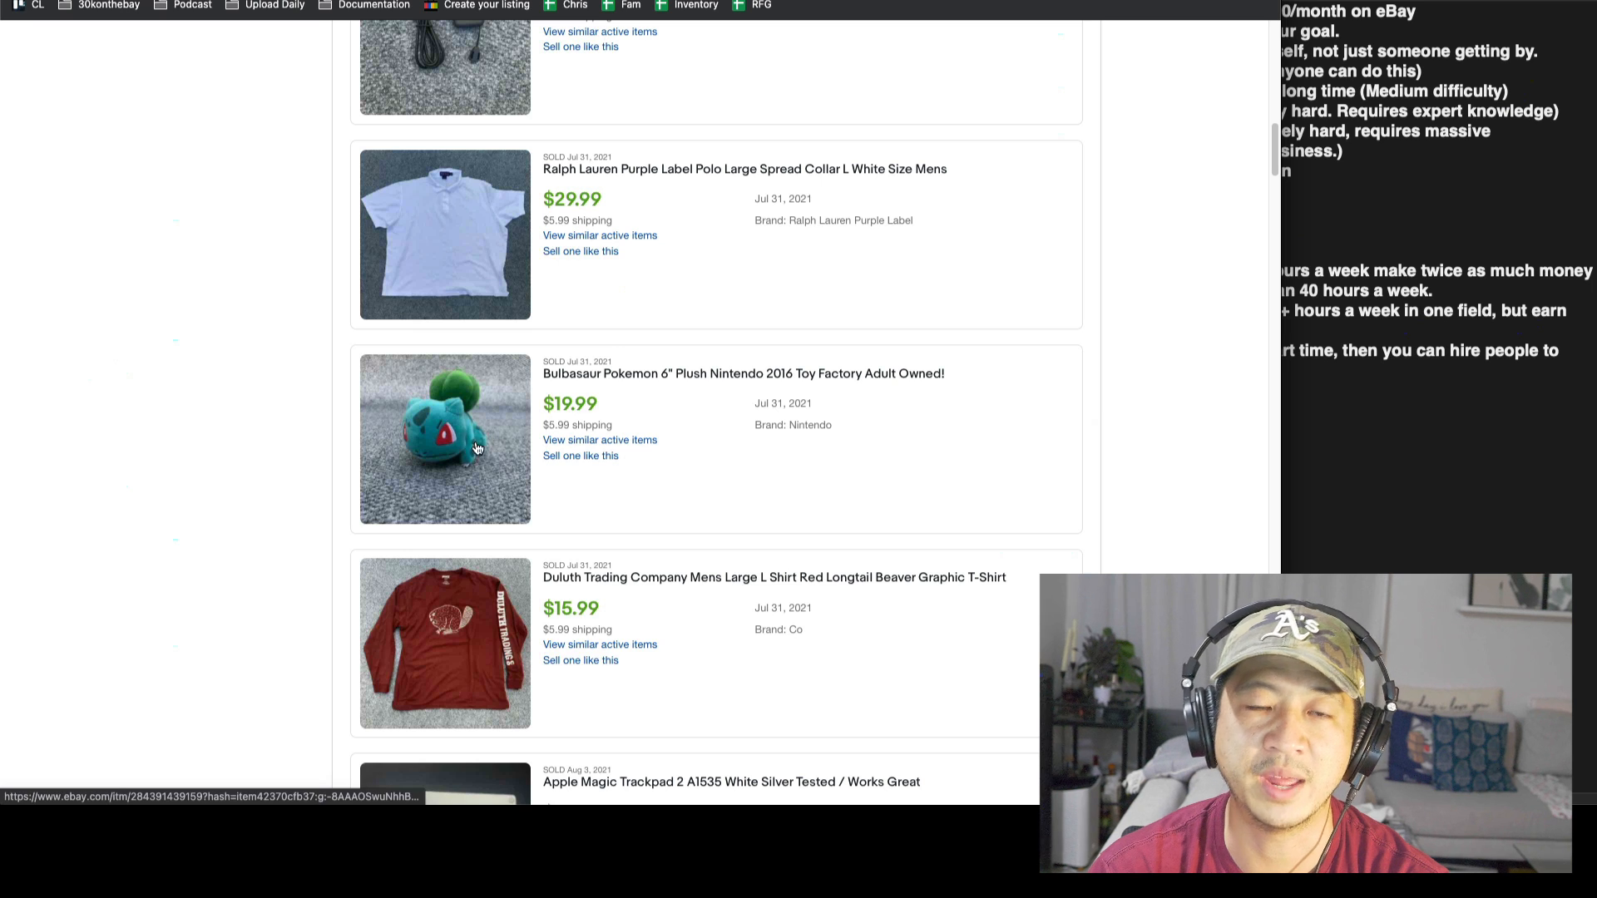
mouse_move(491, 430)
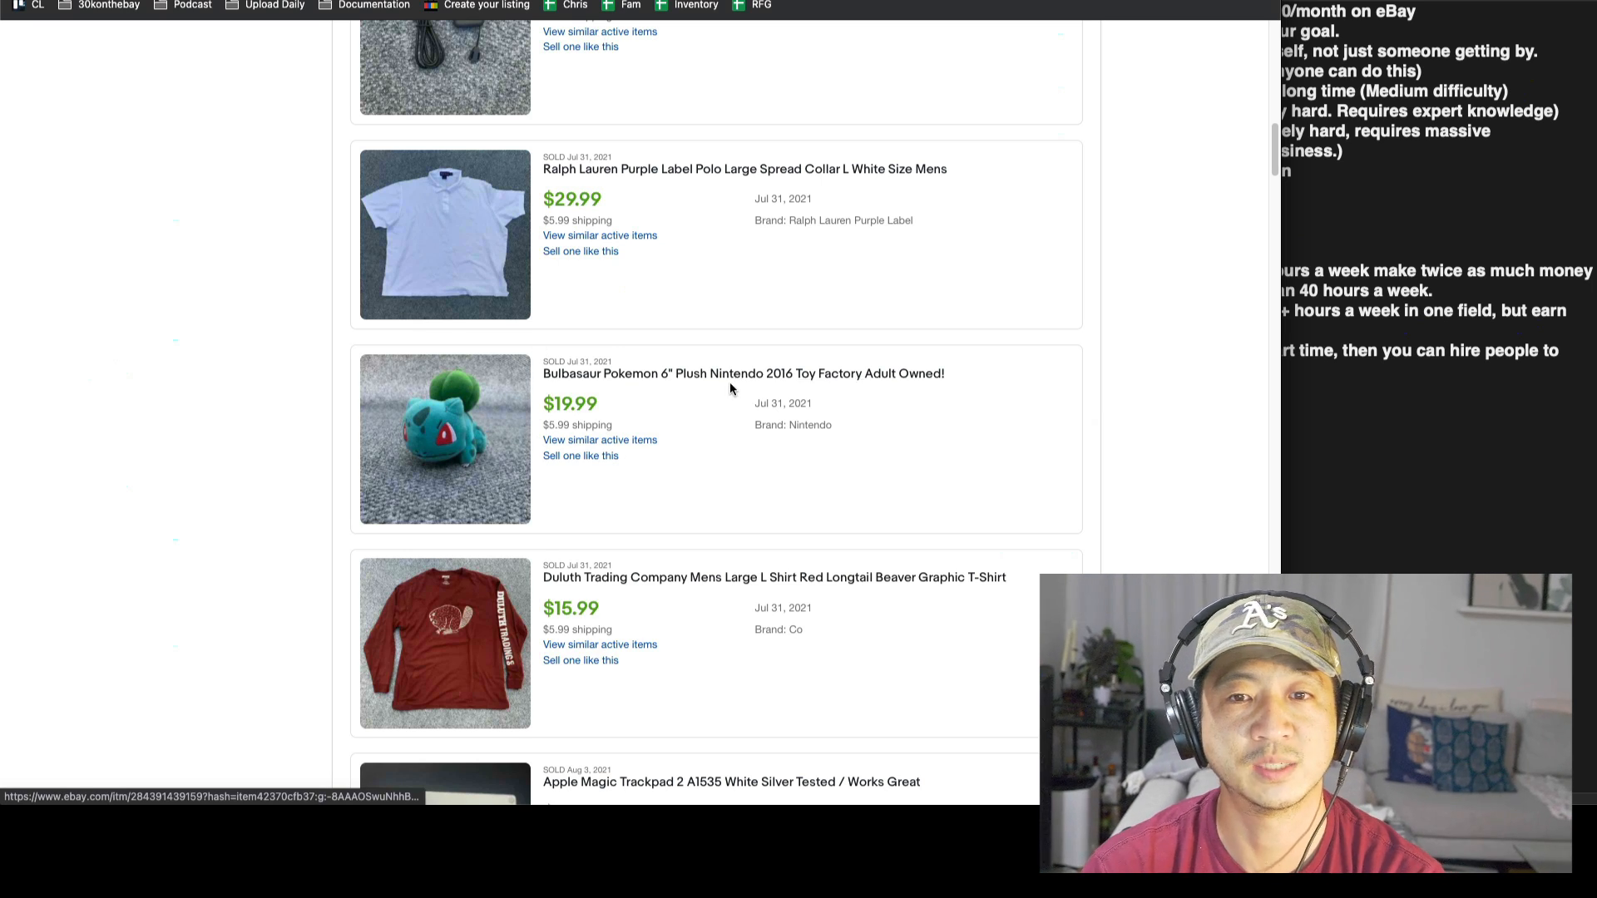
scroll("down", 3)
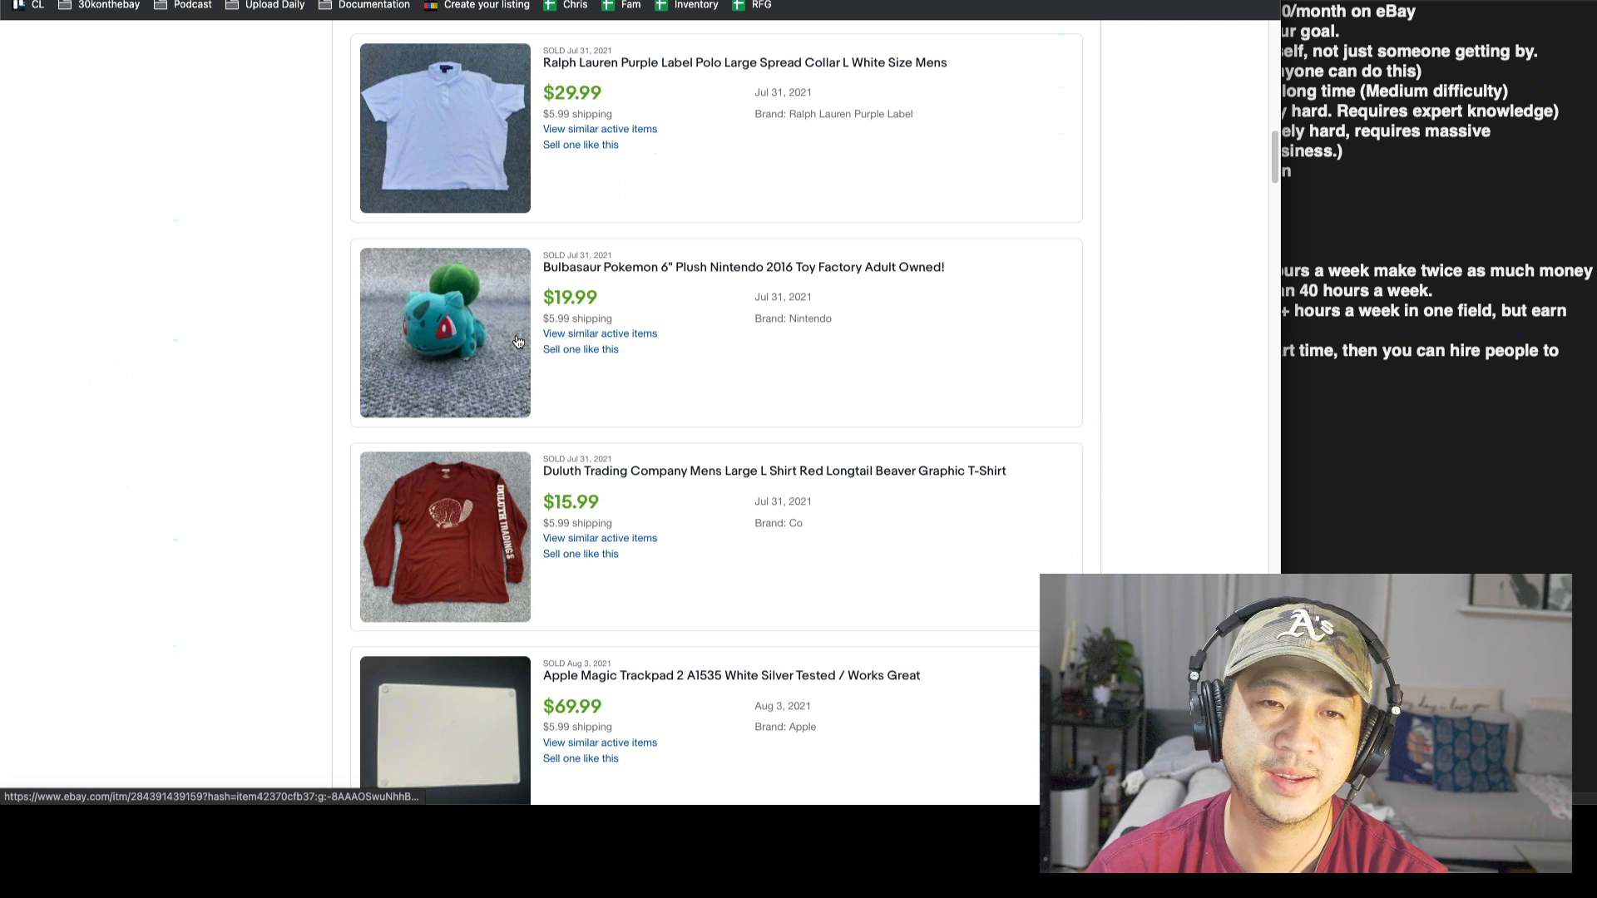
mouse_move(530, 354)
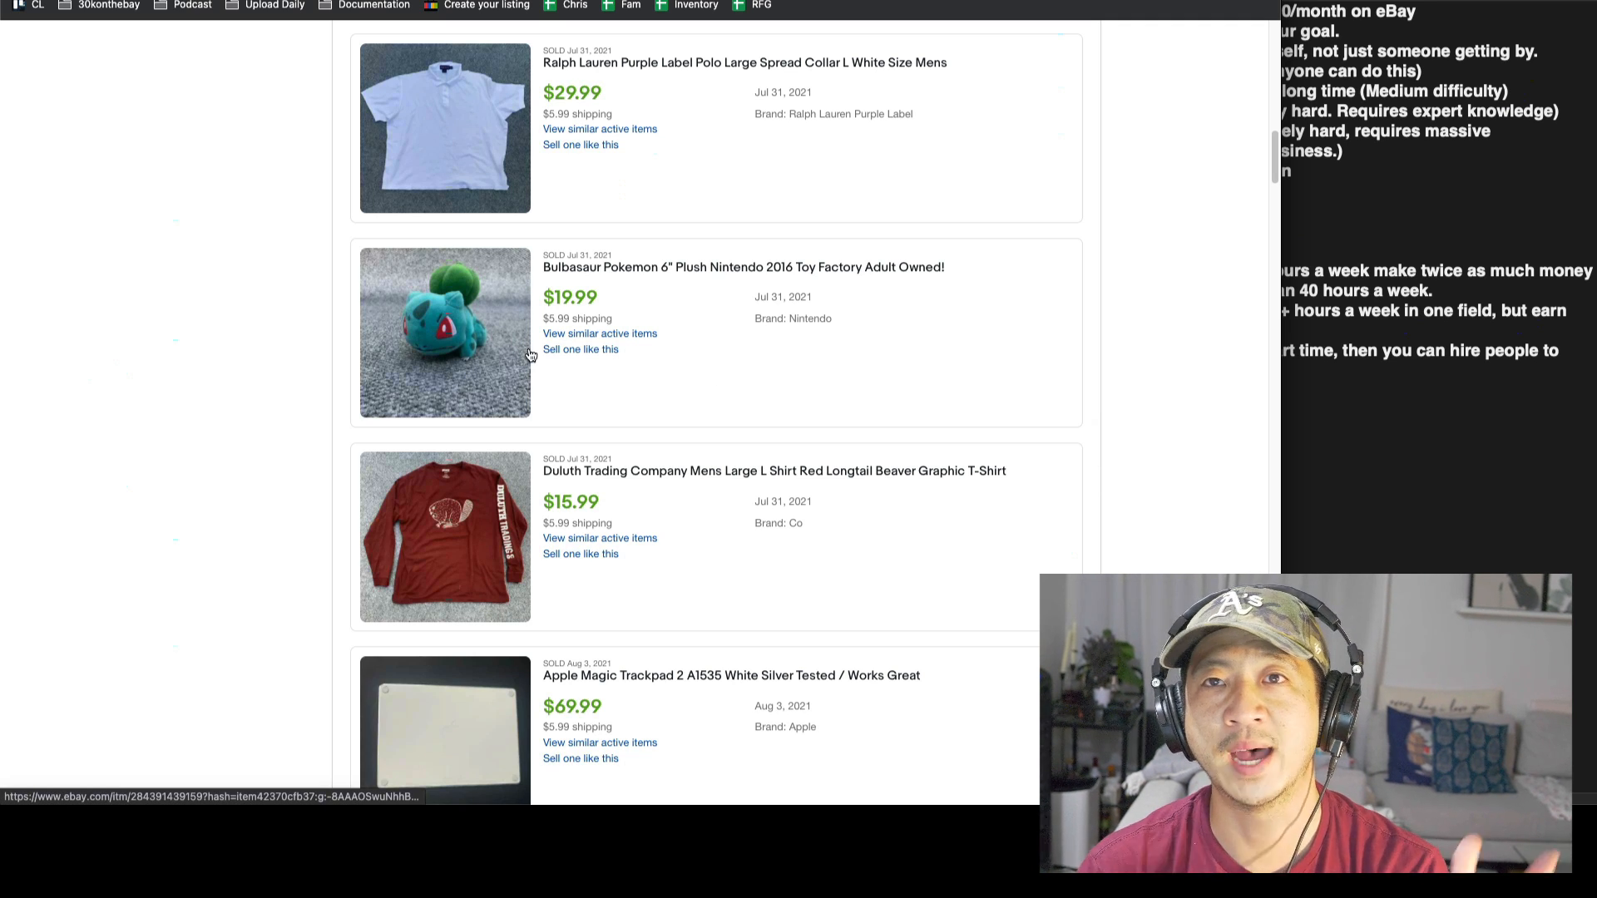
mouse_move(938, 319)
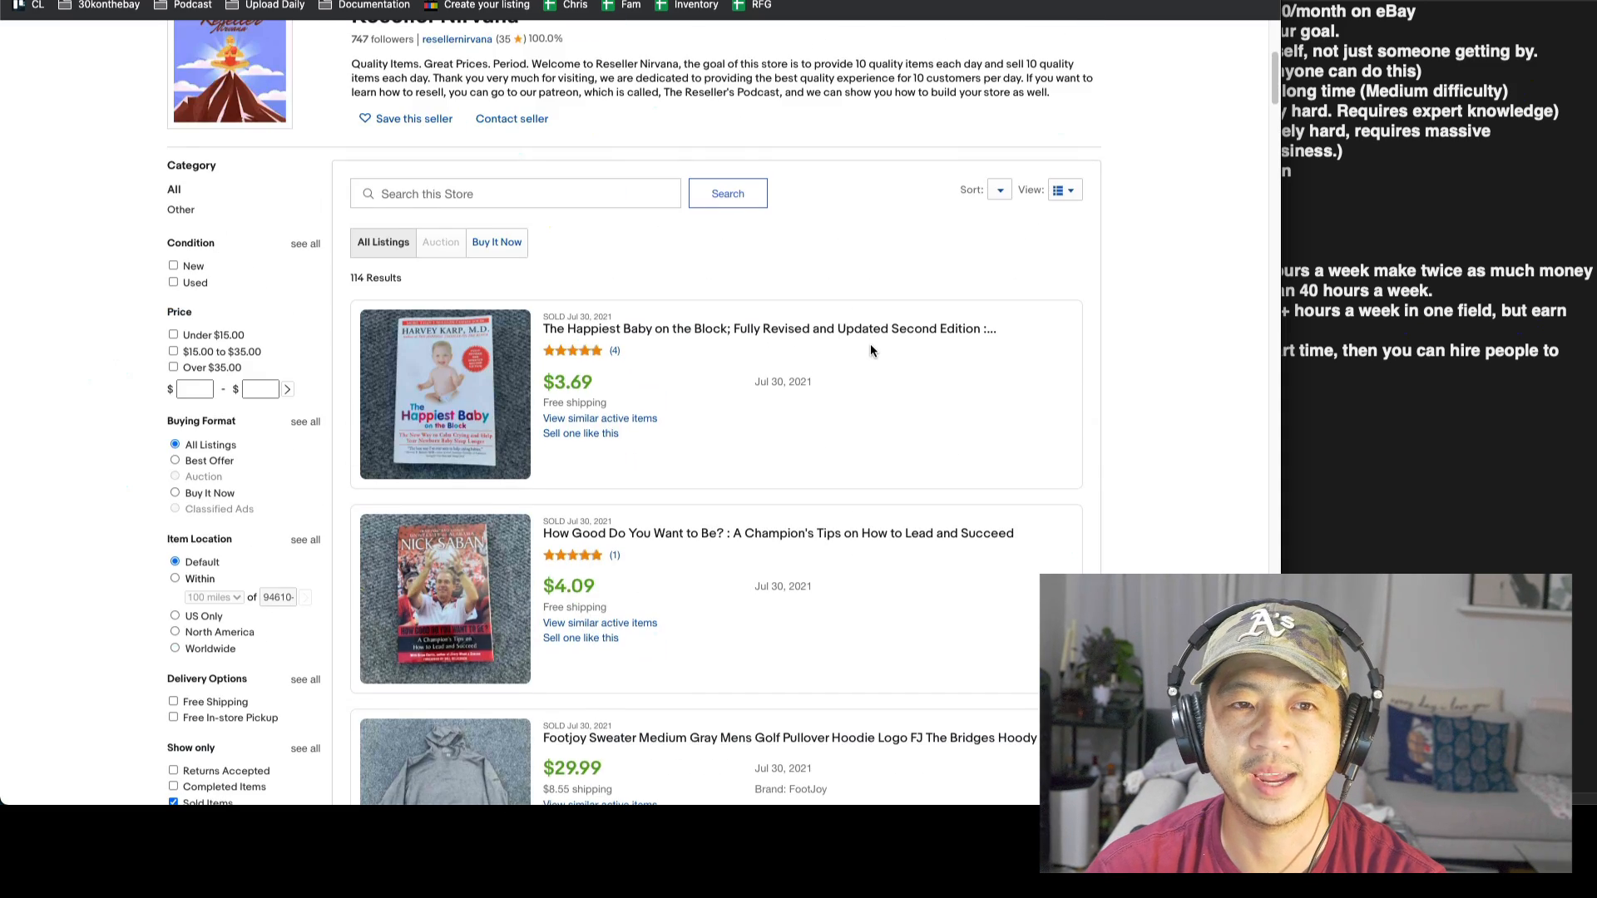
scroll("down", 3)
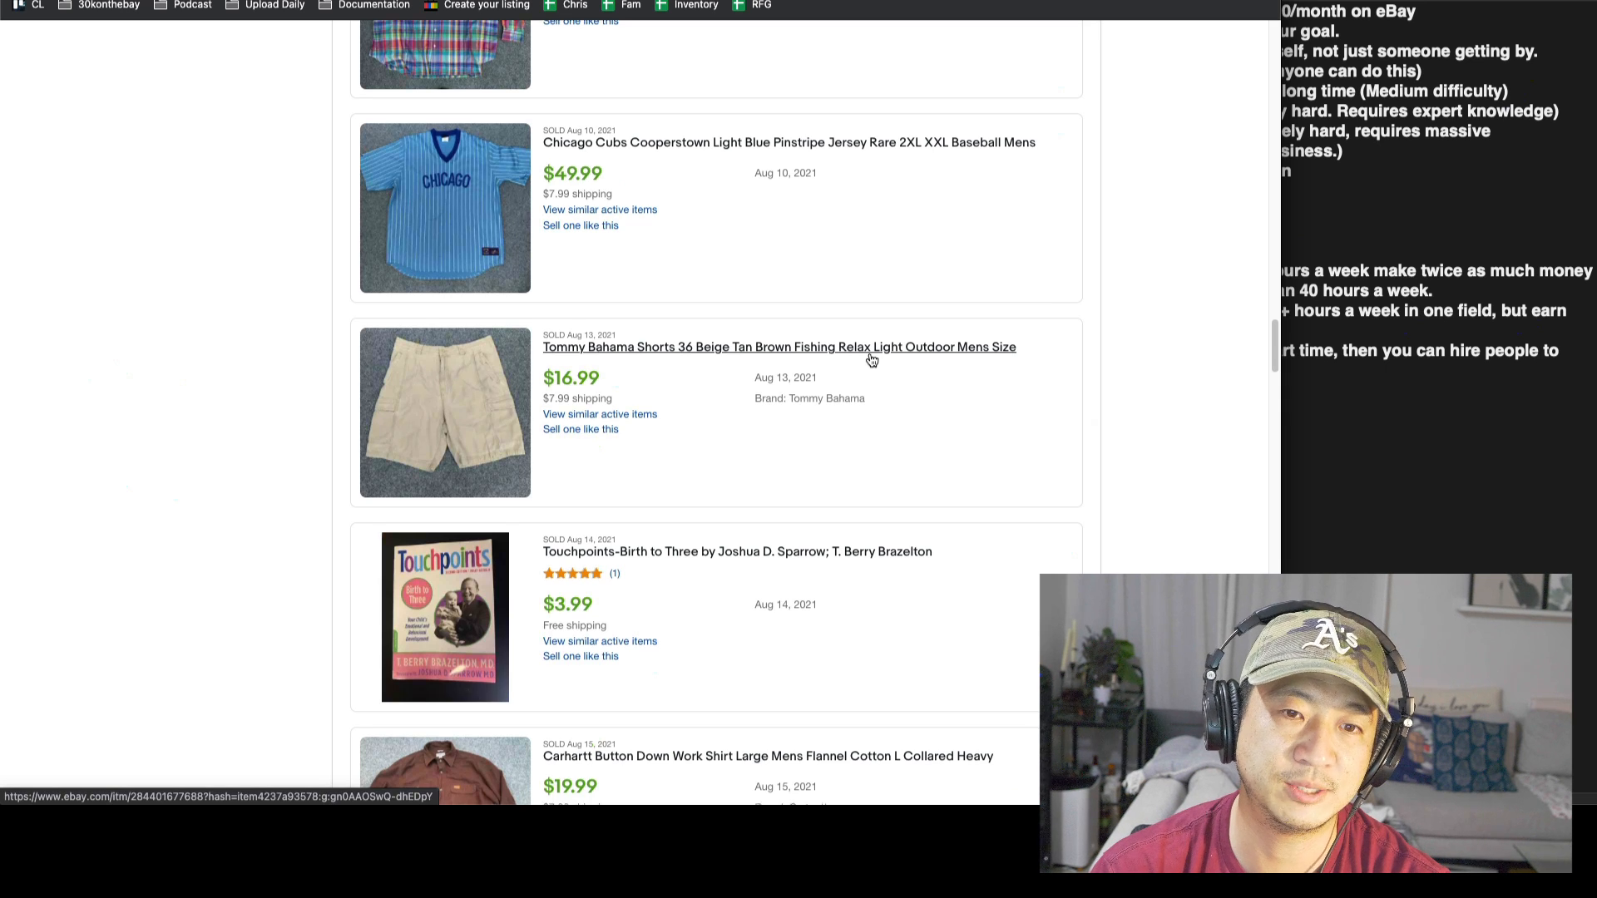
scroll("down", 3)
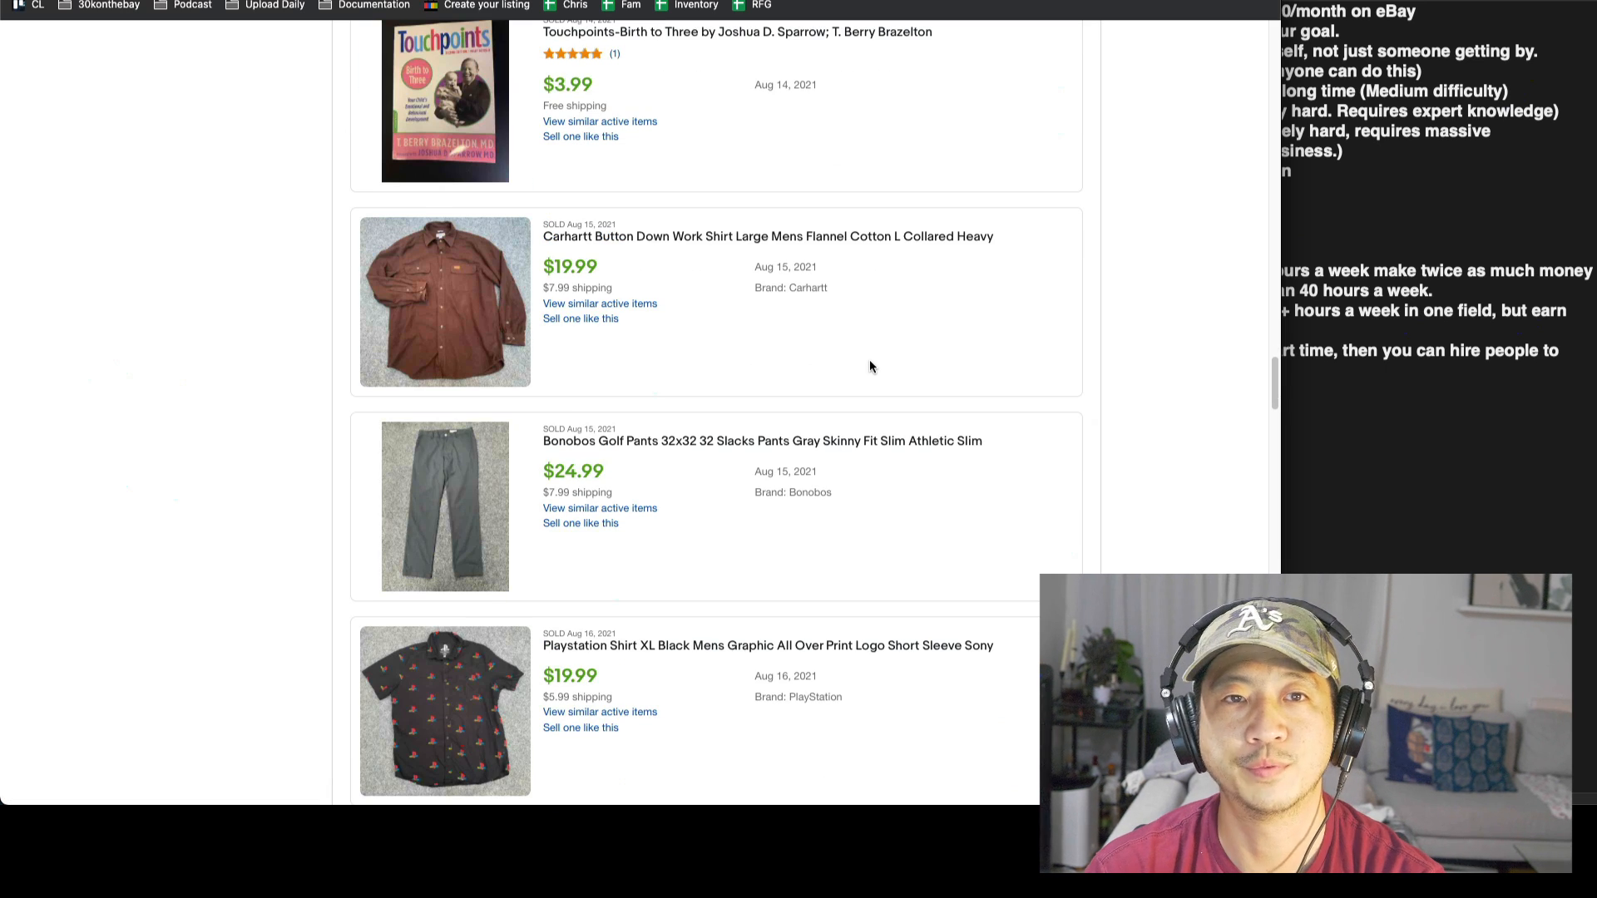
scroll("down", 3)
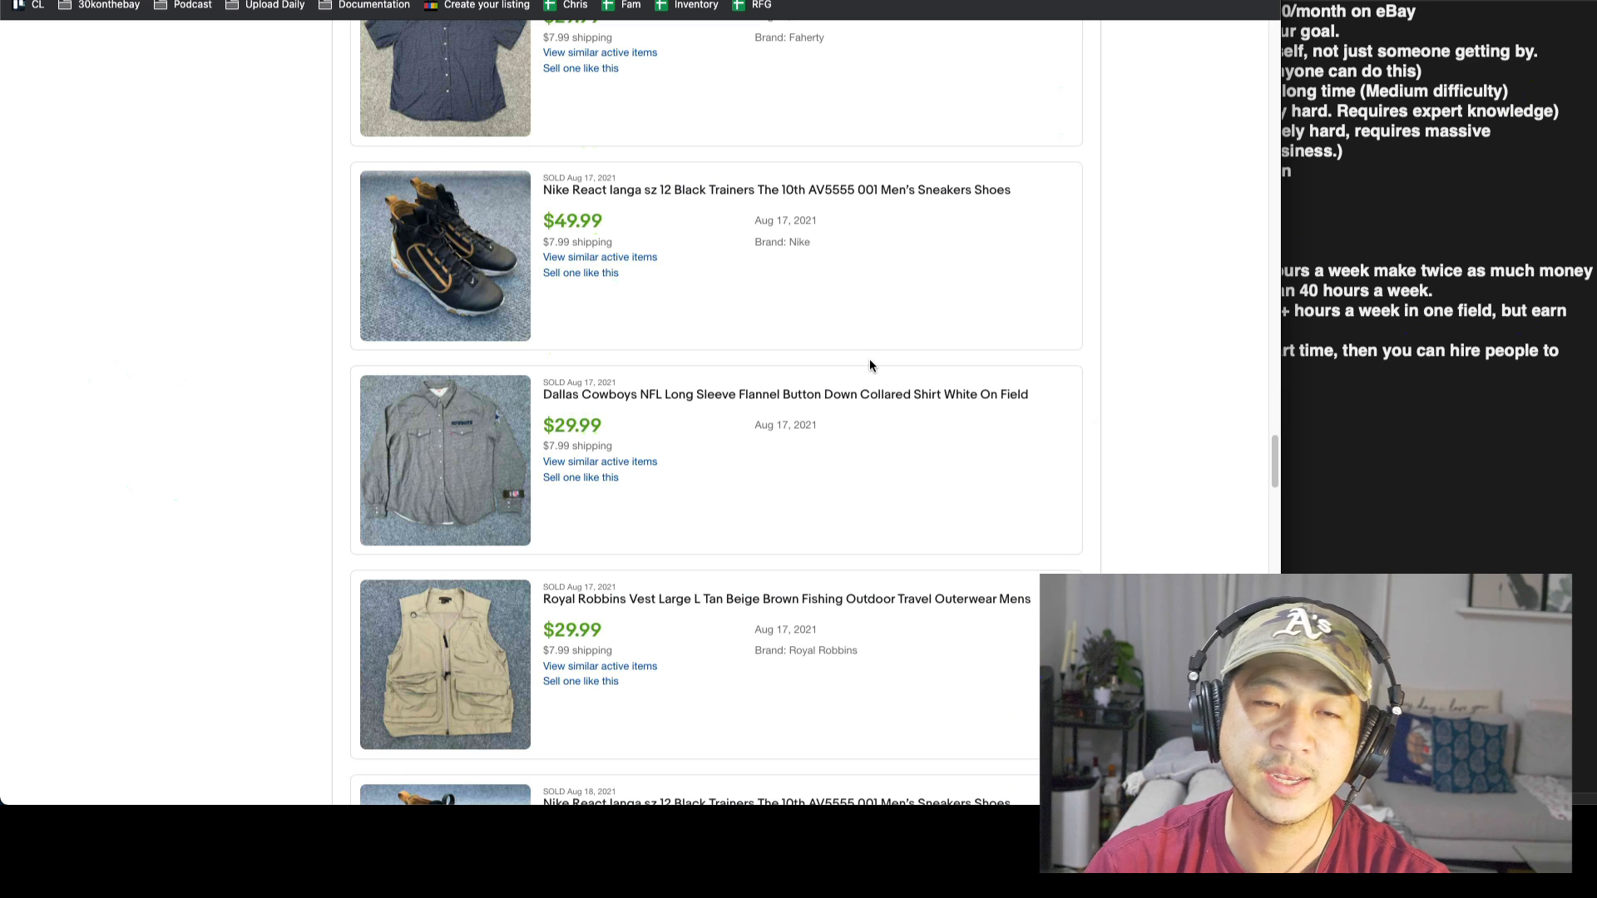
scroll("down", 3)
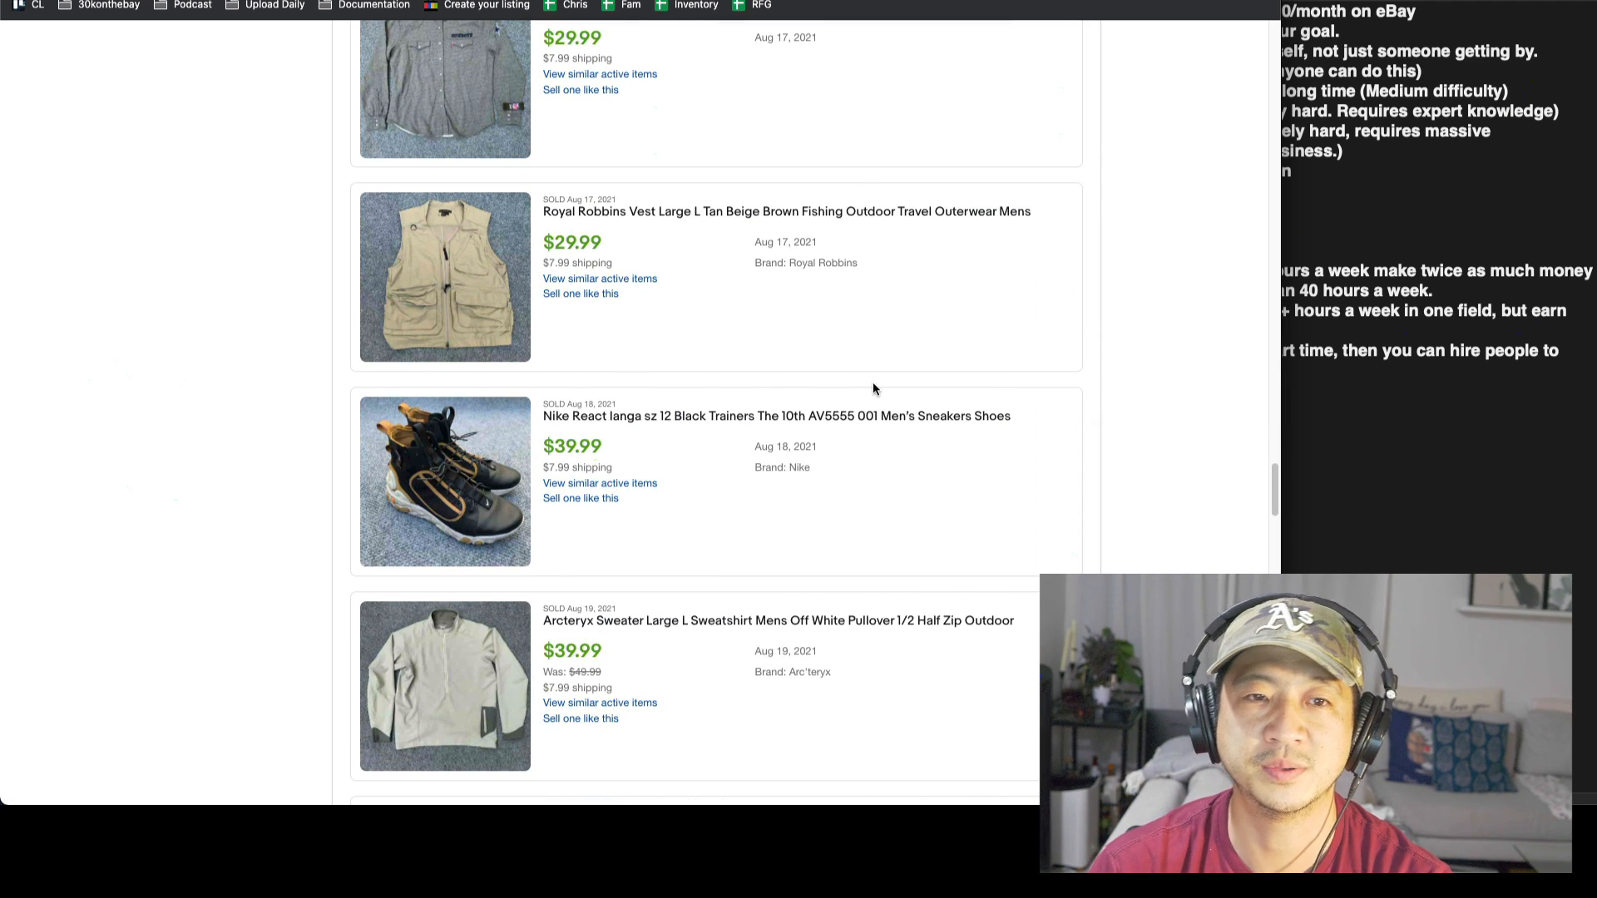
scroll("down", 3)
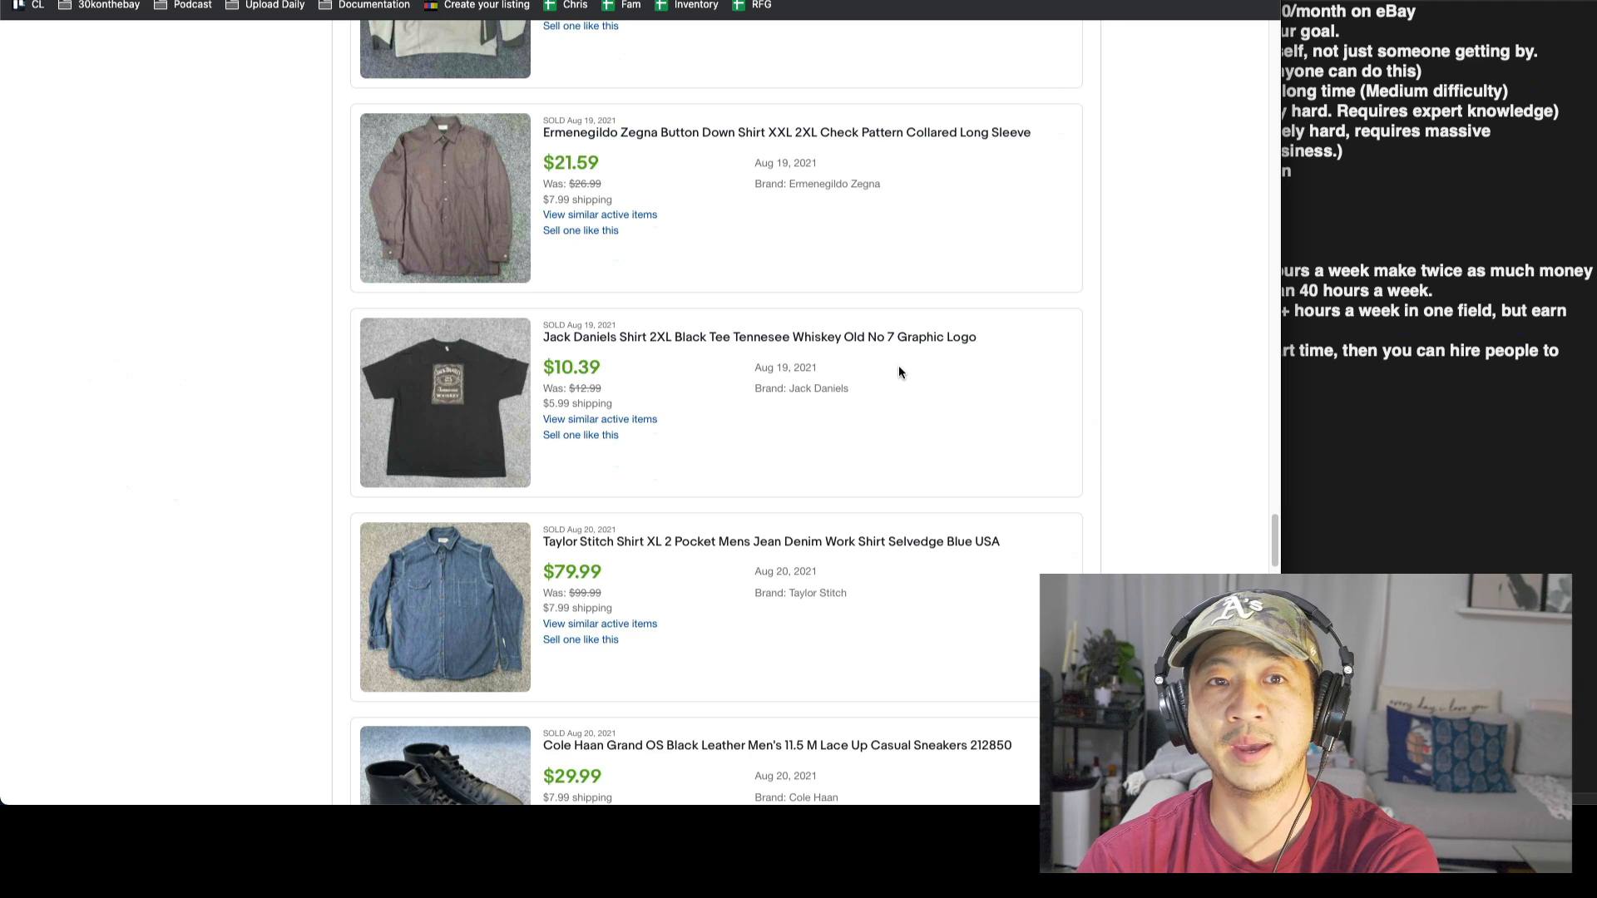
scroll("down", 3)
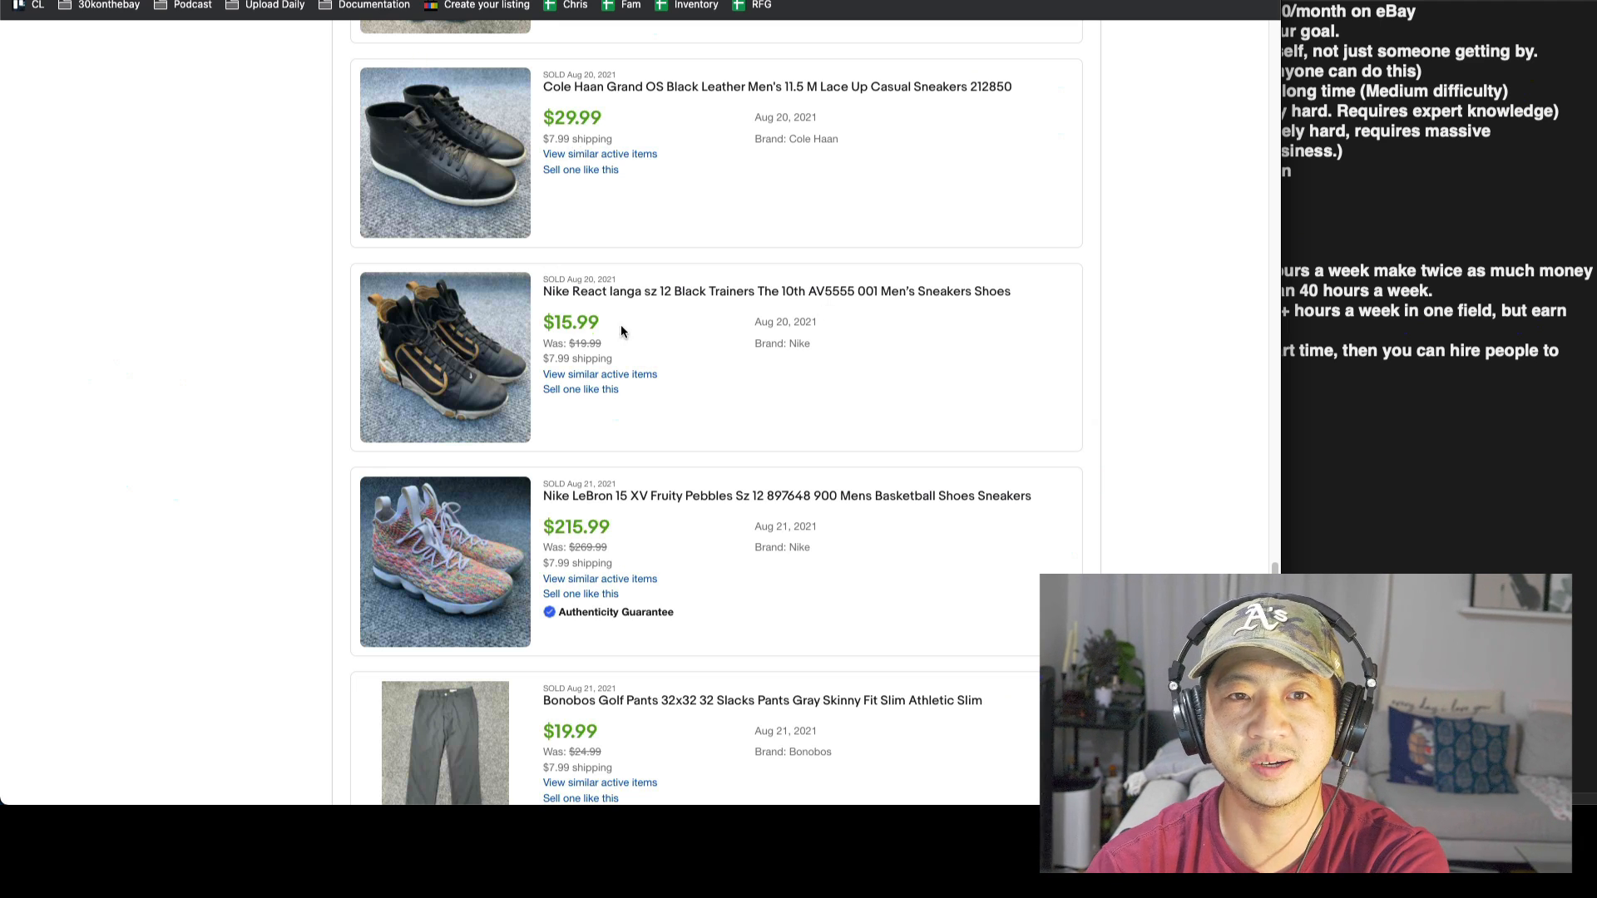
scroll("down", 3)
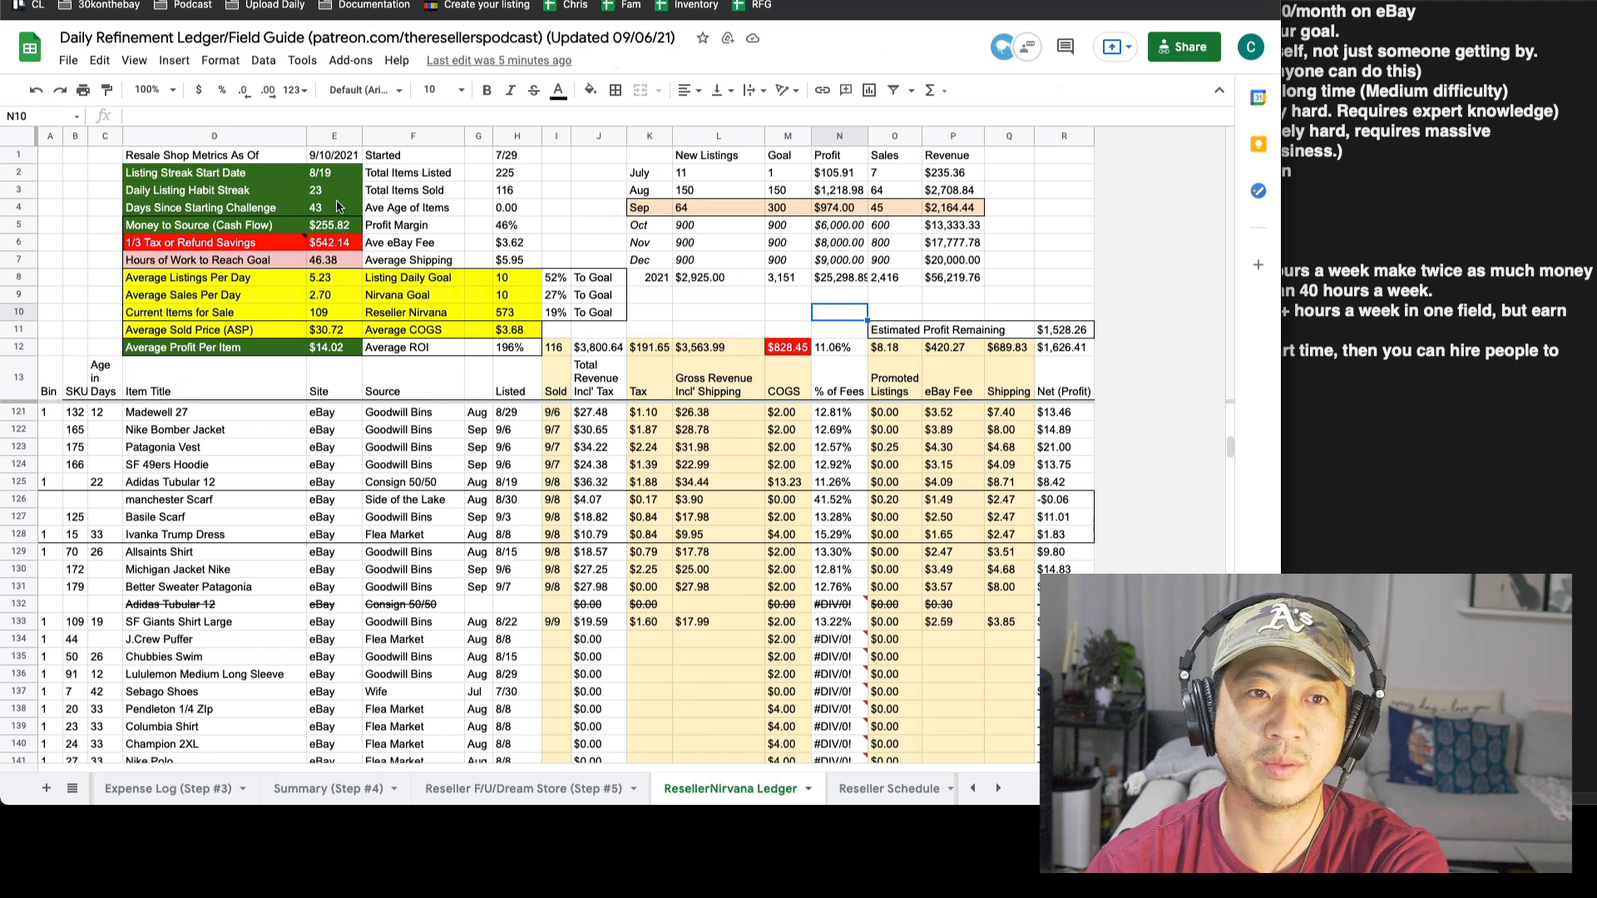
left_click(838, 295)
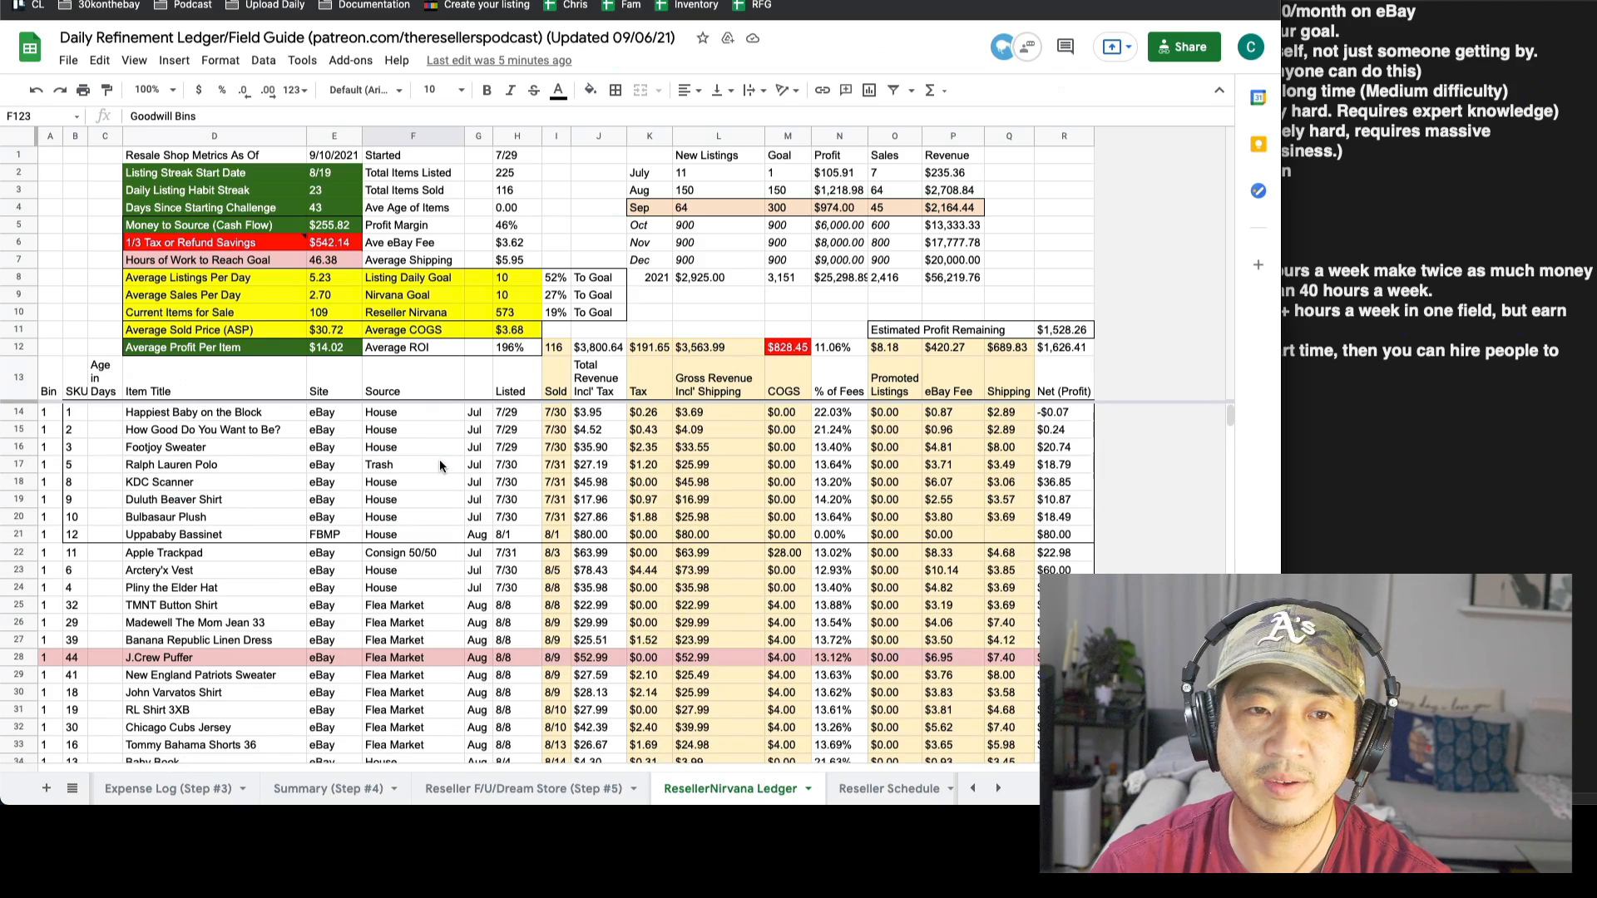
left_click(413, 482)
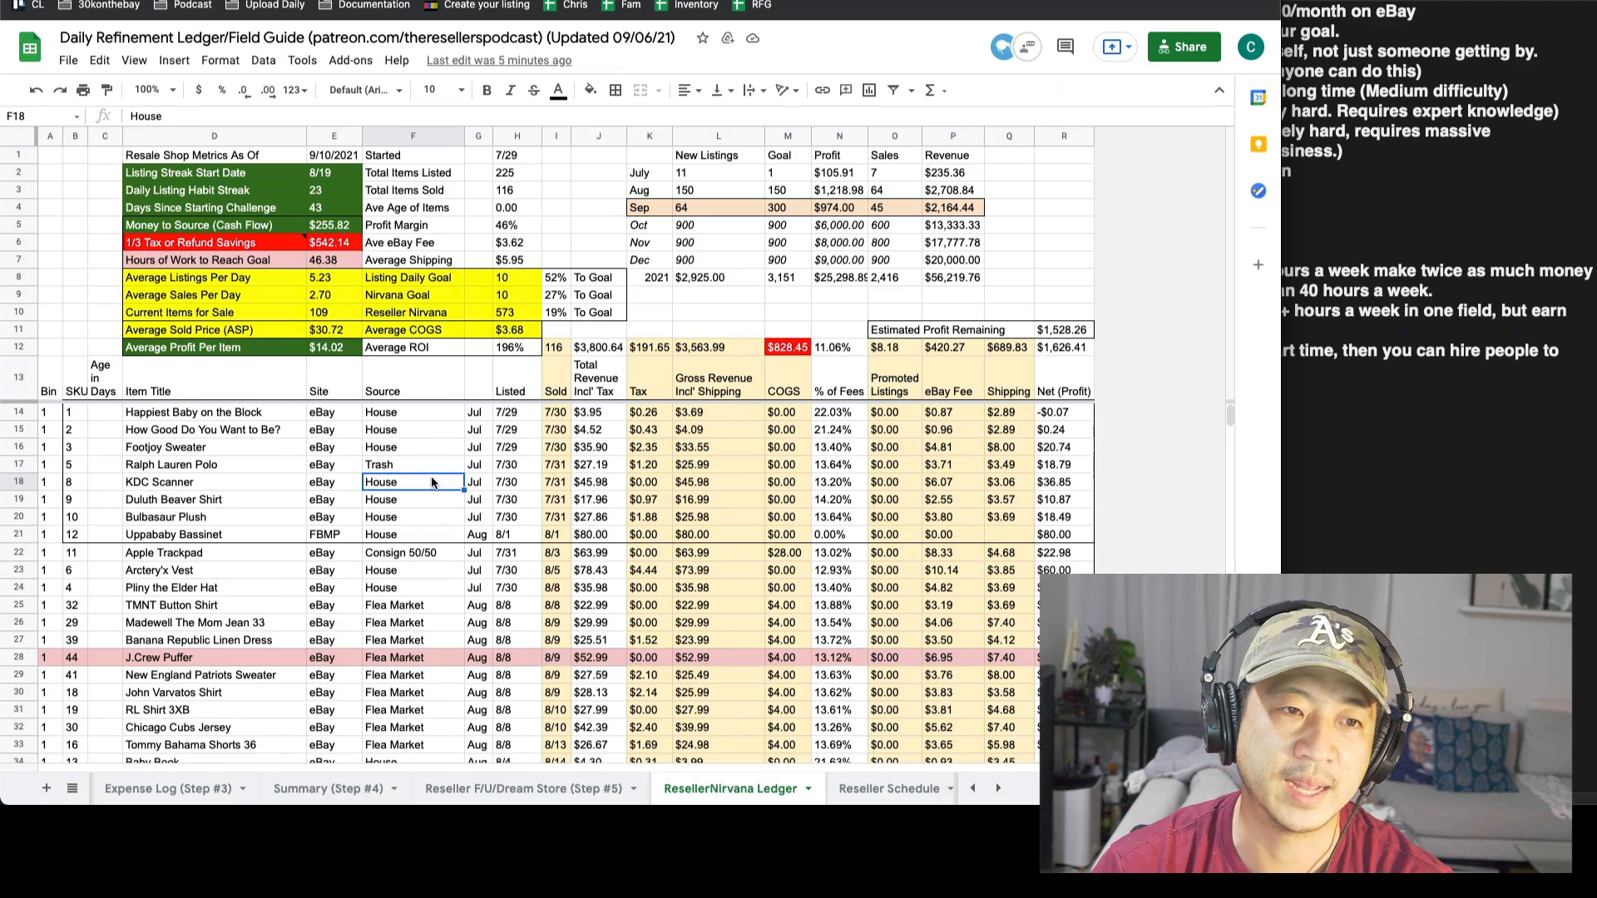
scroll("down", 3)
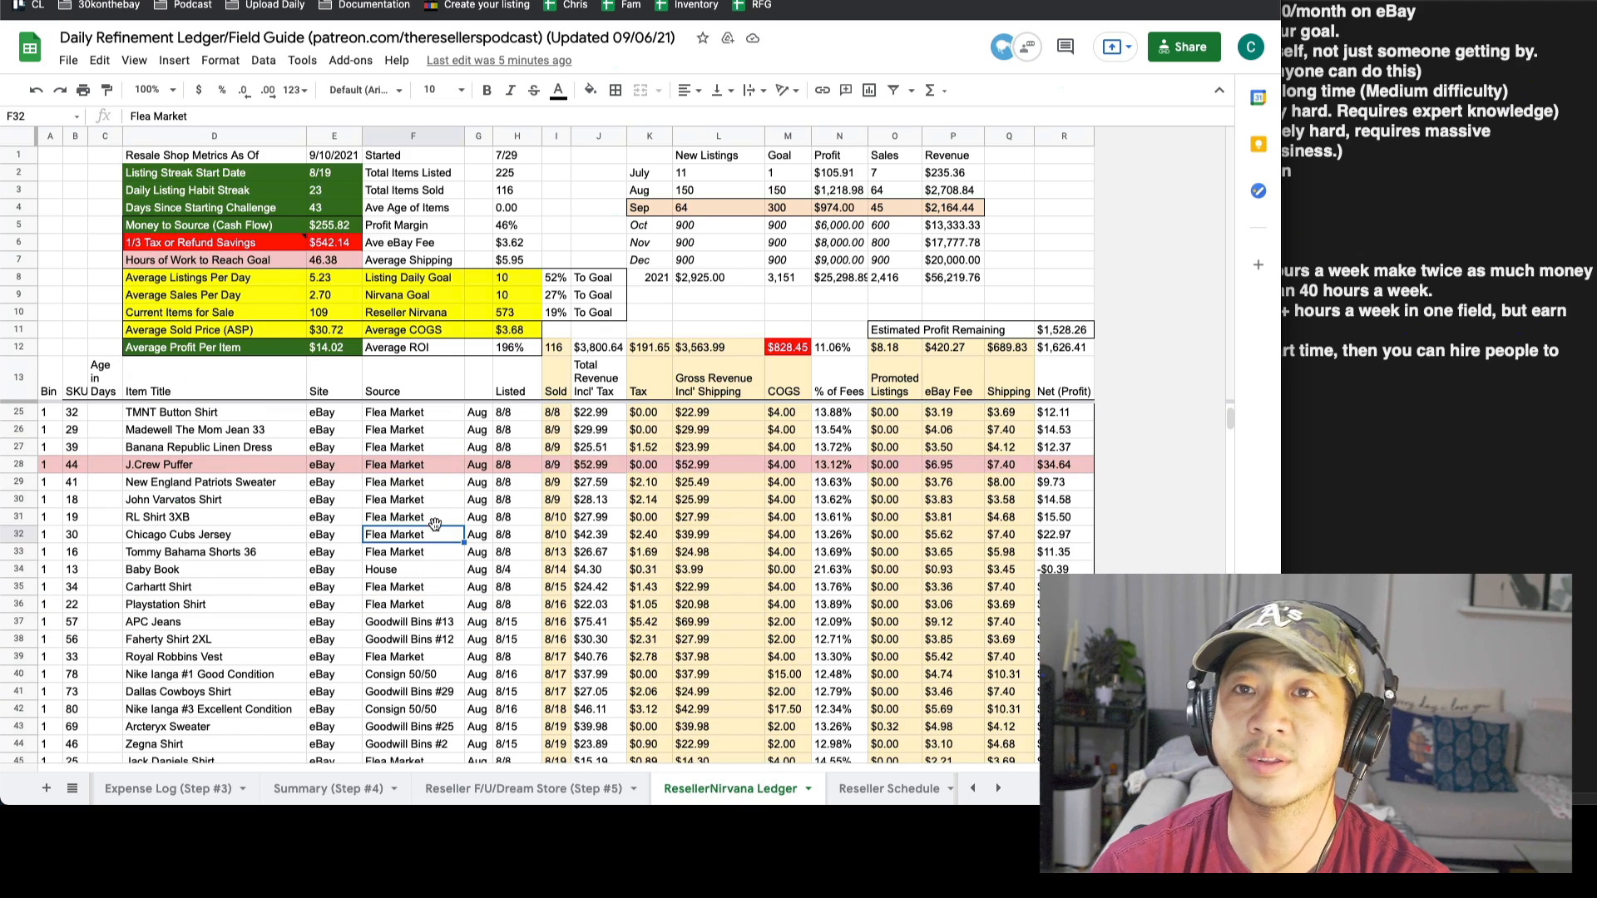
scroll("down", 3)
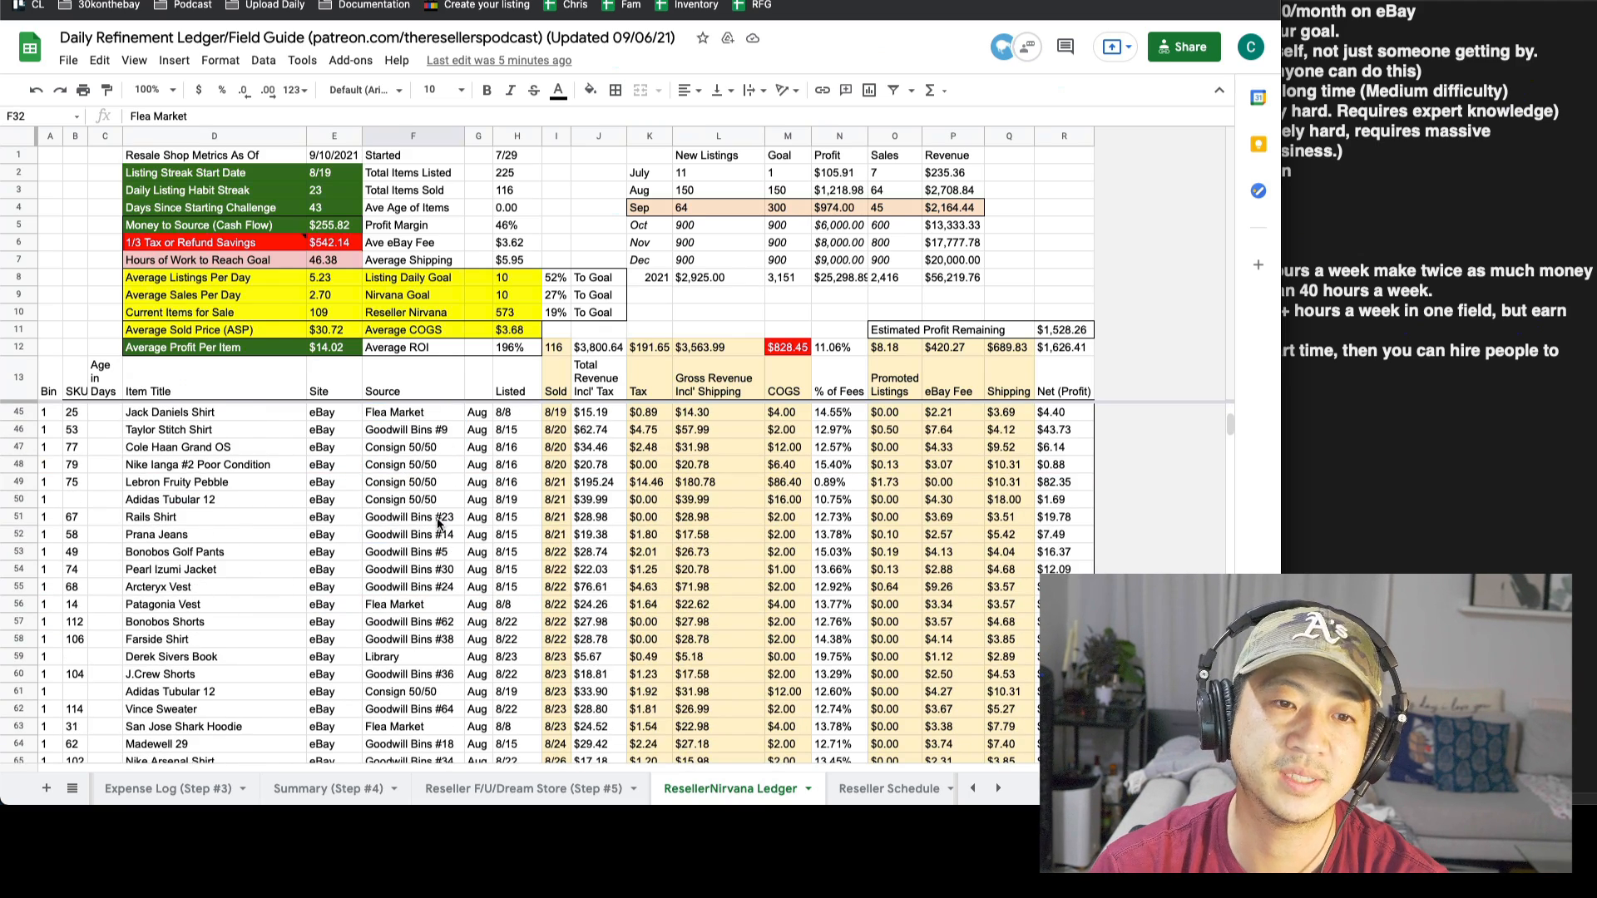
left_click(413, 517)
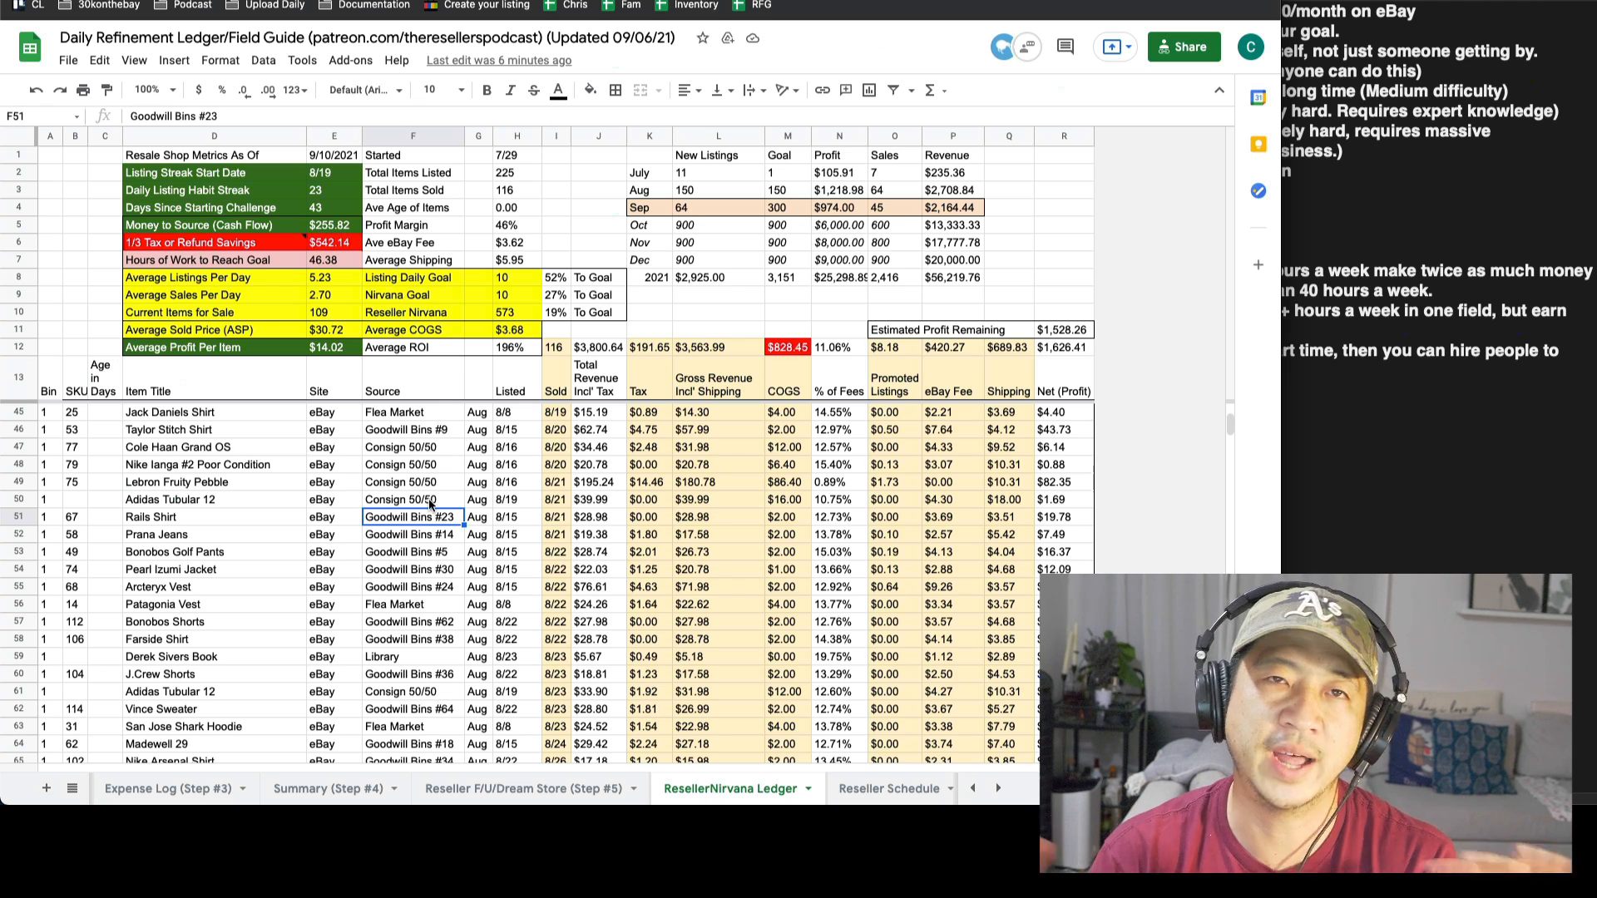
mouse_move(416, 391)
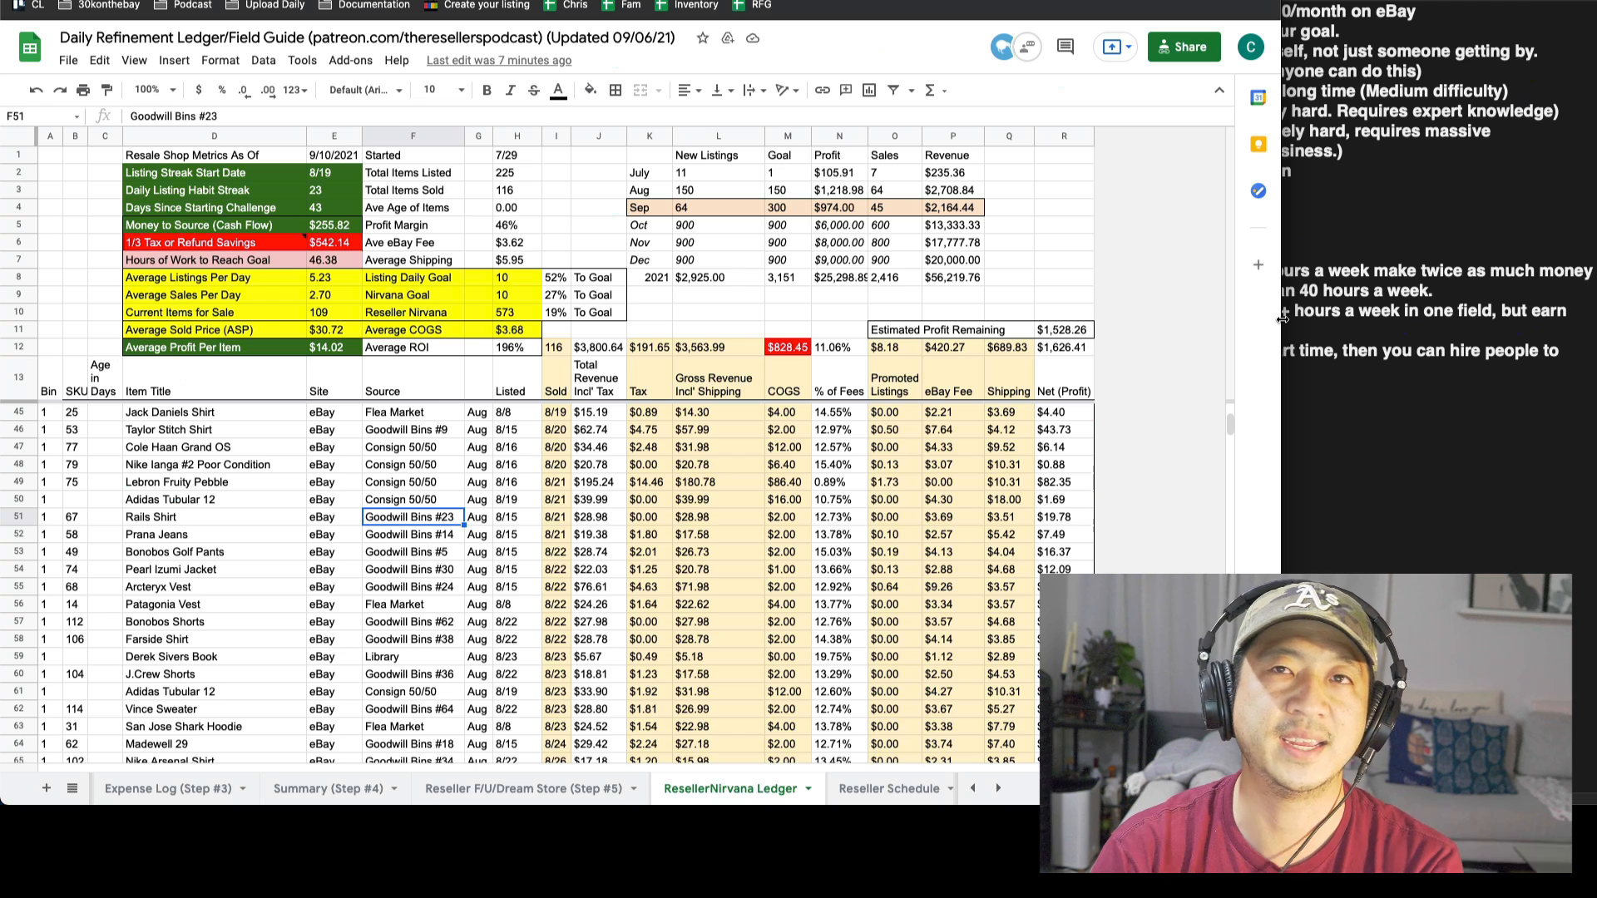
mouse_move(1351, 253)
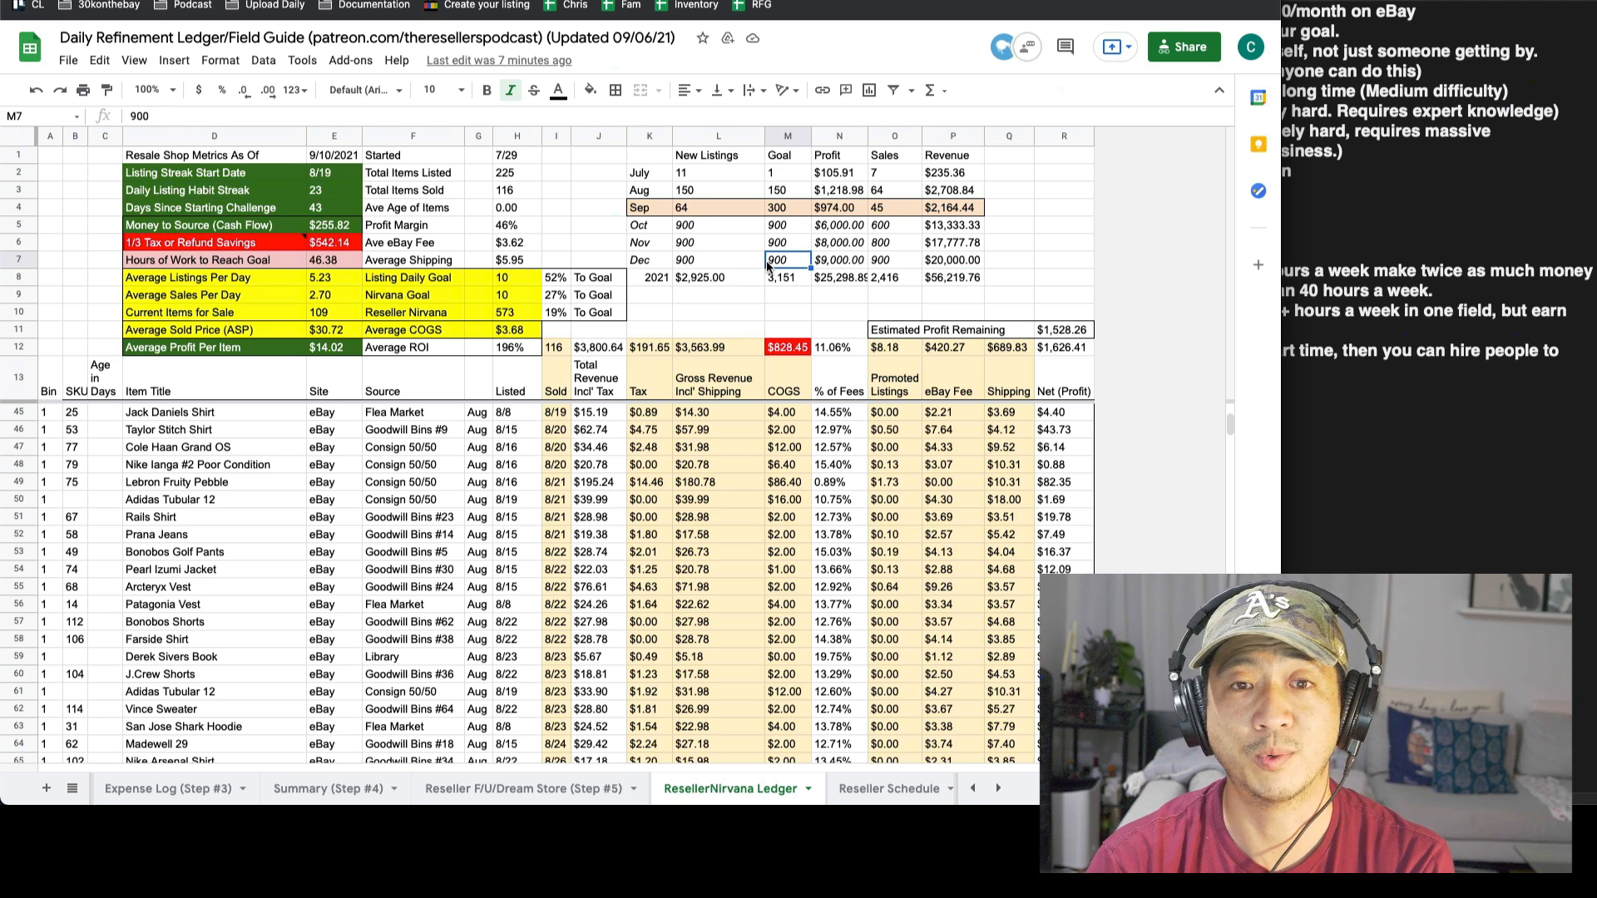
left_click(712, 499)
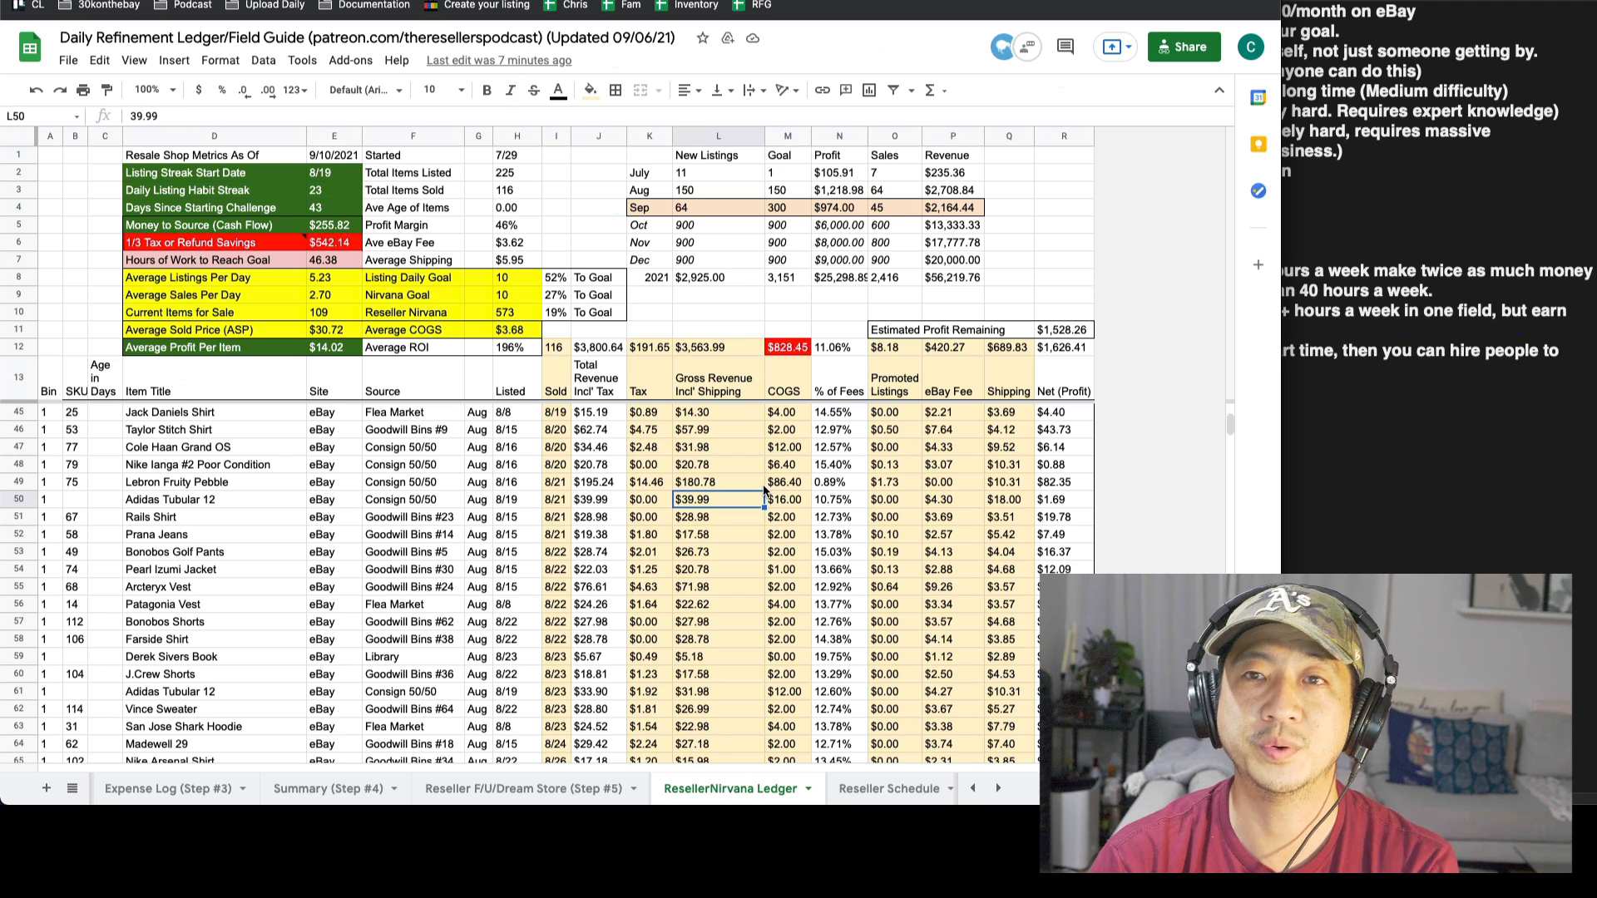
mouse_move(1377, 228)
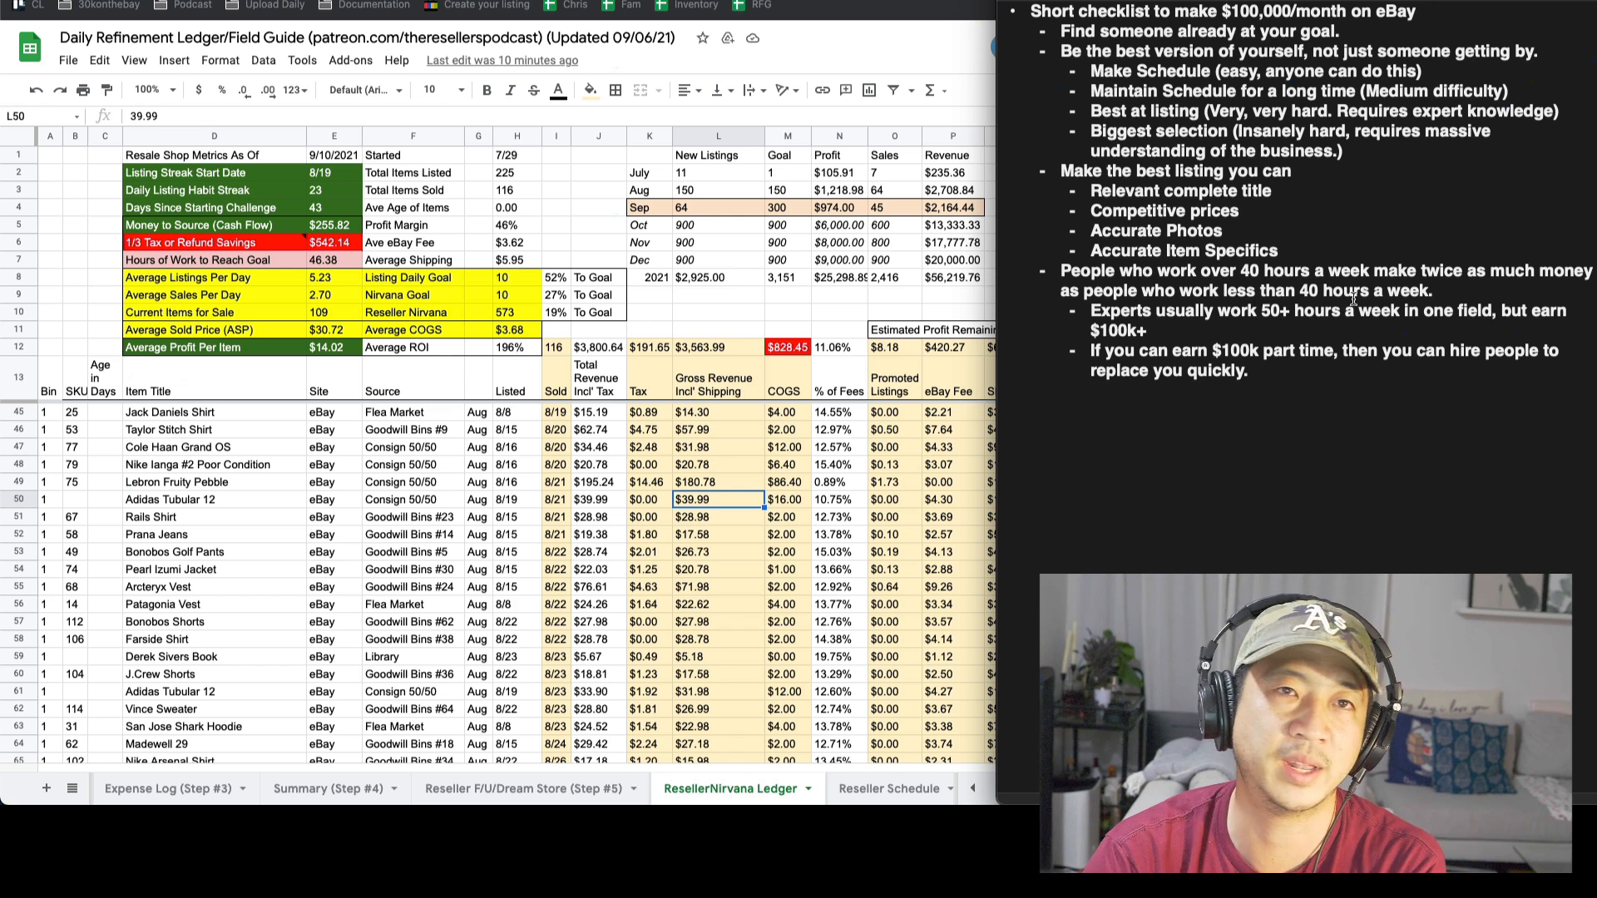
mouse_move(1324, 225)
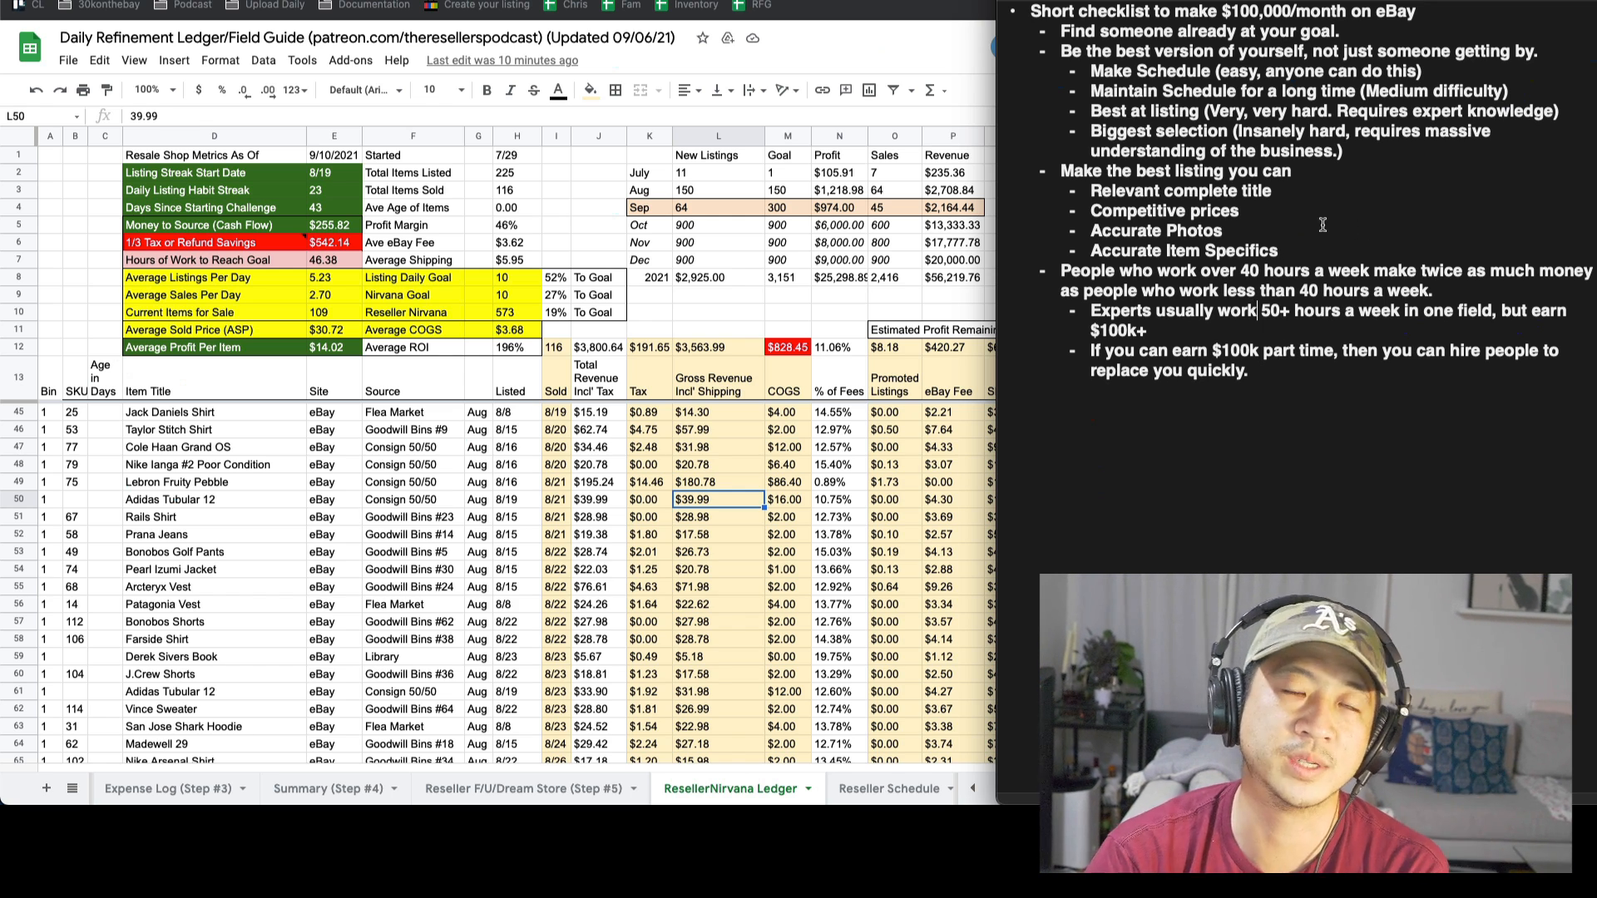